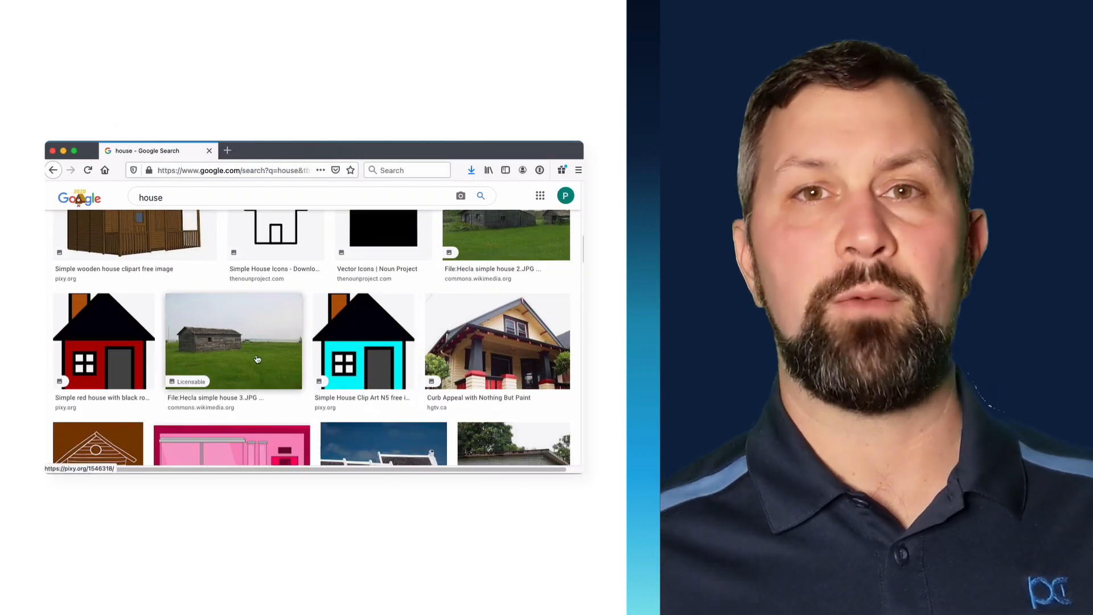
- Search Google Images for 'home alone face' and view the image results
left_click(233, 341)
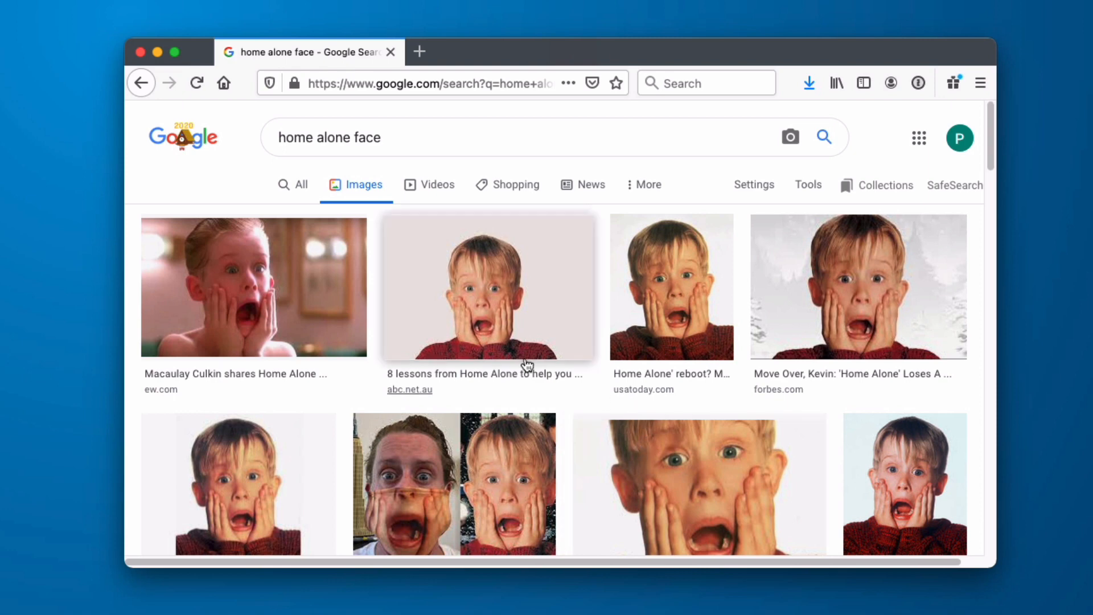
mouse_move(485, 407)
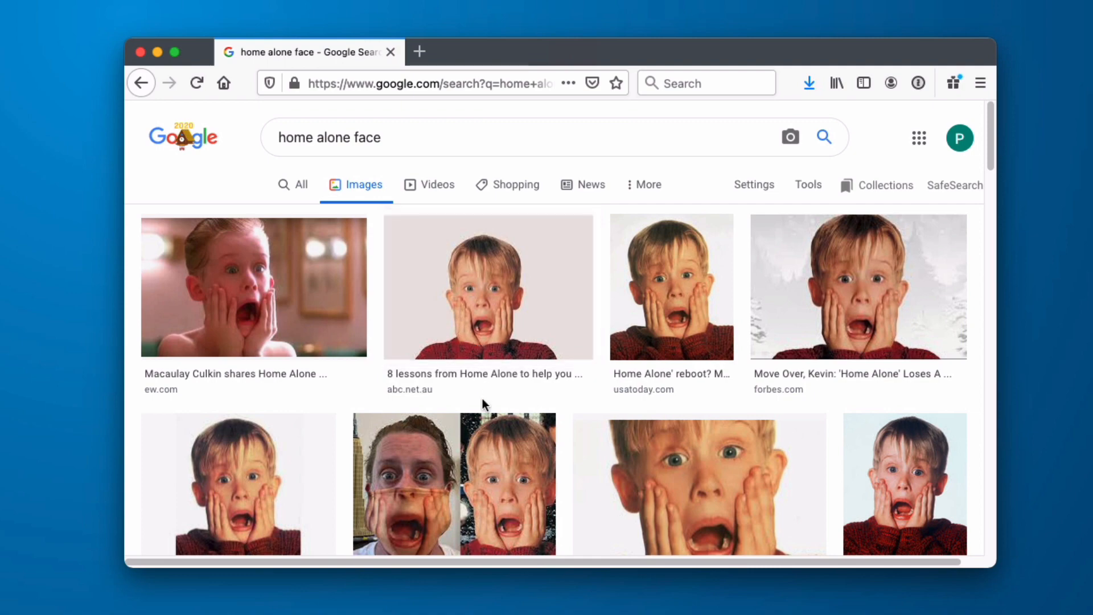
- Refine the search to 'home alone face png' and preview the transparent cleanpng.com face
left_click(411, 137)
type(" png")
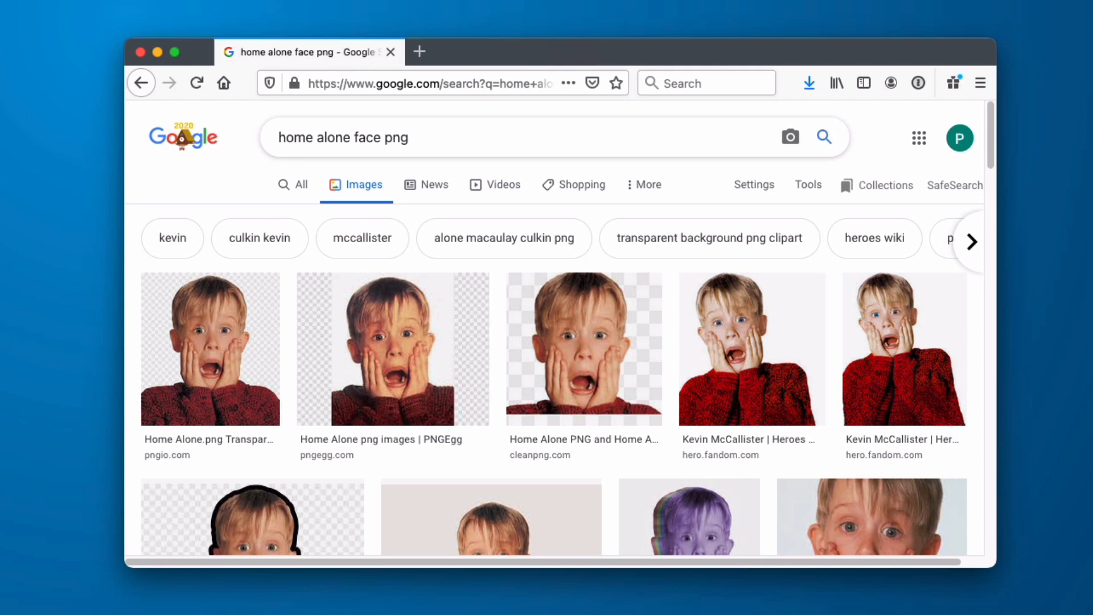
scroll("down", 3)
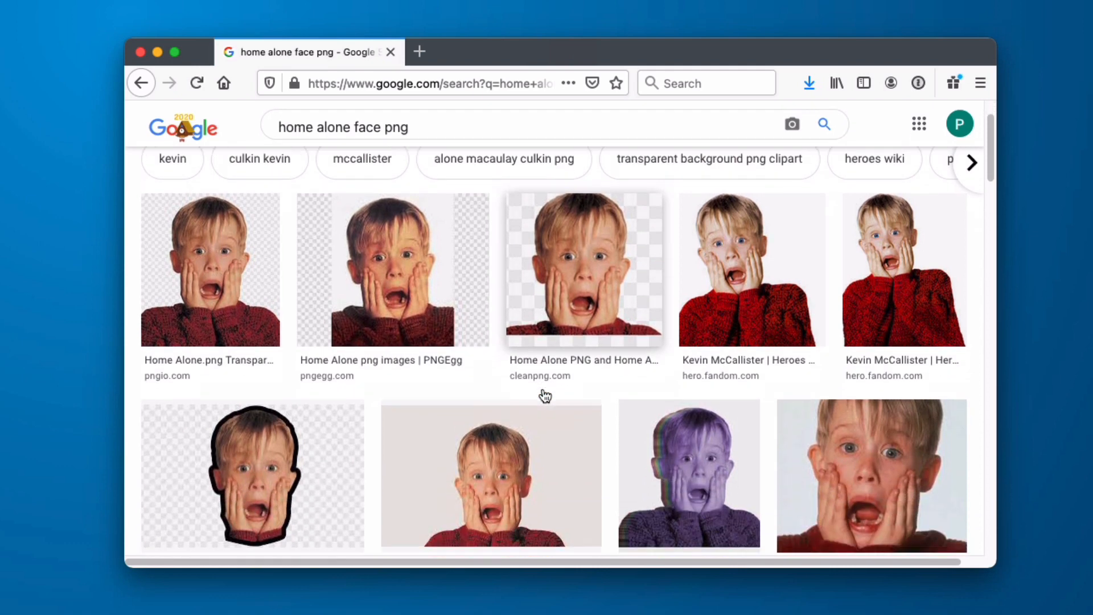
scroll("down", 3)
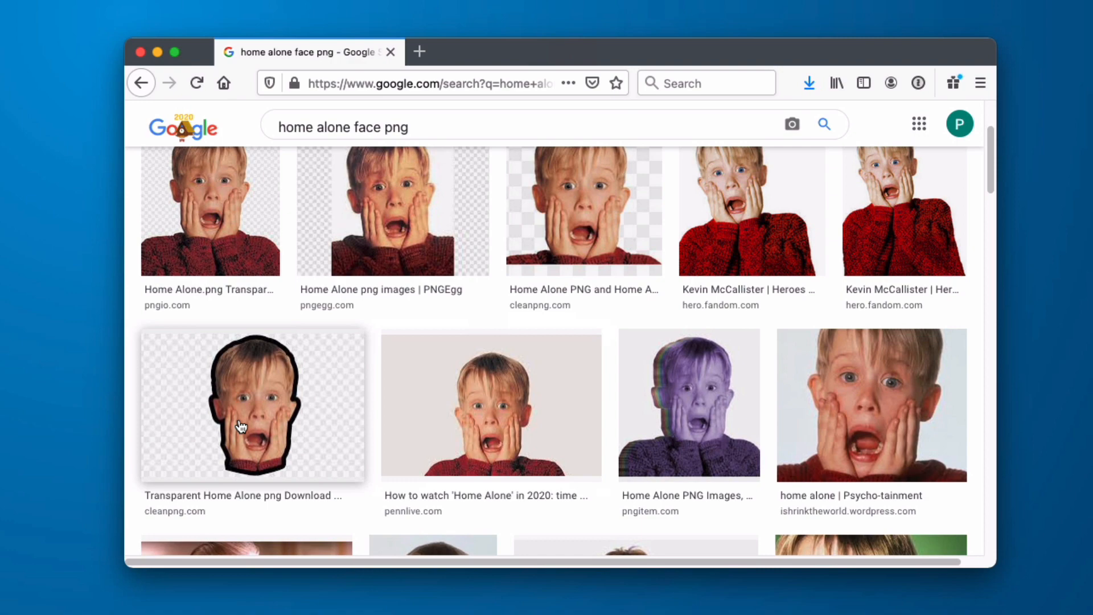
left_click(253, 404)
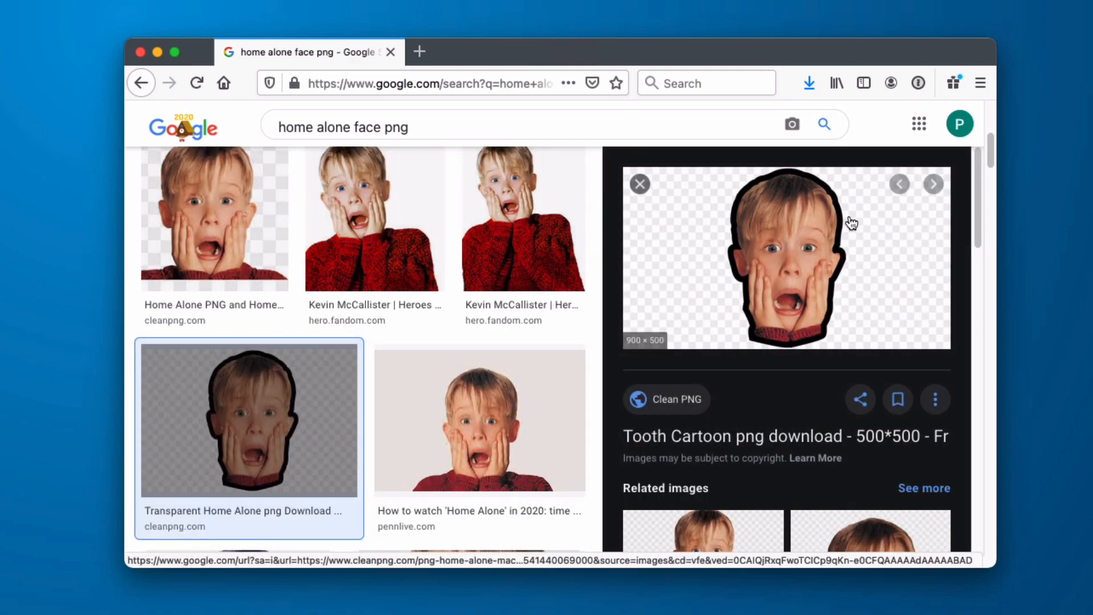
mouse_move(821, 302)
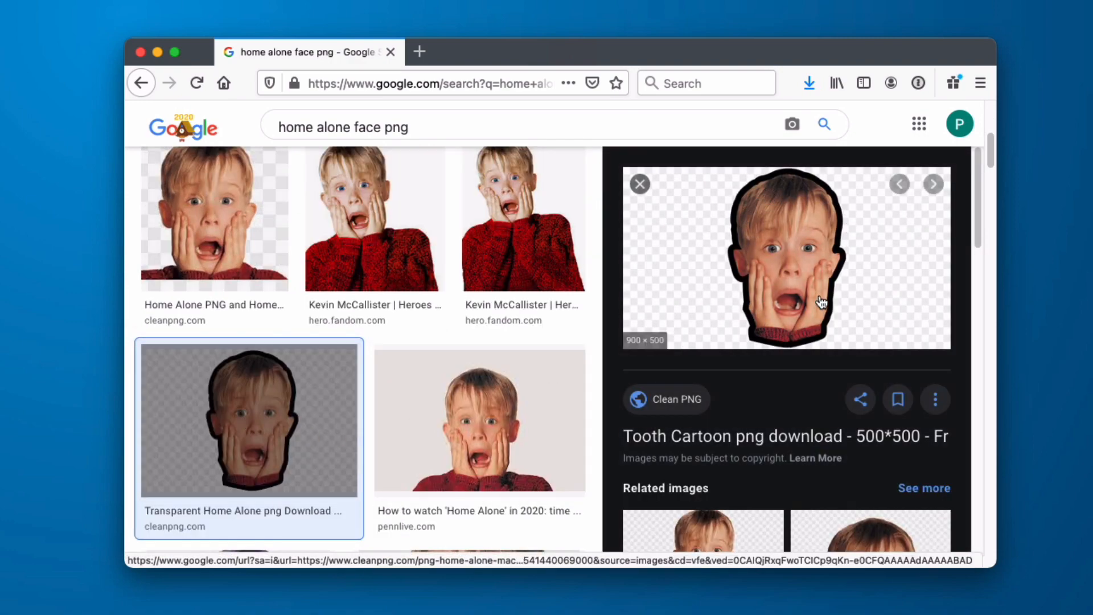
mouse_move(811, 285)
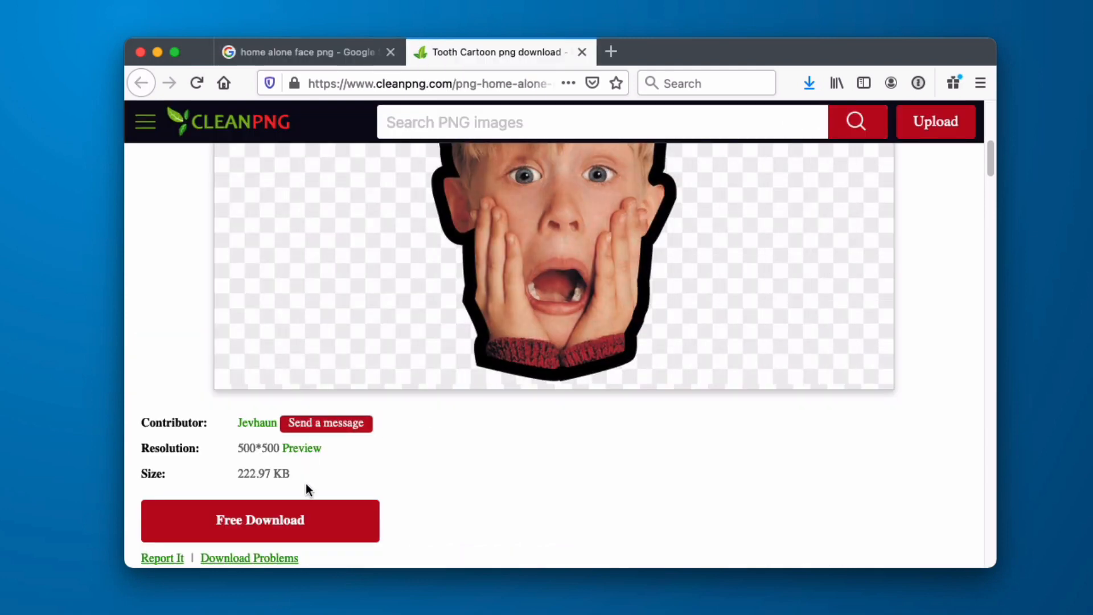
- Download the Home Alone face PNG from CleanPNG, set to open with Preview
scroll("down", 3)
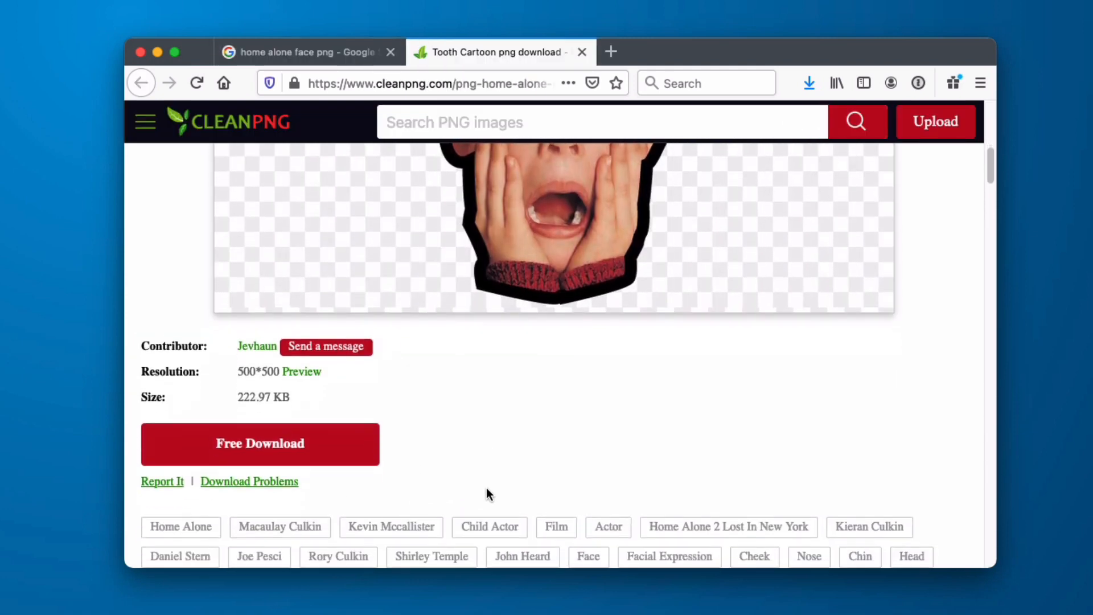
scroll("down", 3)
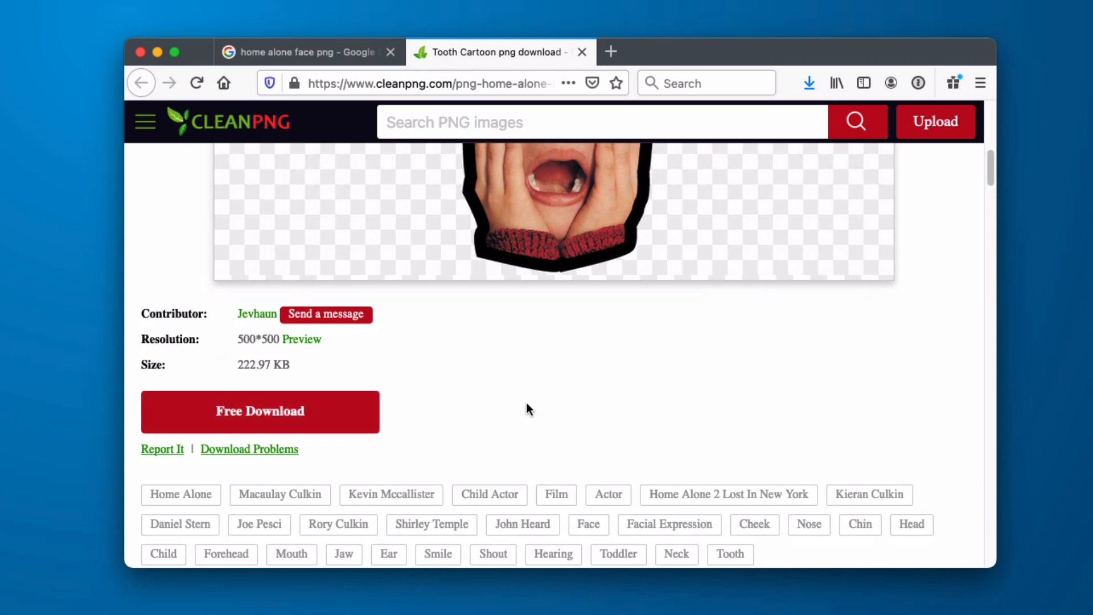
left_click(259, 410)
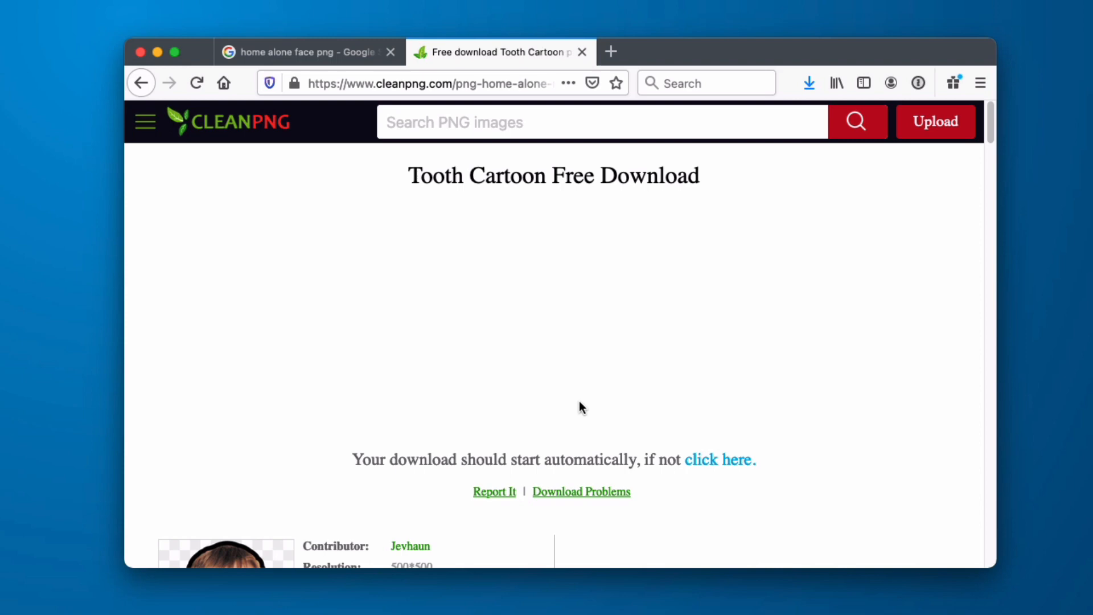
left_click(719, 460)
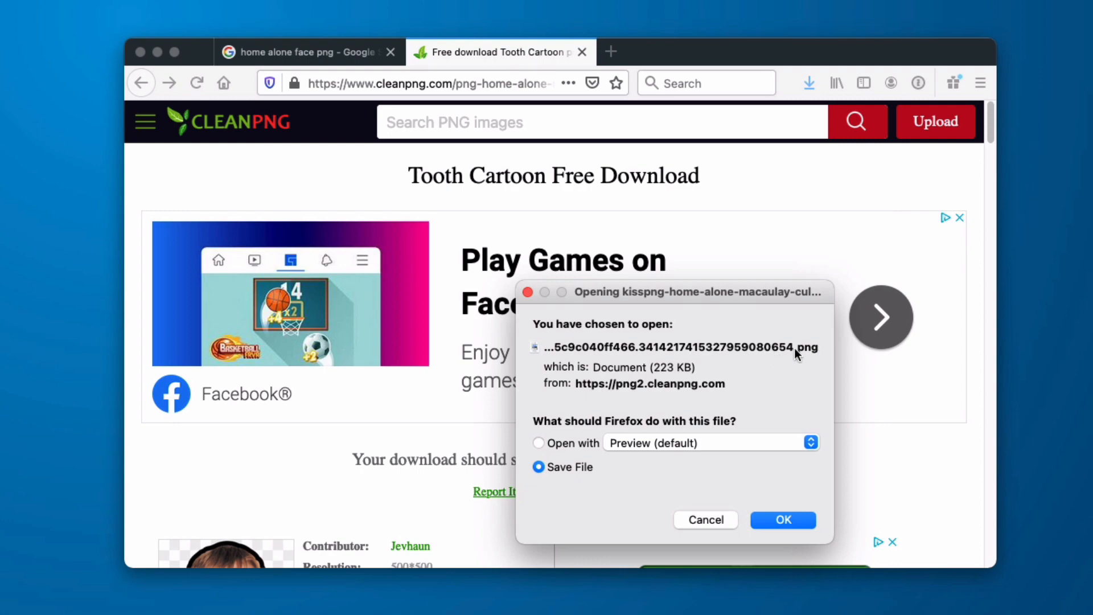
mouse_move(653, 516)
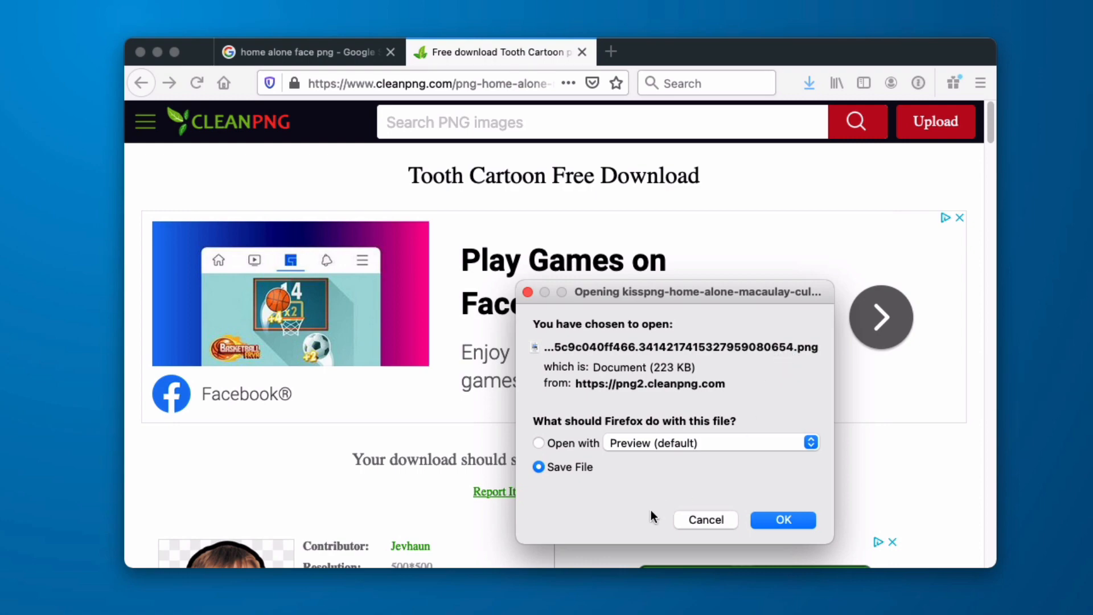
left_click(540, 443)
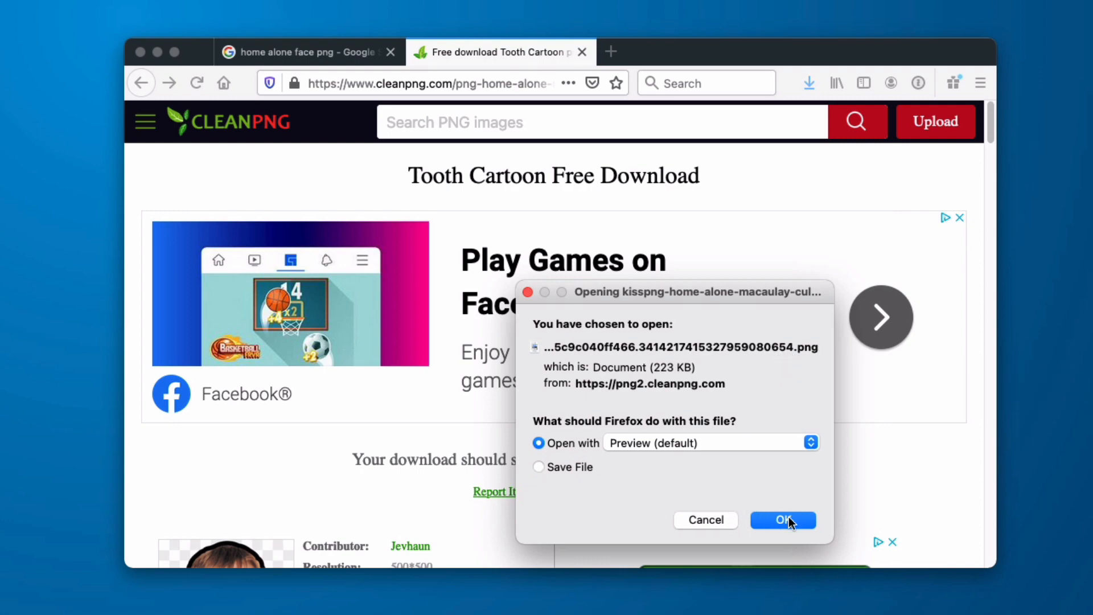
left_click(782, 519)
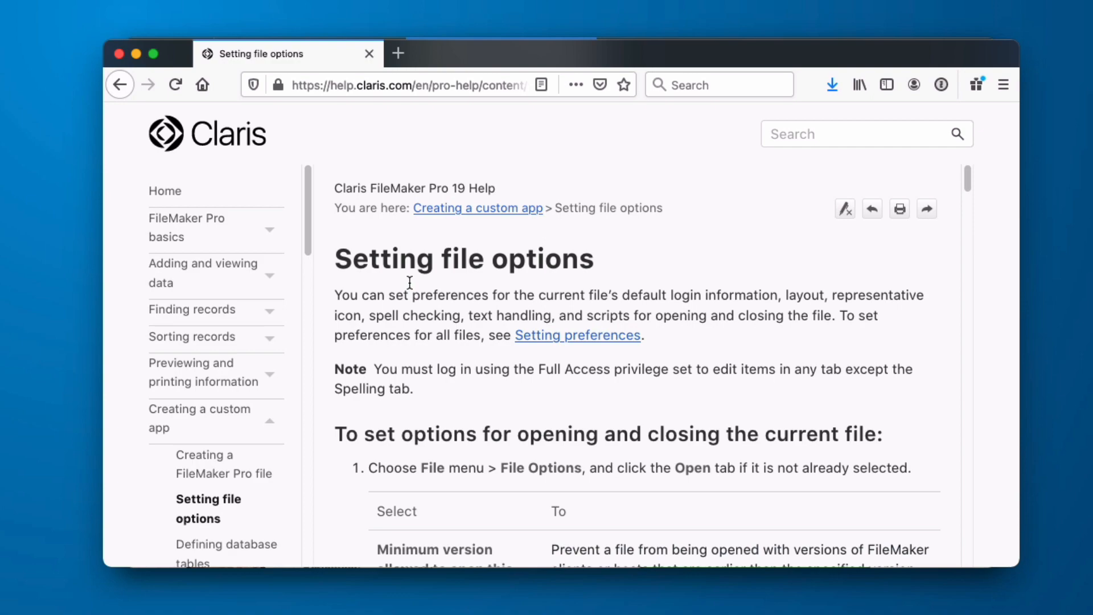
- Scroll the Setting file options help page to the 288×288 PNG icon guidance
scroll("down", 3)
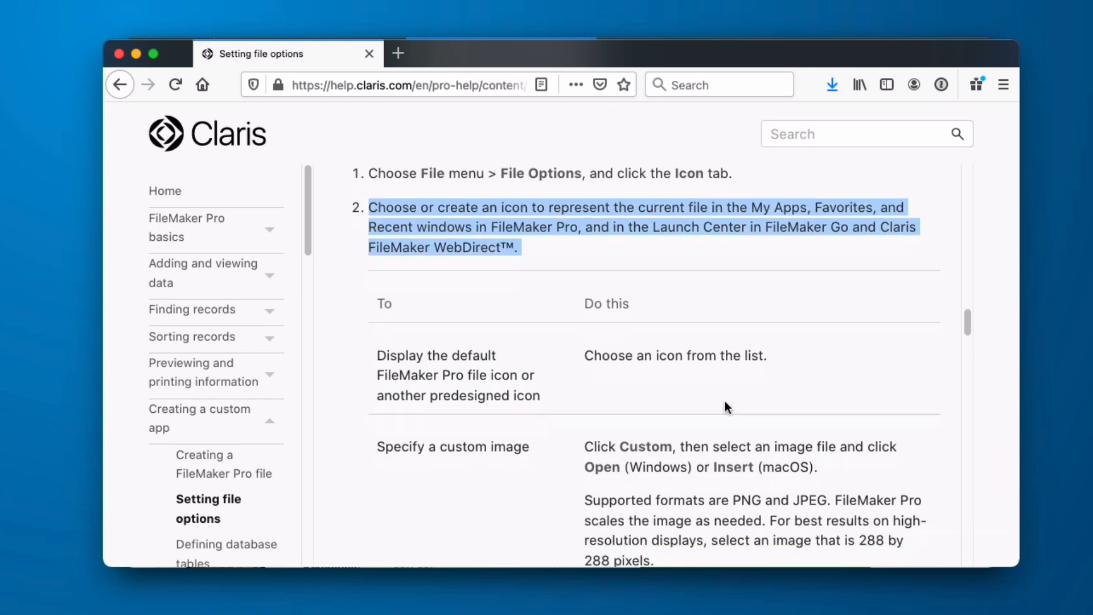
scroll("down", 3)
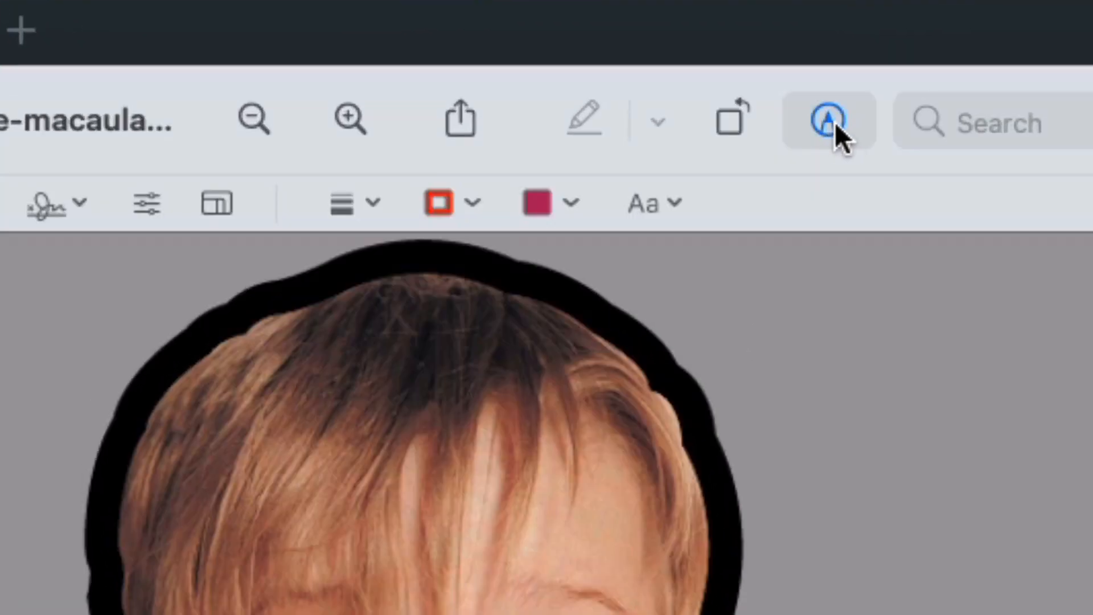
mouse_move(827, 120)
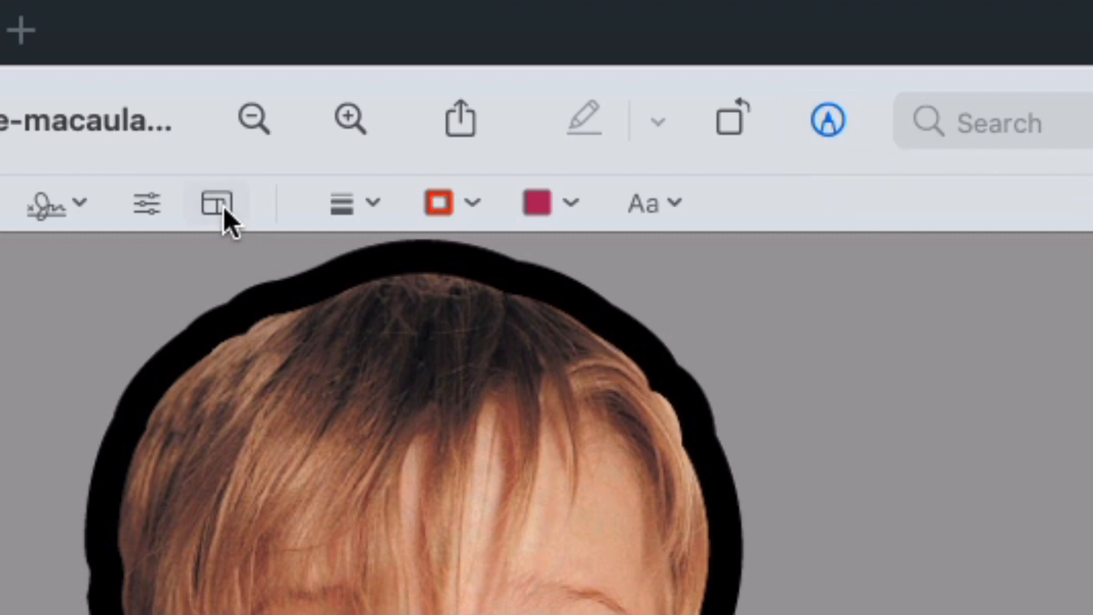
mouse_move(218, 202)
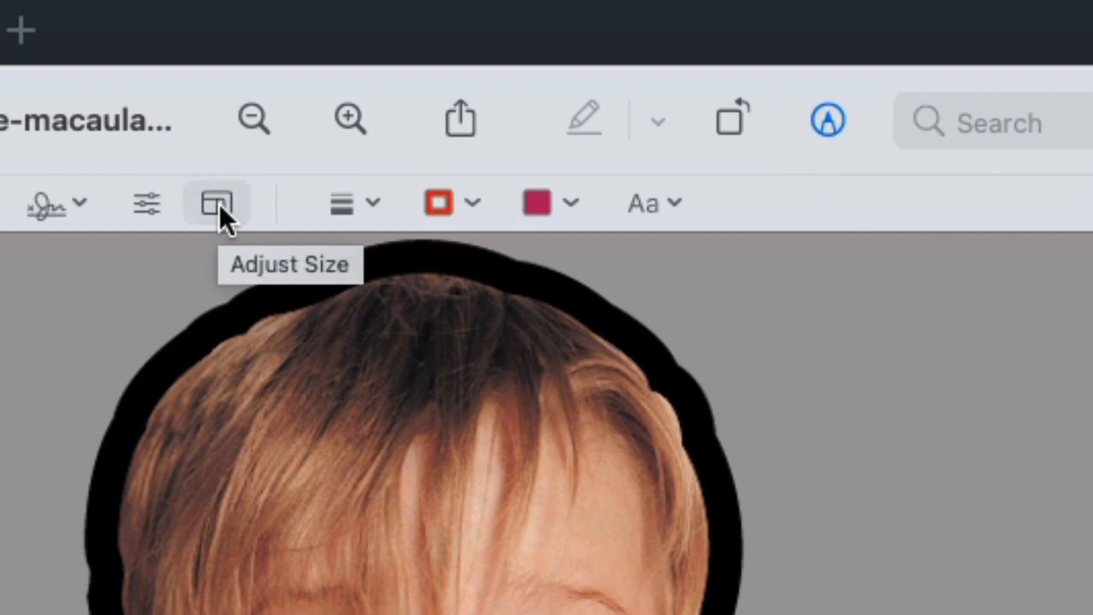
- Resize the Home Alone face in Adjust Size, keeping pixel units with new dimensions
left_click(218, 203)
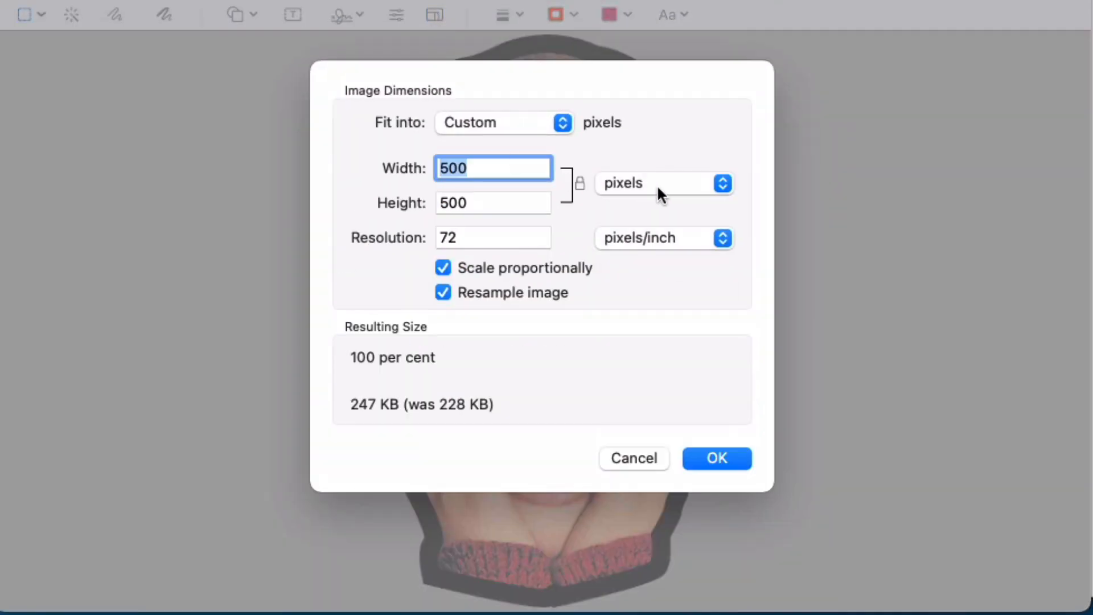
left_click(663, 182)
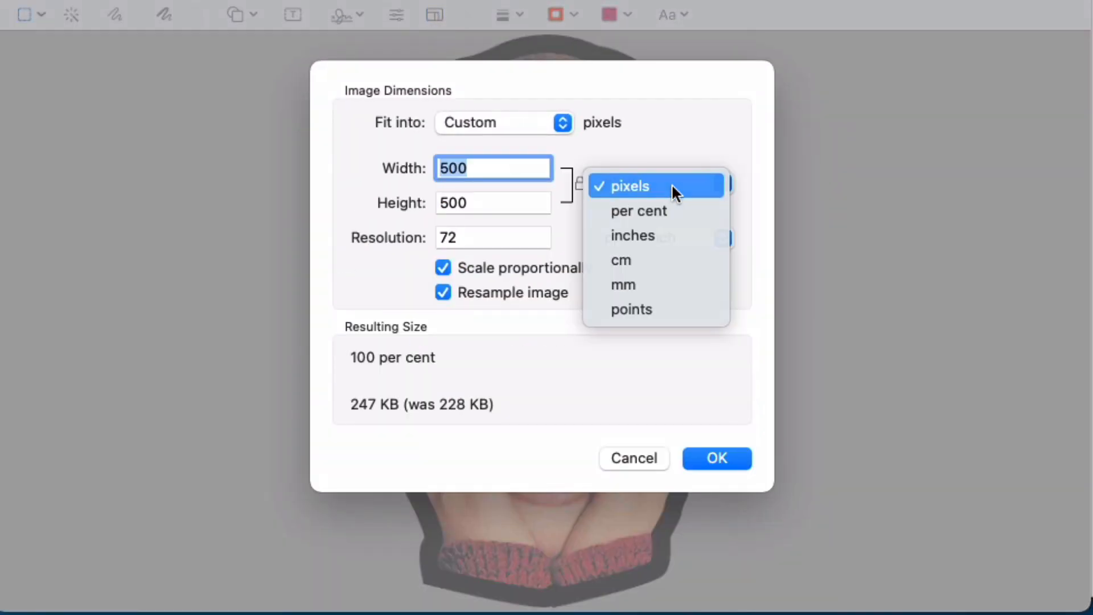
left_click(630, 186)
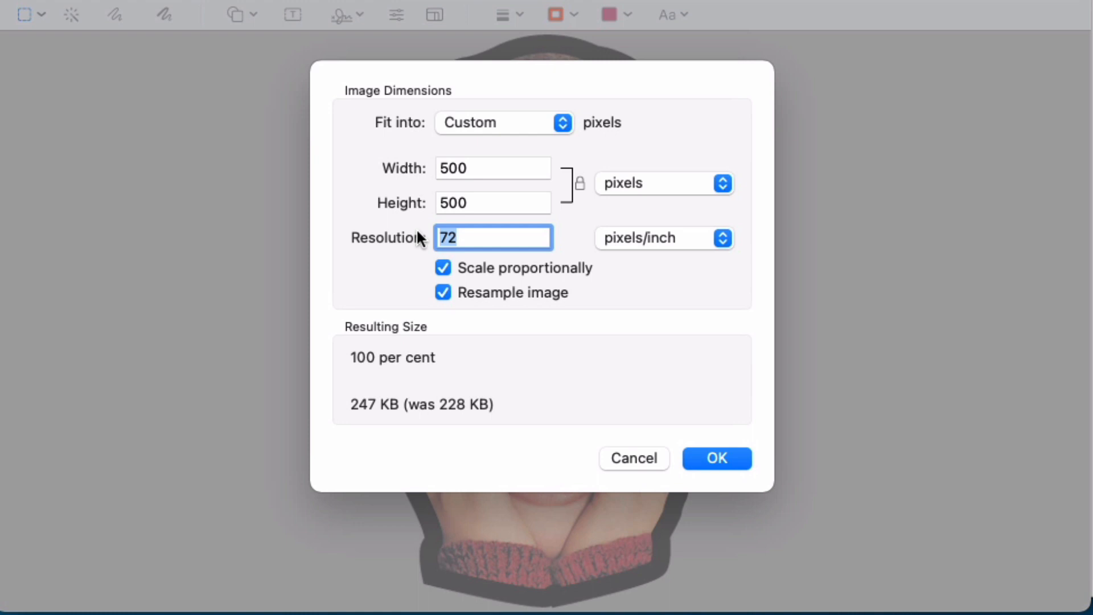
left_click(492, 167)
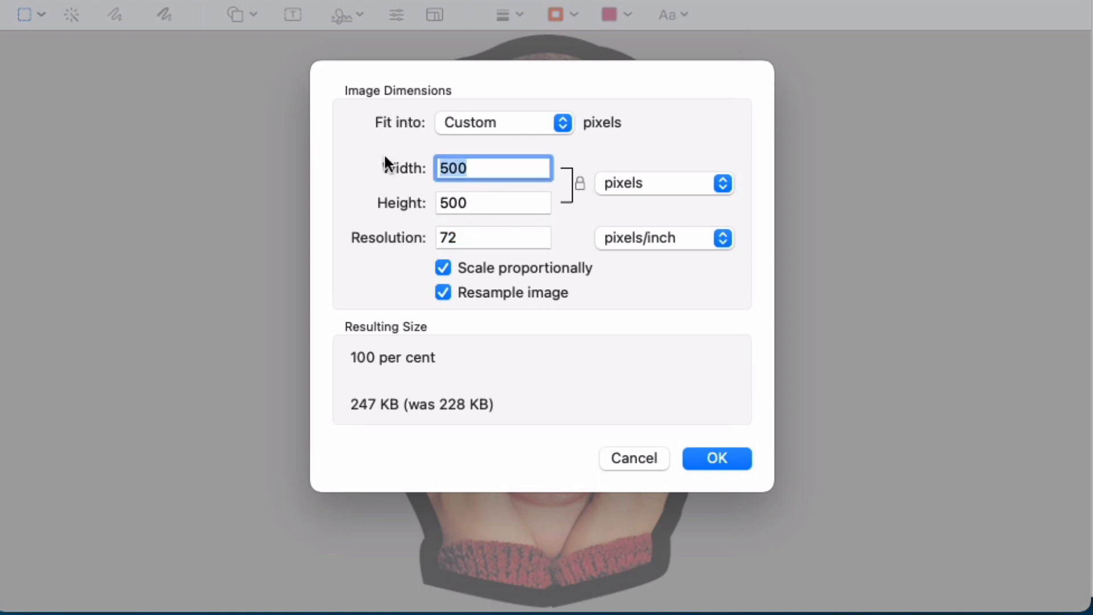
left_click(717, 458)
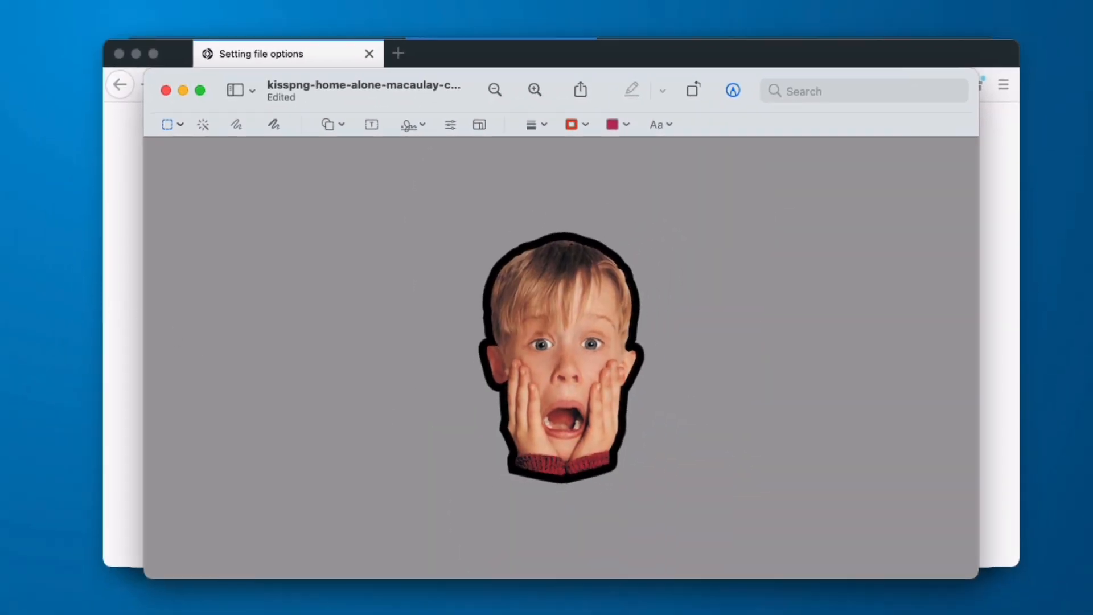
- Export the face as HomeAloneIcon, a PNG with Alpha, into the Export folder
left_click(94, 8)
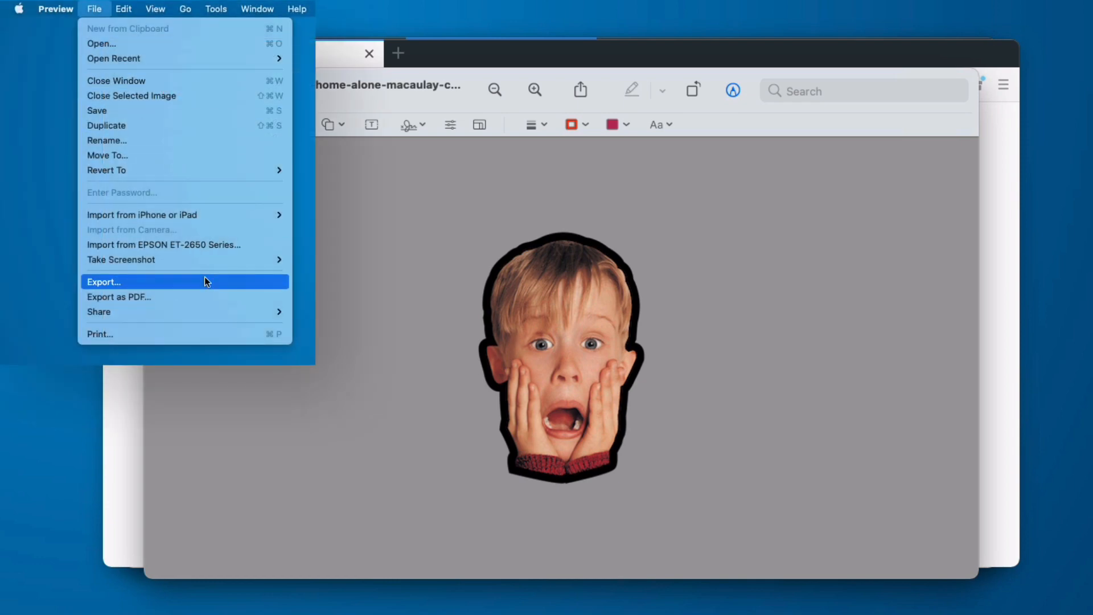
left_click(103, 282)
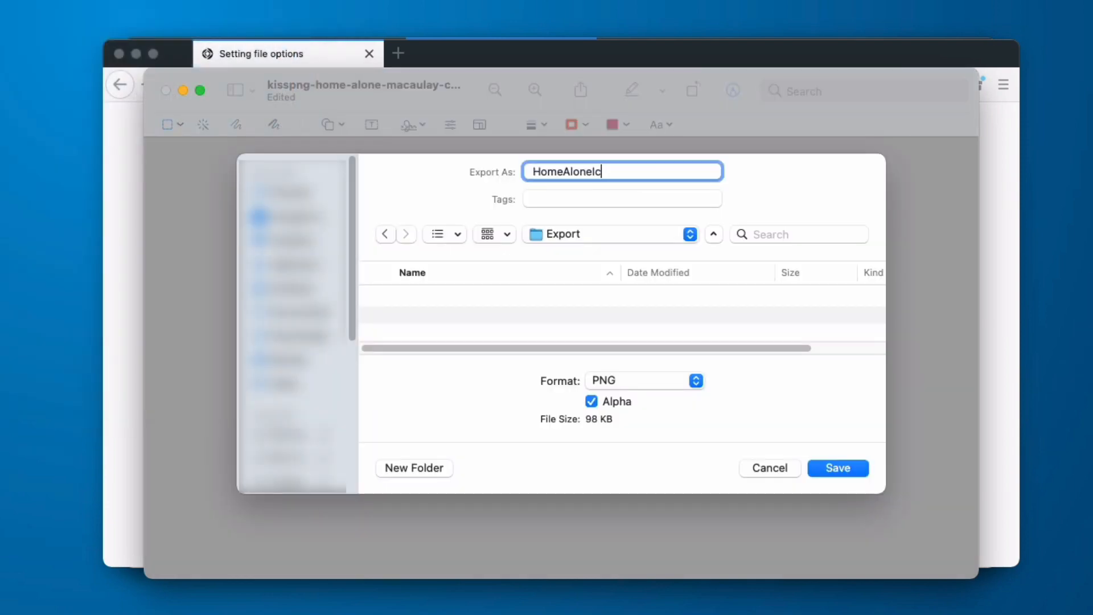
type("on")
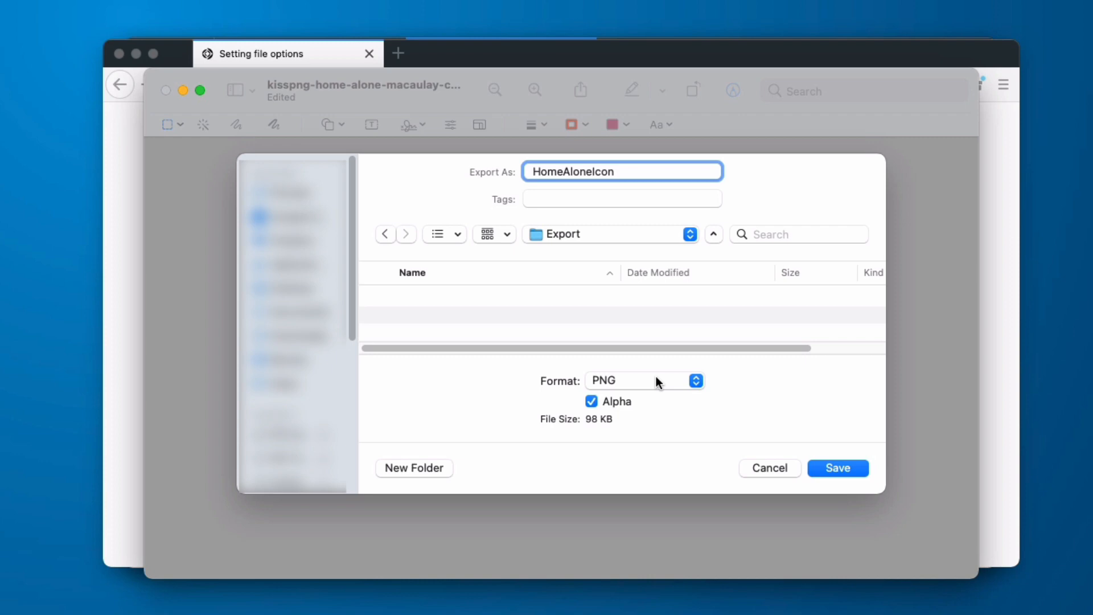
left_click(837, 468)
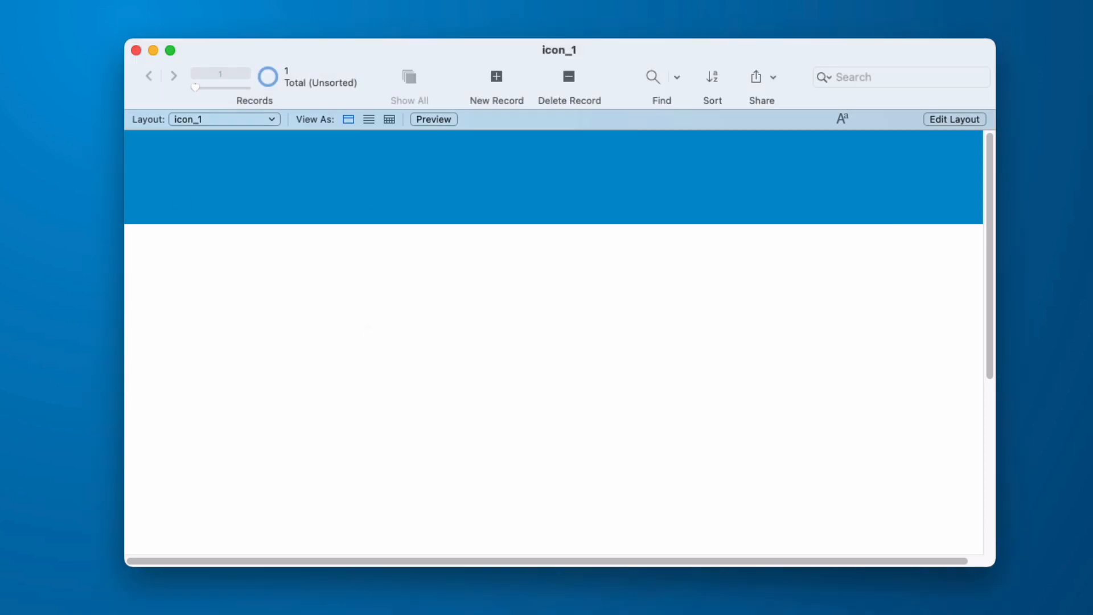
- In icon_1's File Options Icon tab, insert HomeAloneIcon as custom icon, Scale to Fit
left_click(118, 9)
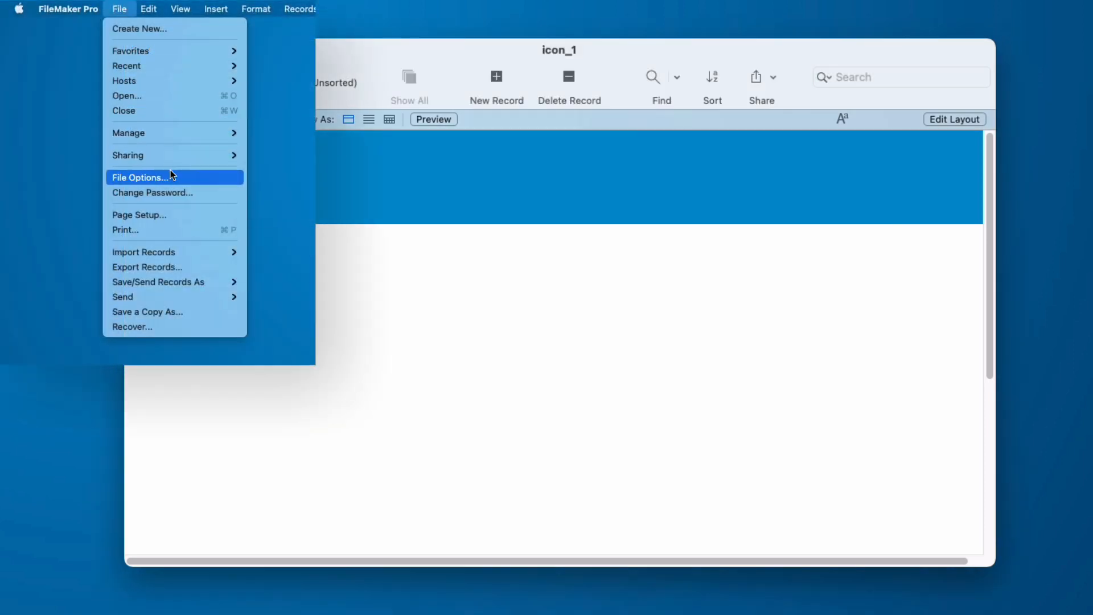
left_click(142, 177)
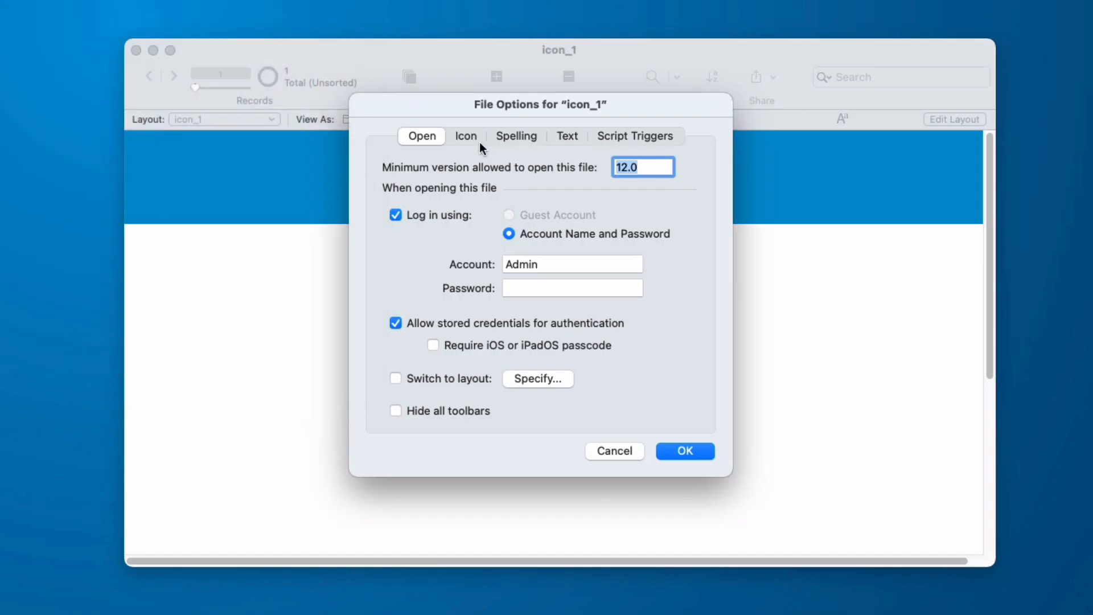
left_click(466, 136)
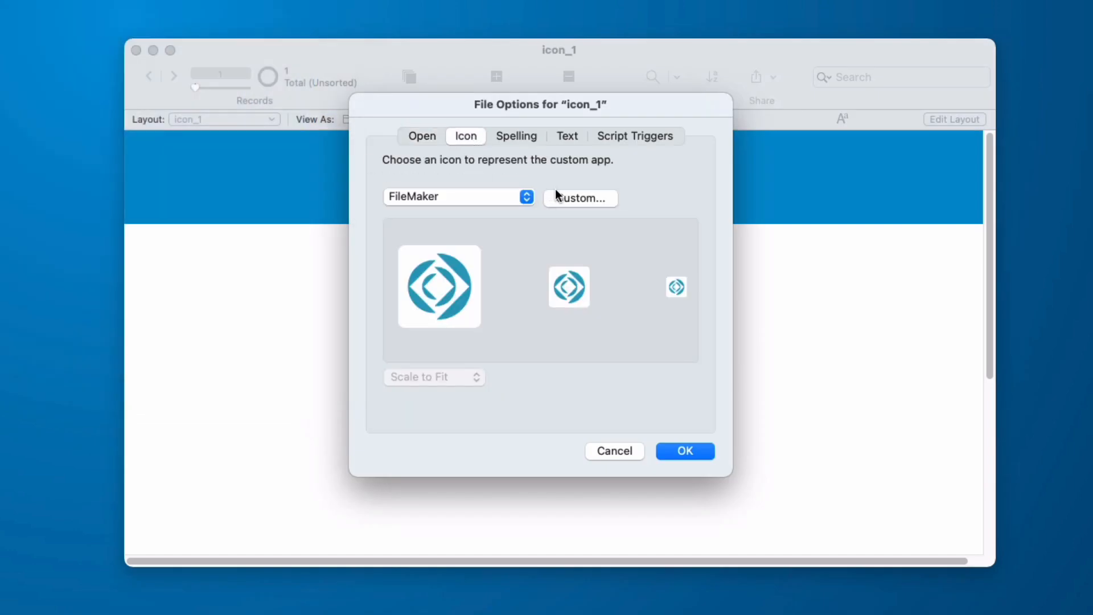
left_click(579, 198)
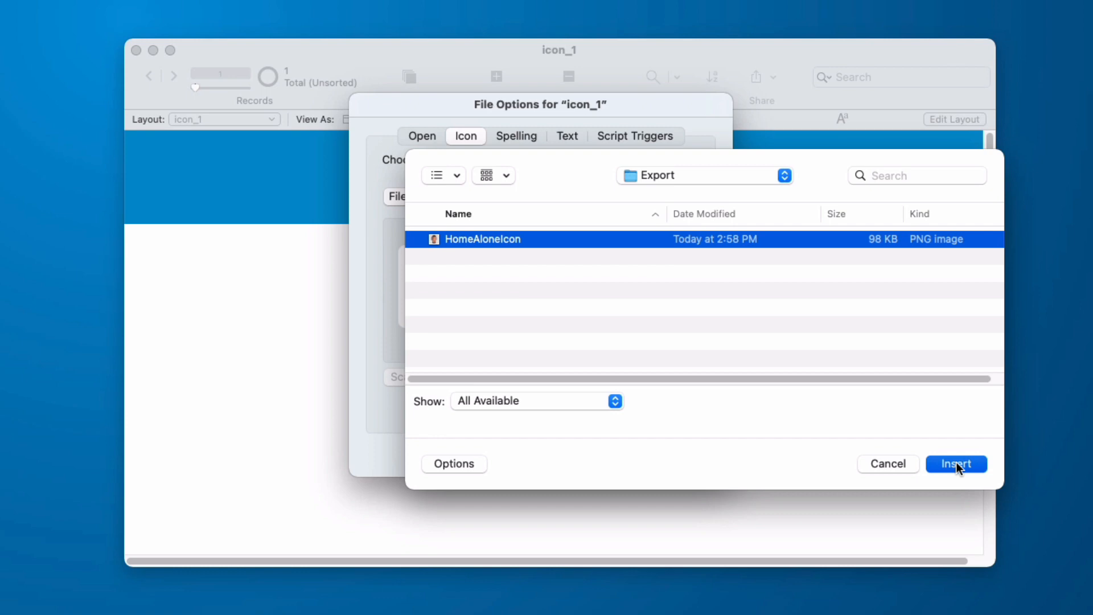
left_click(956, 464)
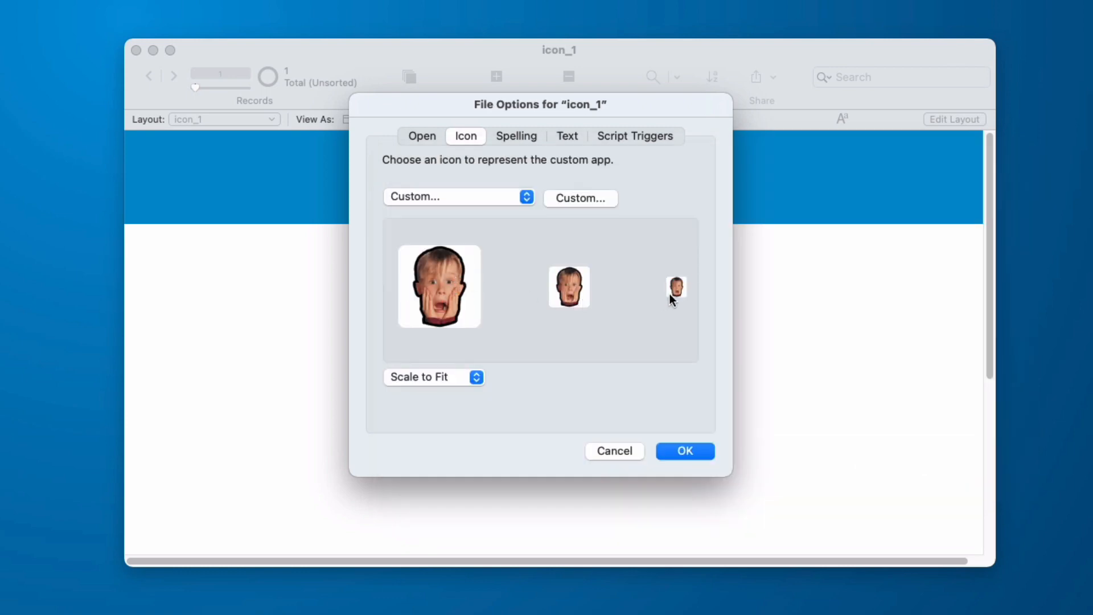
left_click(432, 377)
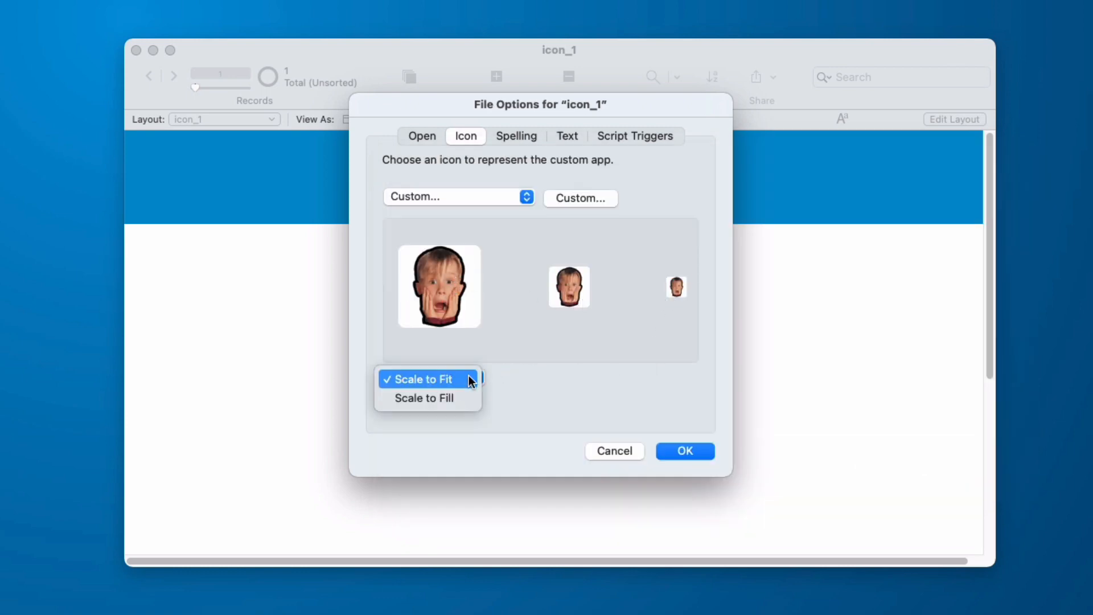
left_click(684, 451)
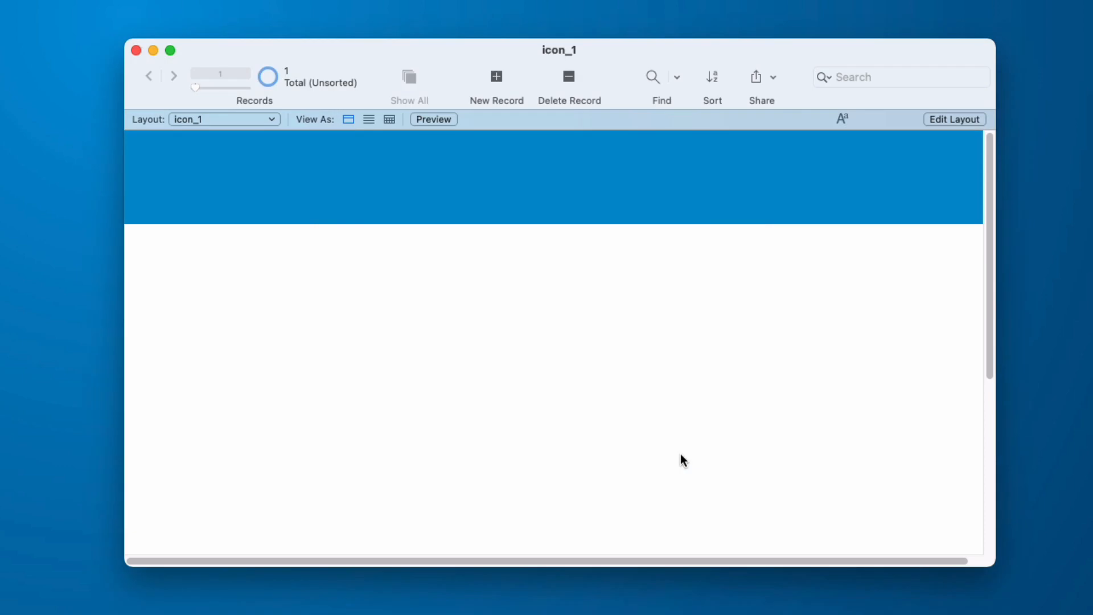
left_click(119, 9)
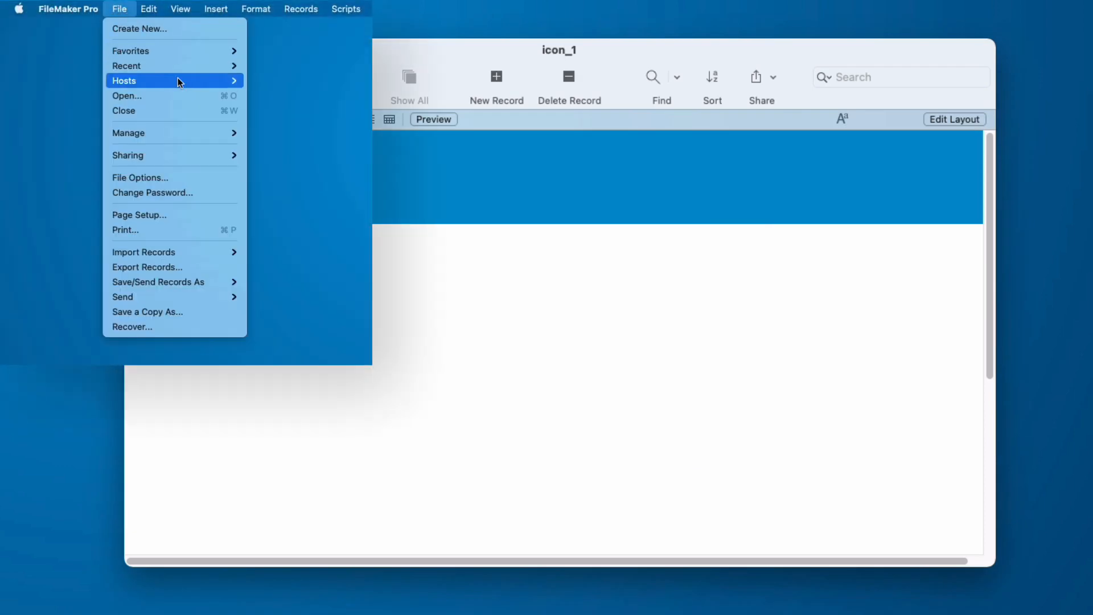
mouse_move(127, 65)
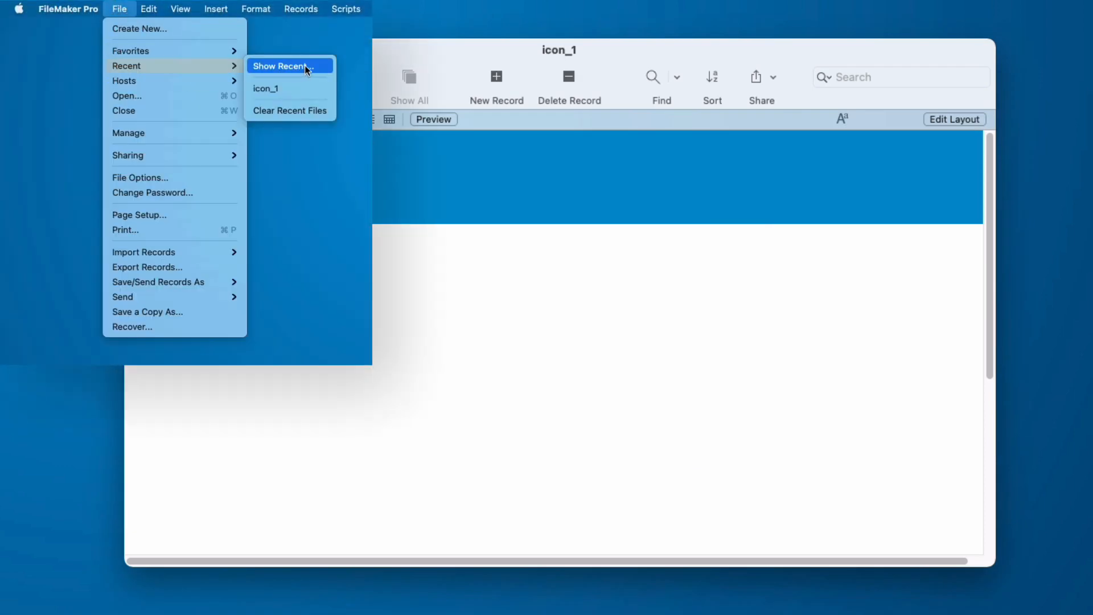
- Show recent files, open icon_1's actions, and select the Standard Icon and PCI tiles
left_click(283, 66)
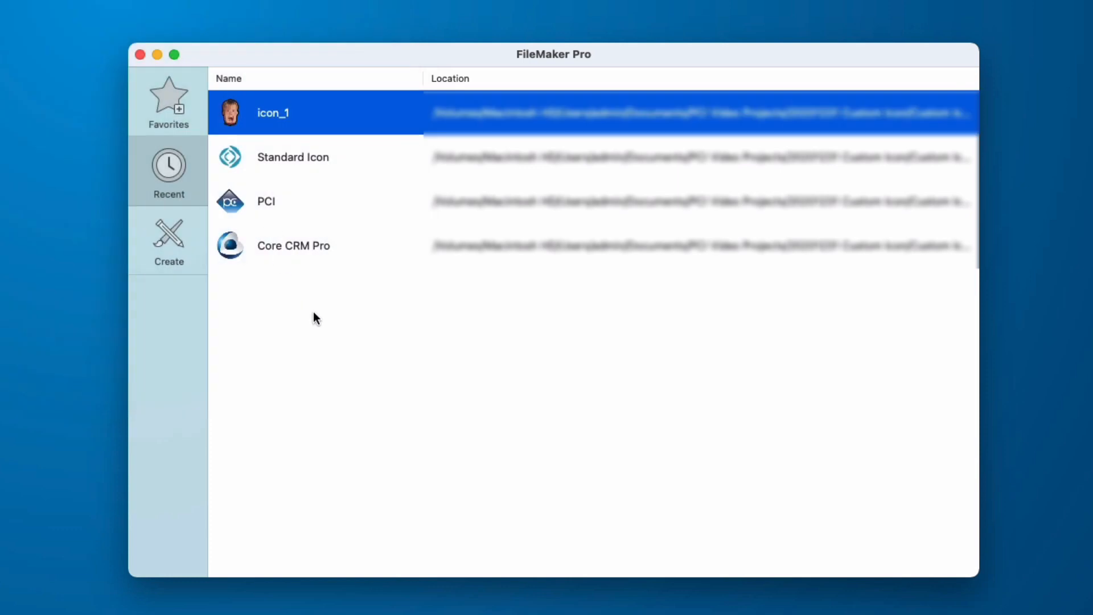
right_click(273, 112)
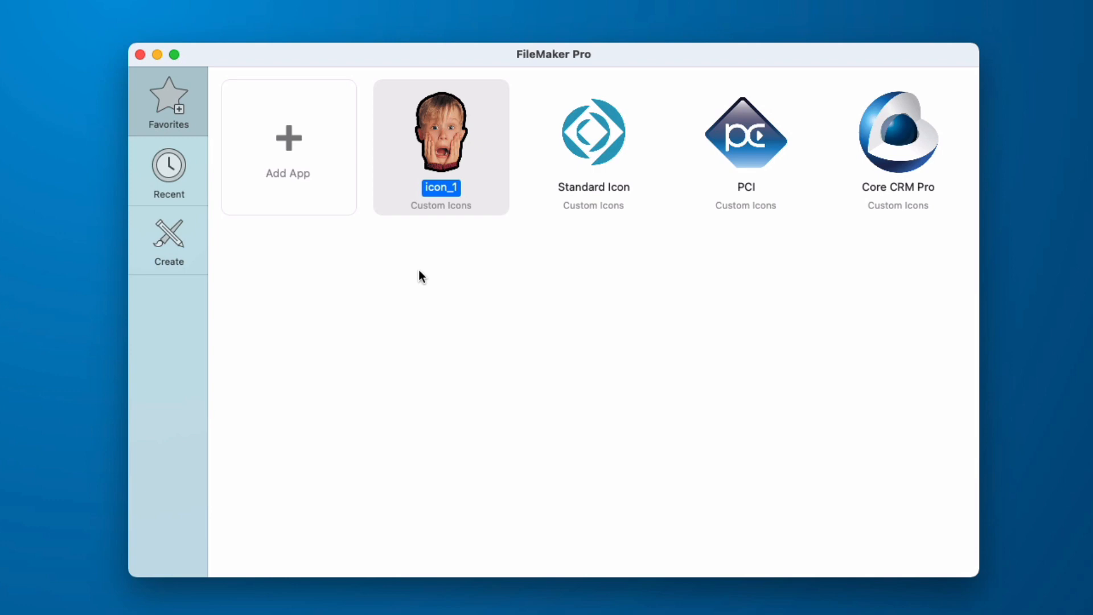
mouse_move(447, 278)
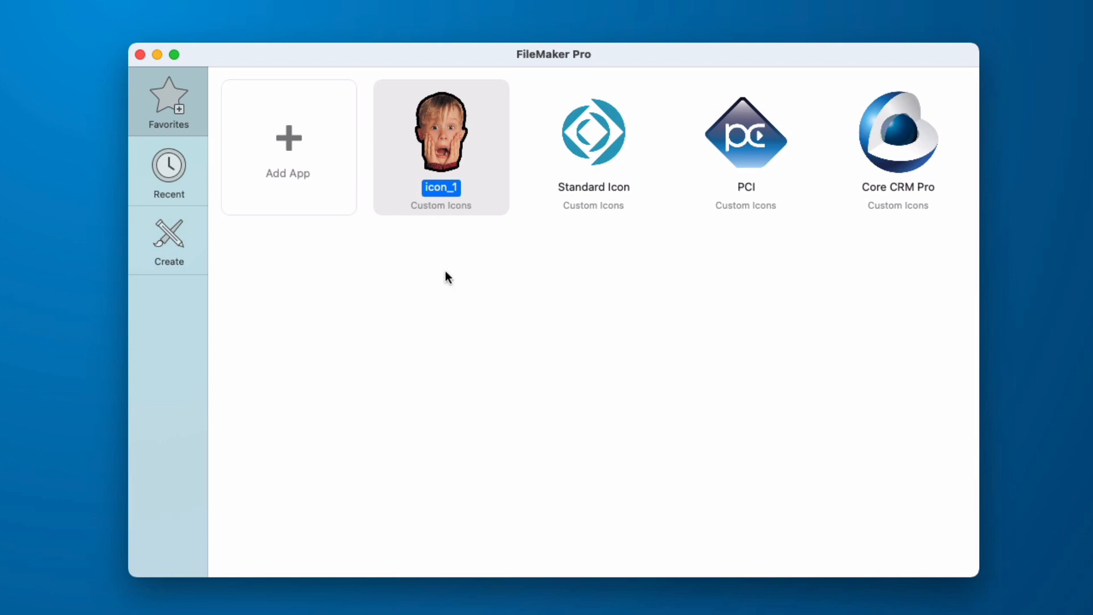
mouse_move(446, 280)
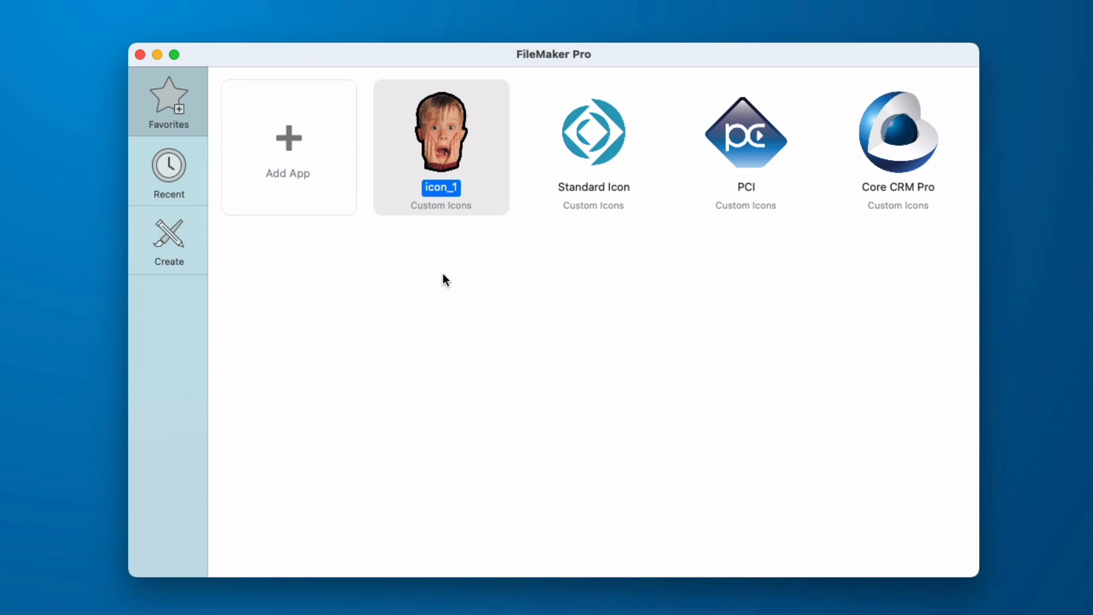
left_click(593, 146)
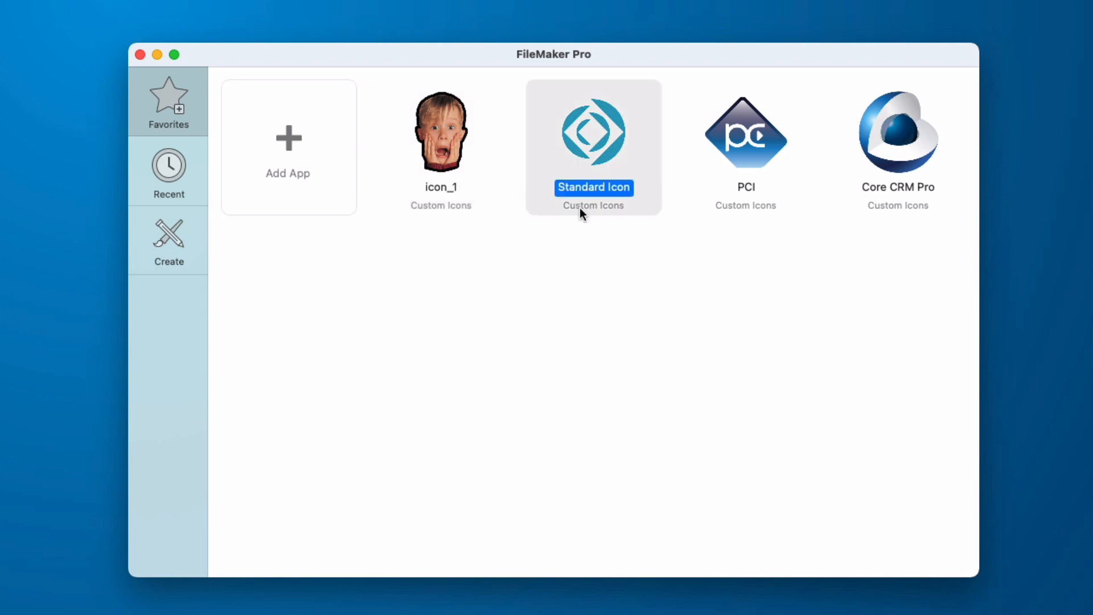
mouse_move(588, 313)
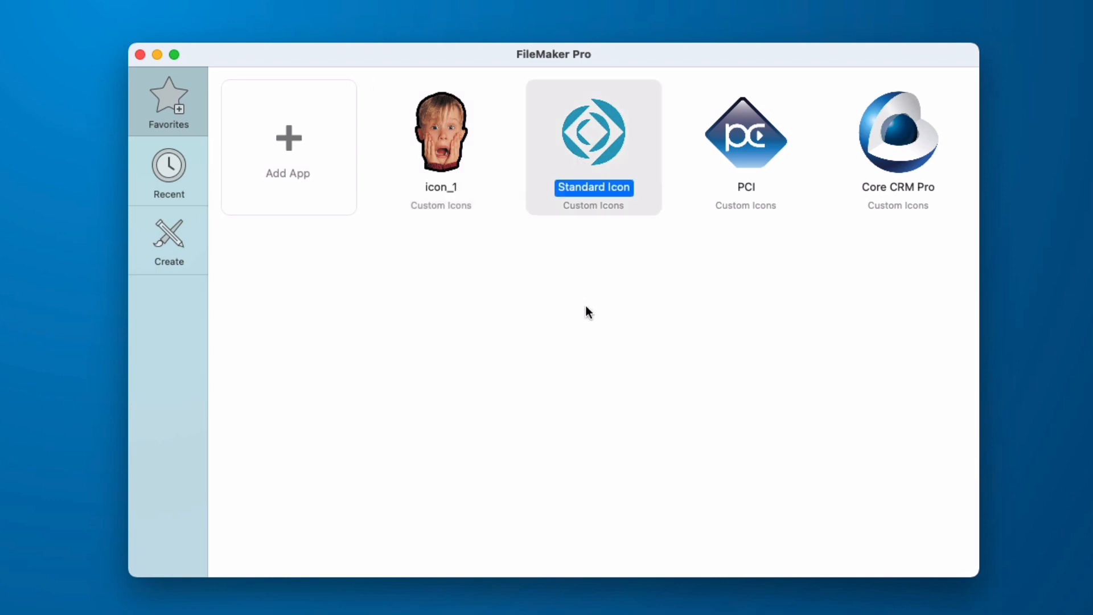
mouse_move(742, 169)
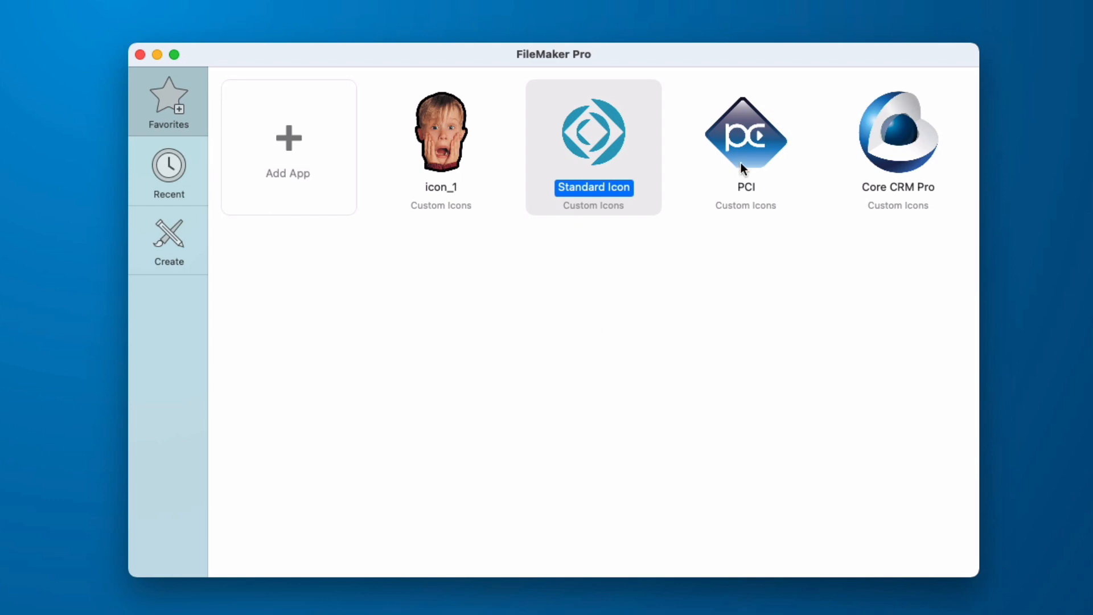
left_click(745, 132)
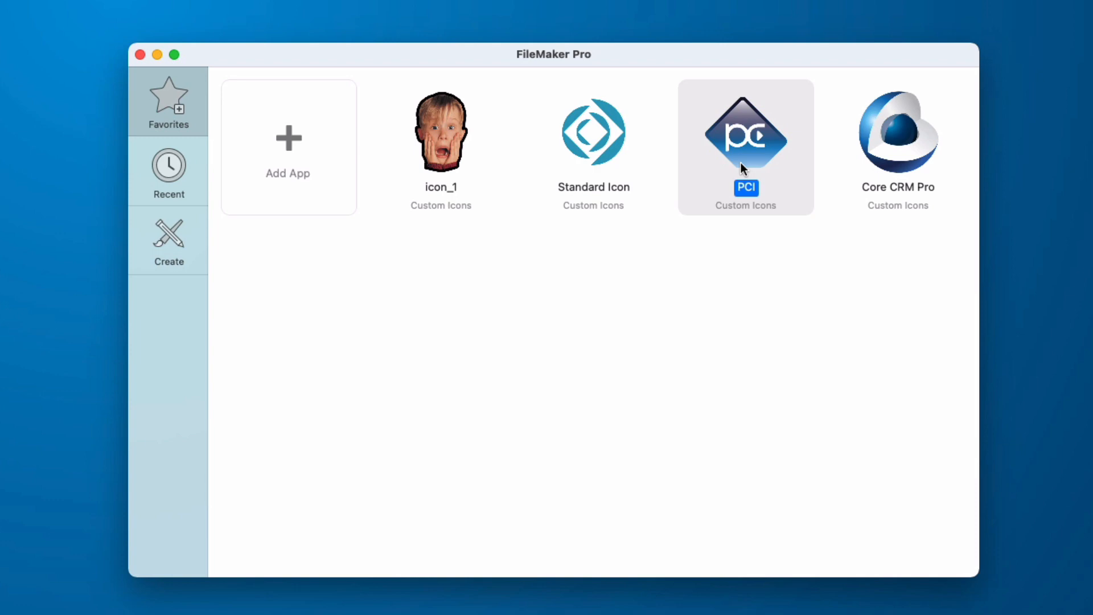
mouse_move(762, 292)
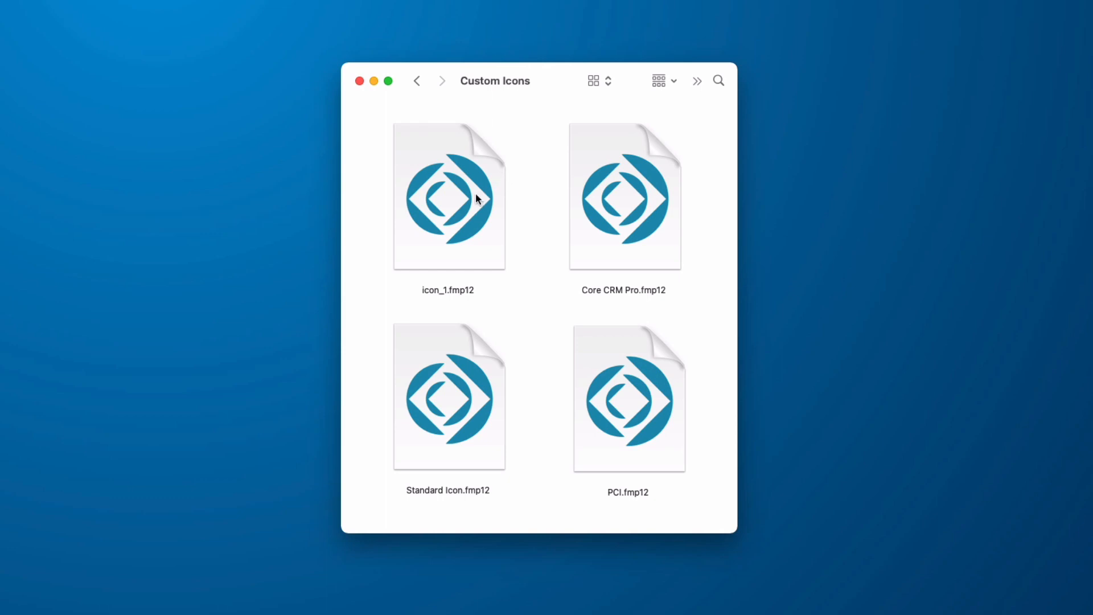
- Select icon_1.fmp12 in the Custom Icons Finder folder
left_click(448, 196)
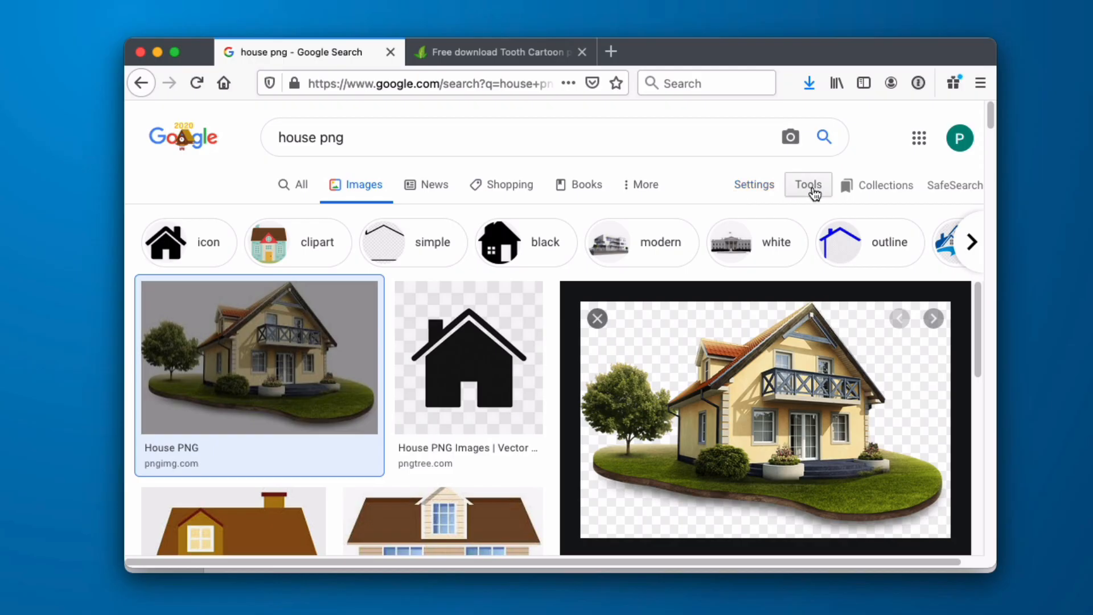
- Set the Usage Rights filter on 'house png' results to Creative Commons licenses
left_click(808, 184)
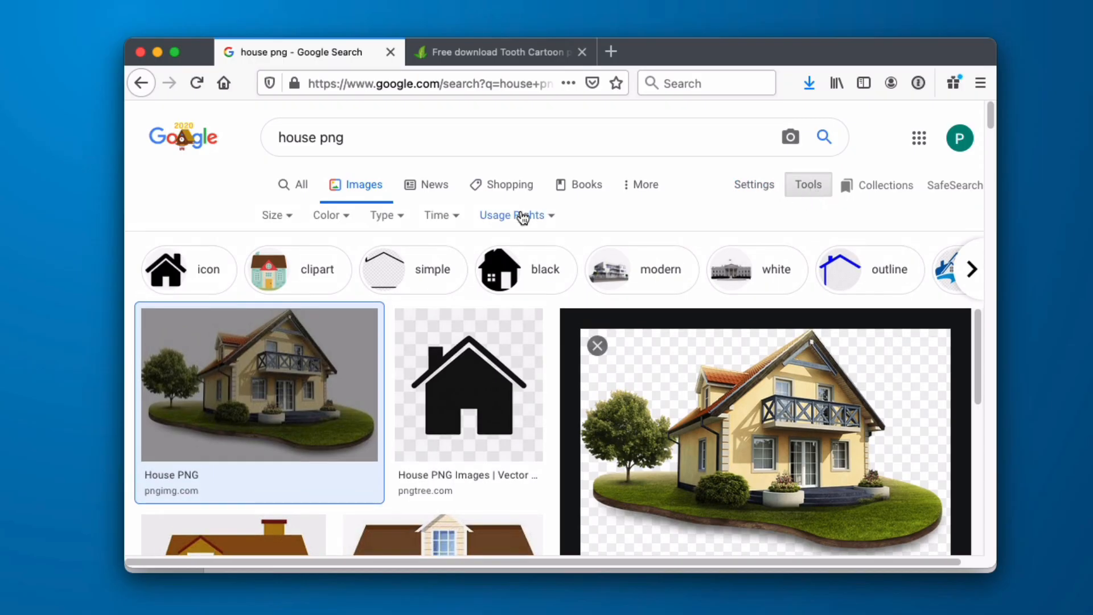
left_click(513, 214)
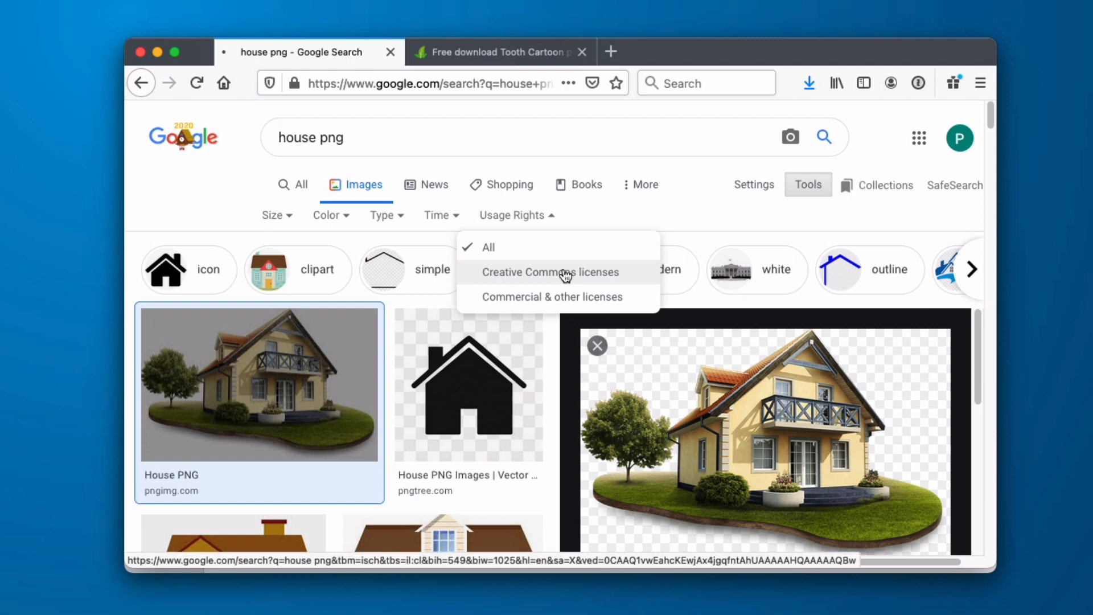
left_click(553, 272)
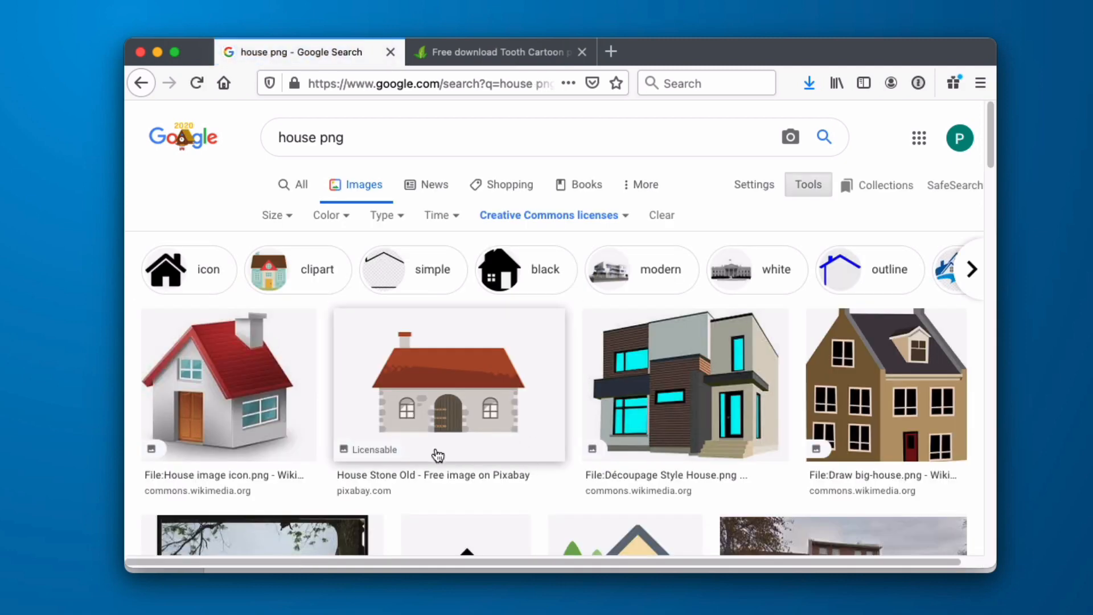
mouse_move(475, 444)
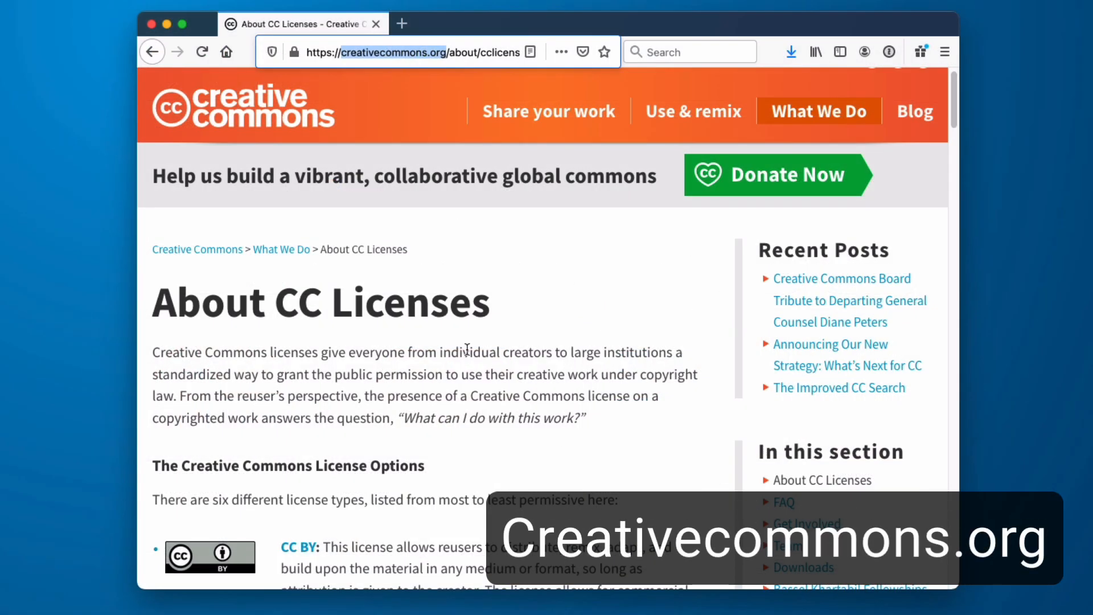
mouse_move(237, 331)
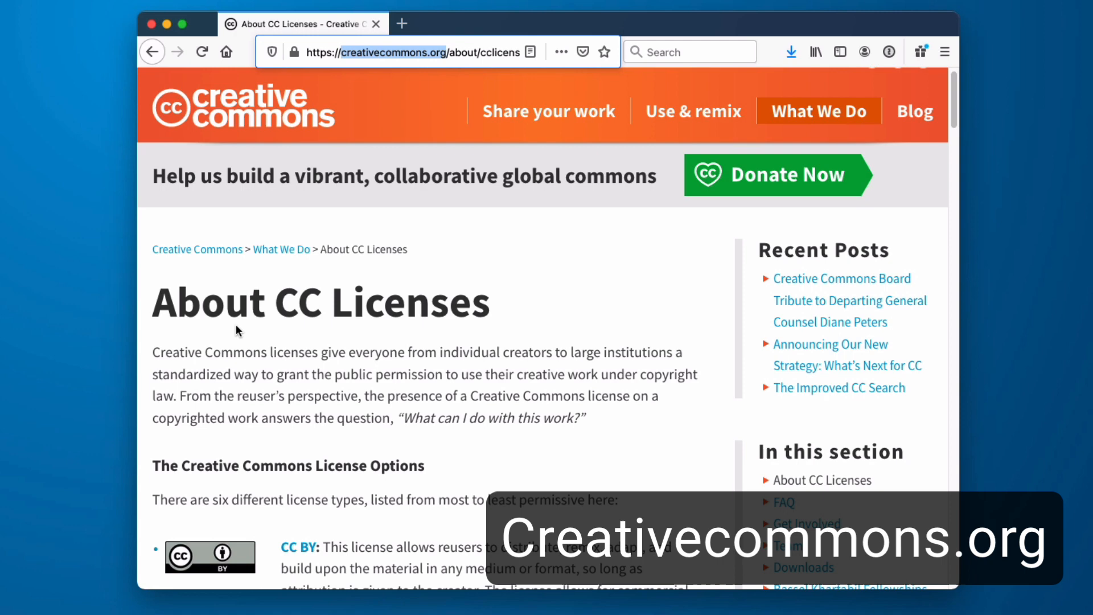
scroll("down", 3)
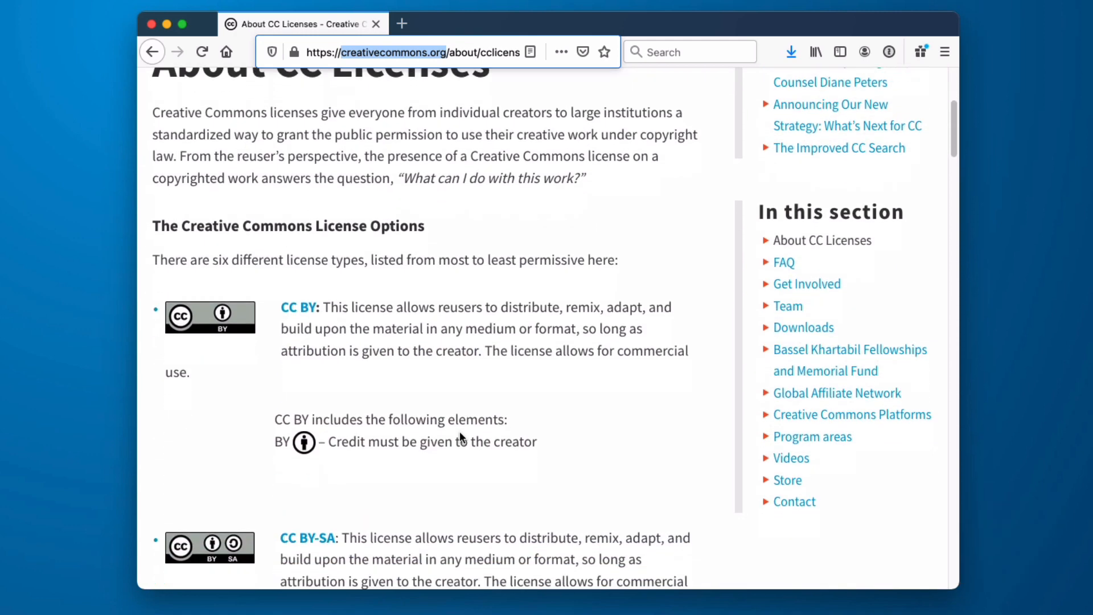
scroll("down", 3)
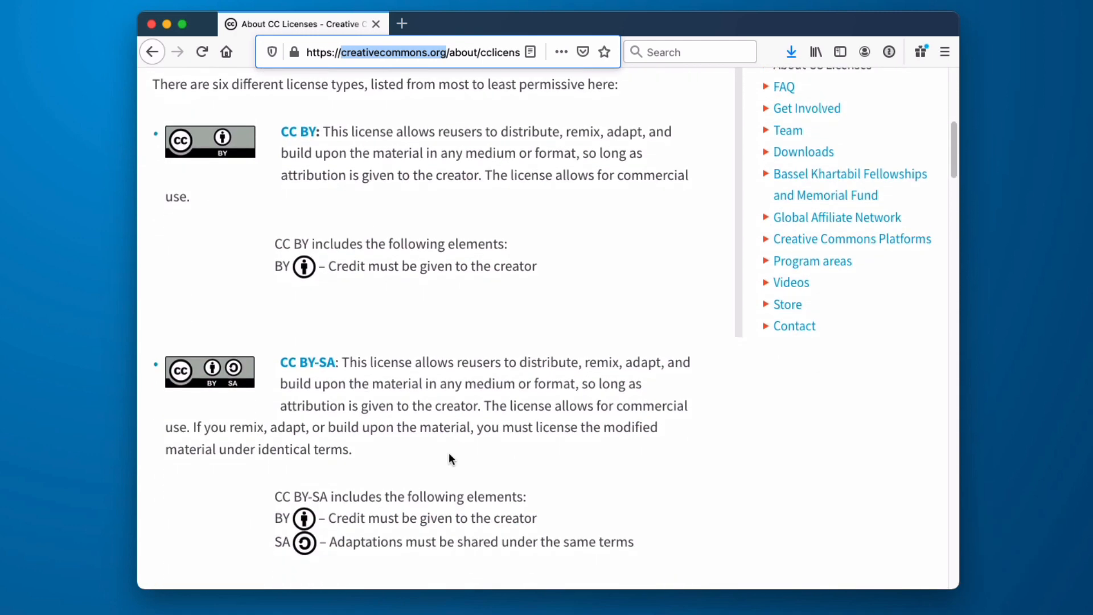
scroll("down", 3)
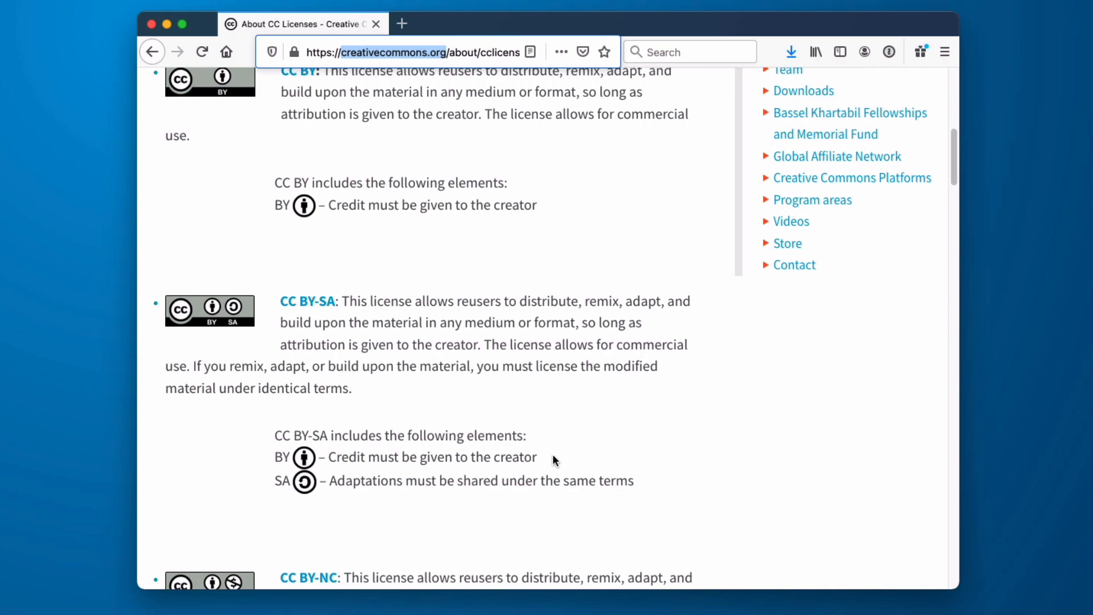
scroll("down", 3)
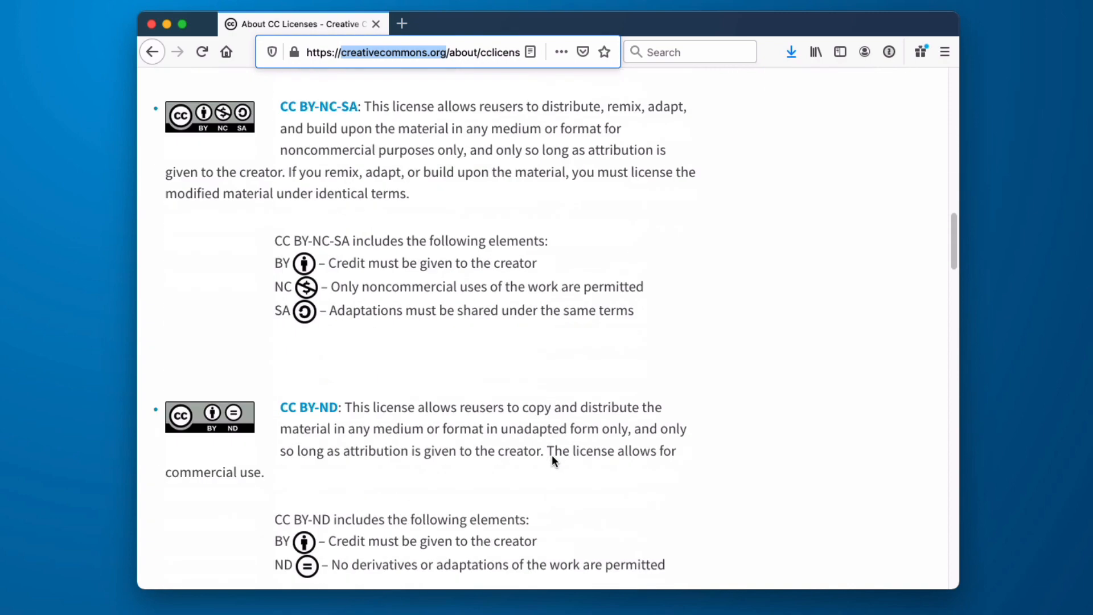
scroll("down", 3)
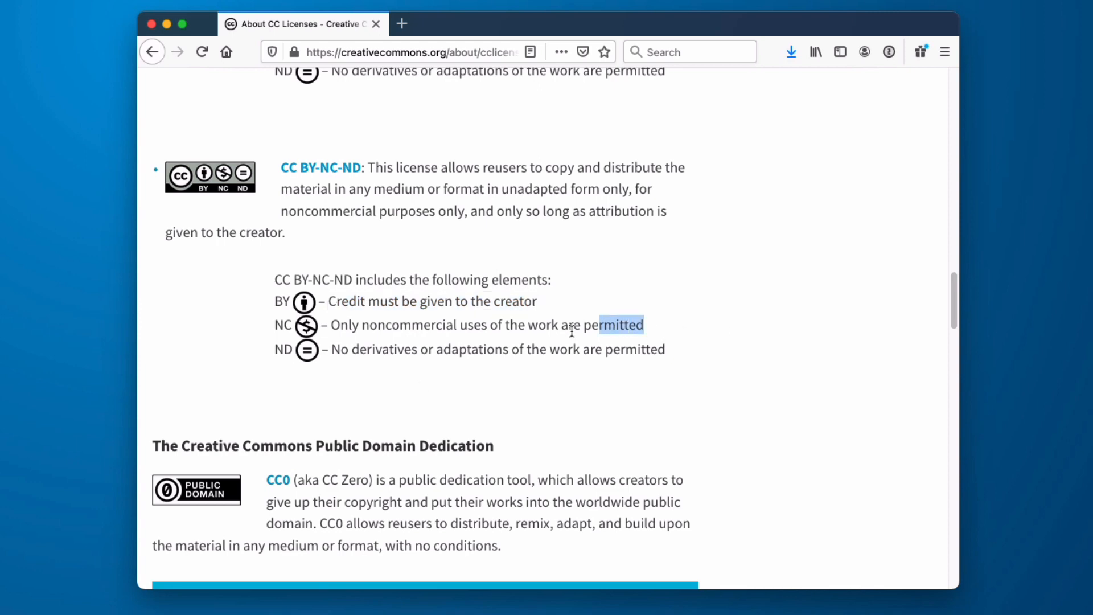
left_click(686, 355)
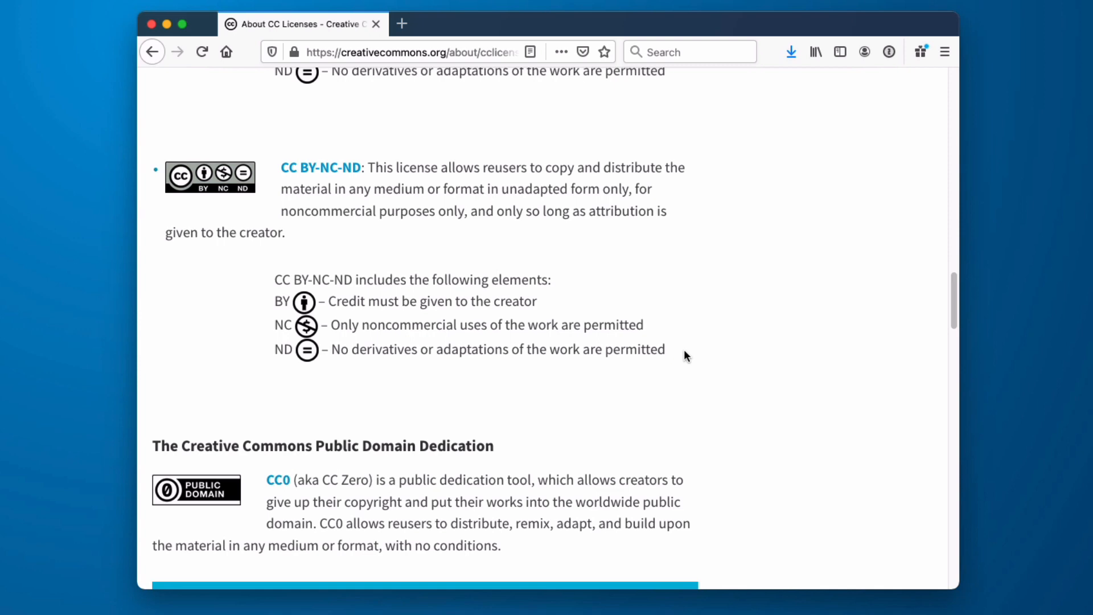
mouse_move(615, 397)
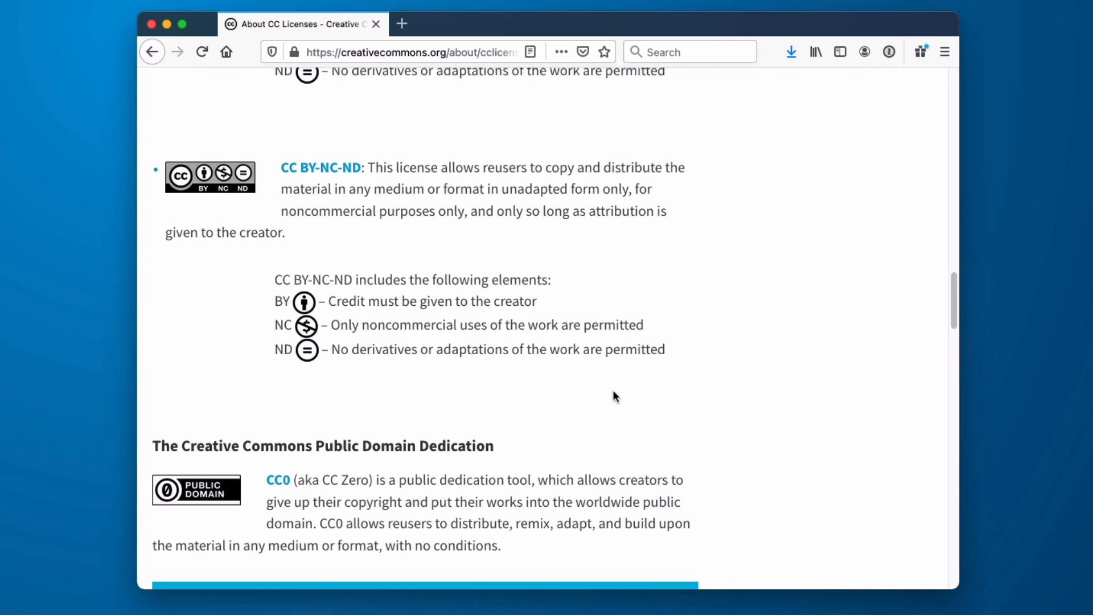
left_click_drag(332, 349, 664, 349)
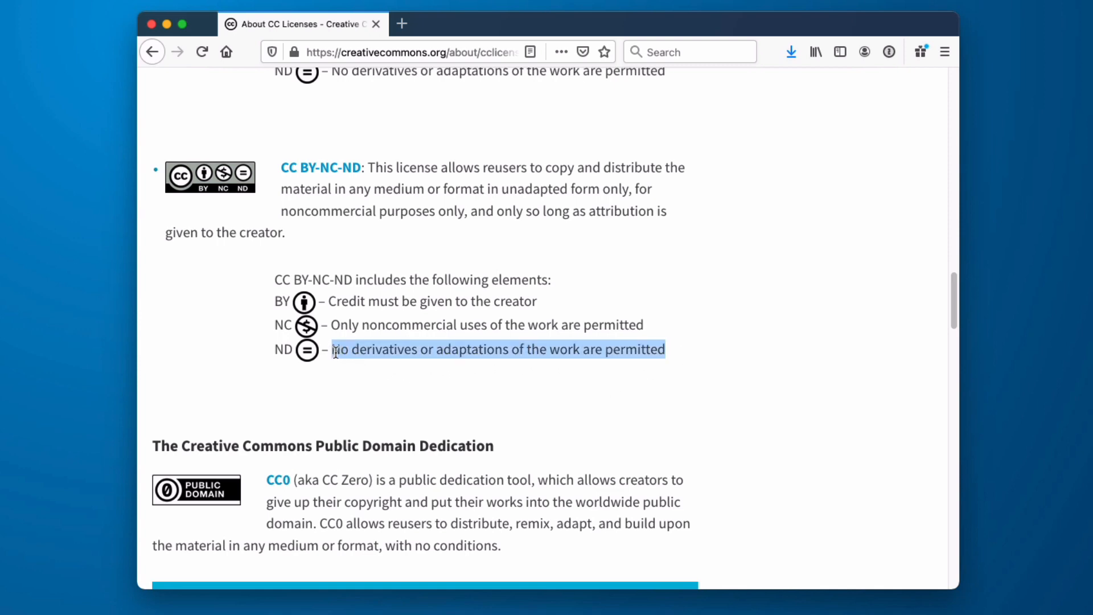
scroll("down", 3)
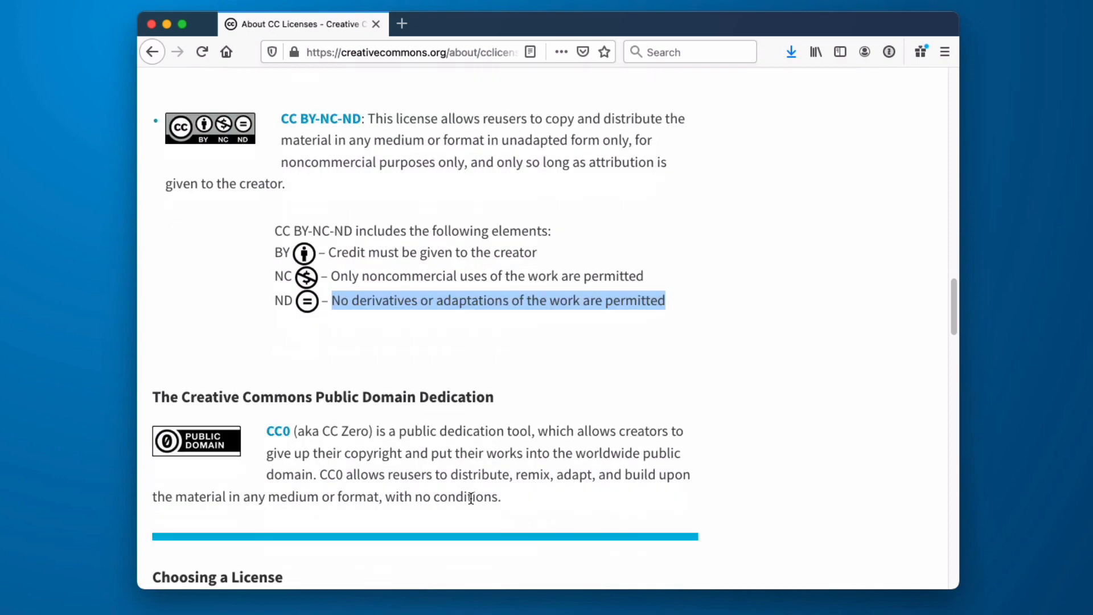
scroll("down", 3)
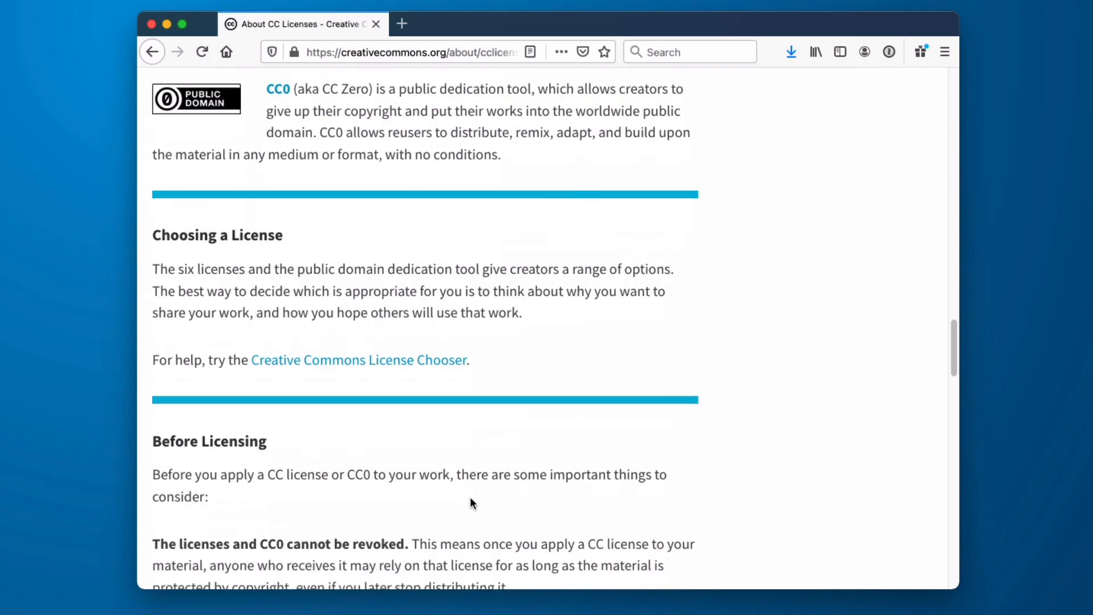
scroll("down", 3)
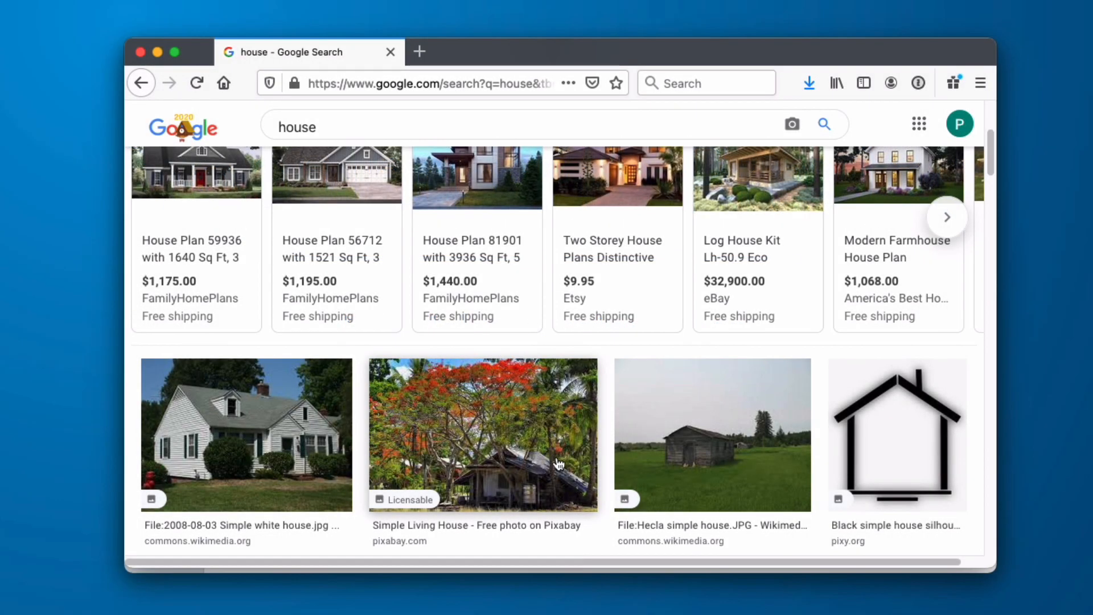
- Scroll the house results and open the 'Hecla simple house 3' Wikimedia Commons preview
scroll("down", 3)
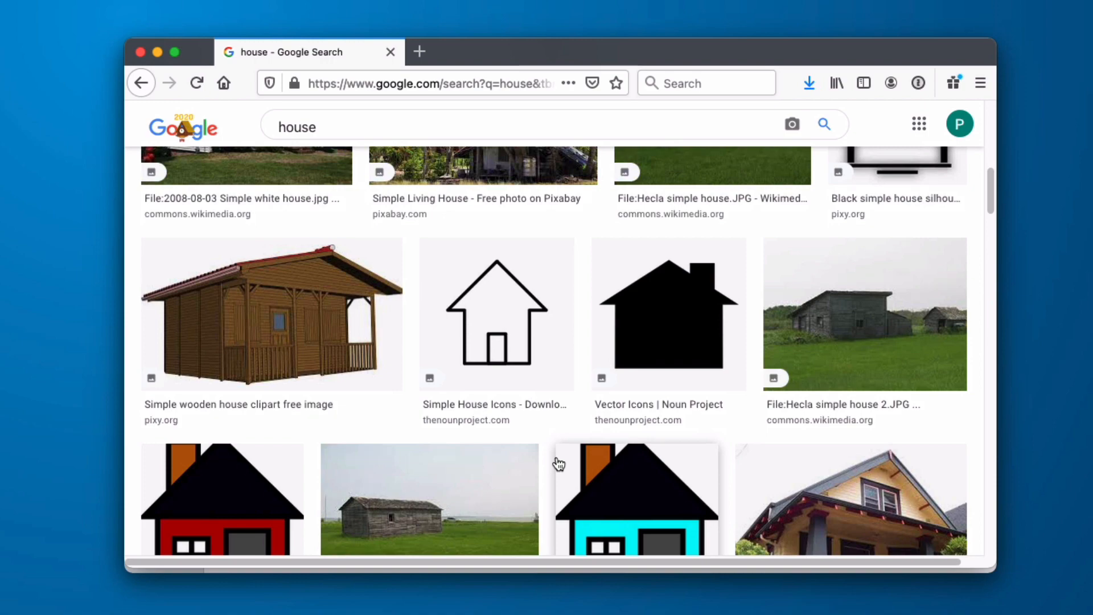
scroll("down", 3)
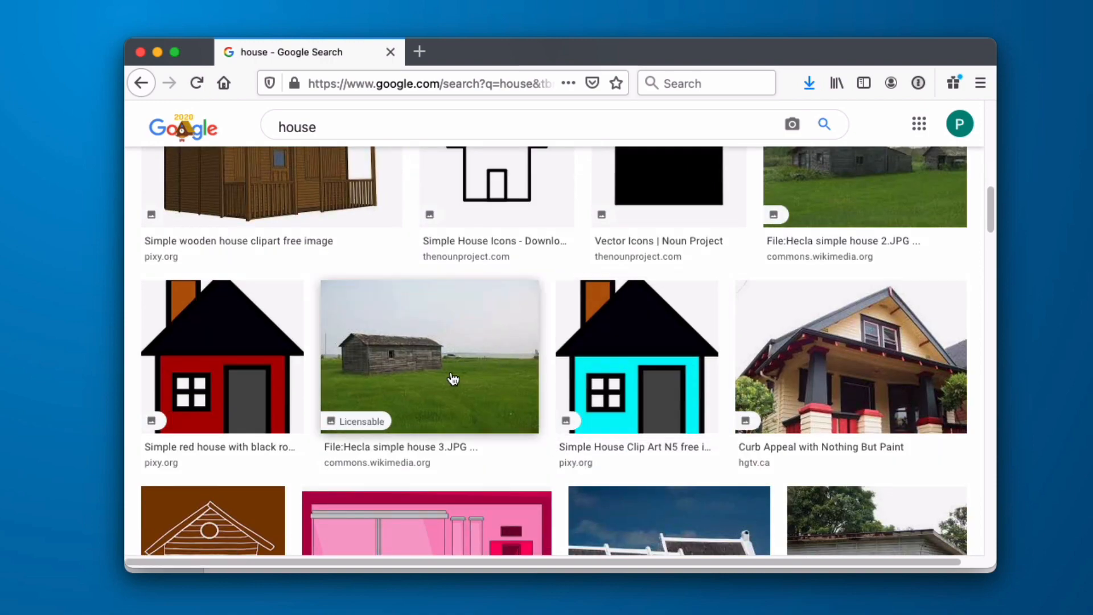
mouse_move(375, 306)
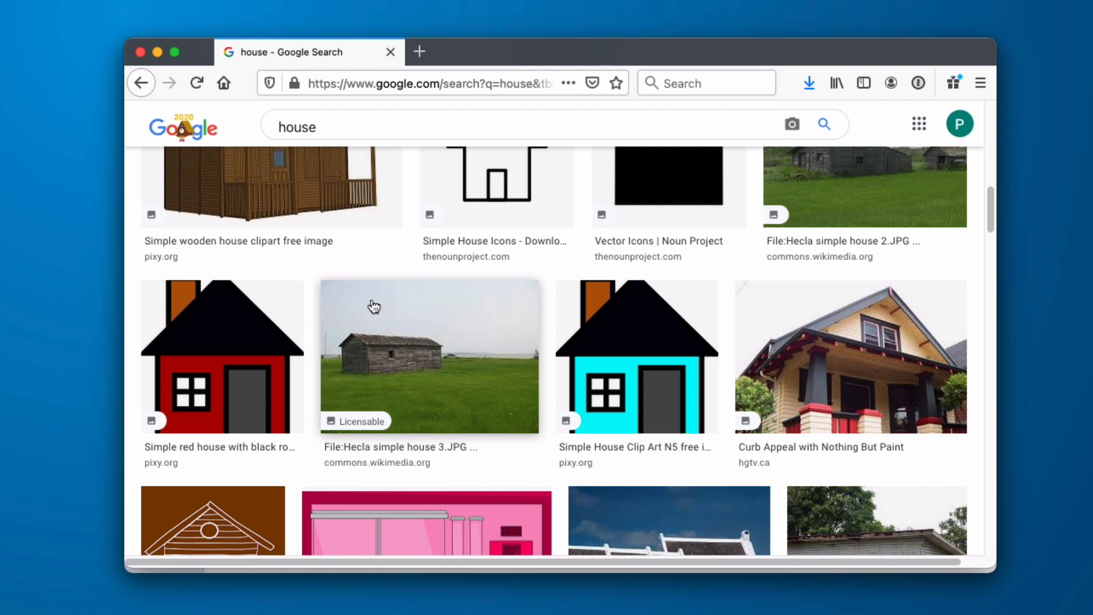
mouse_move(432, 389)
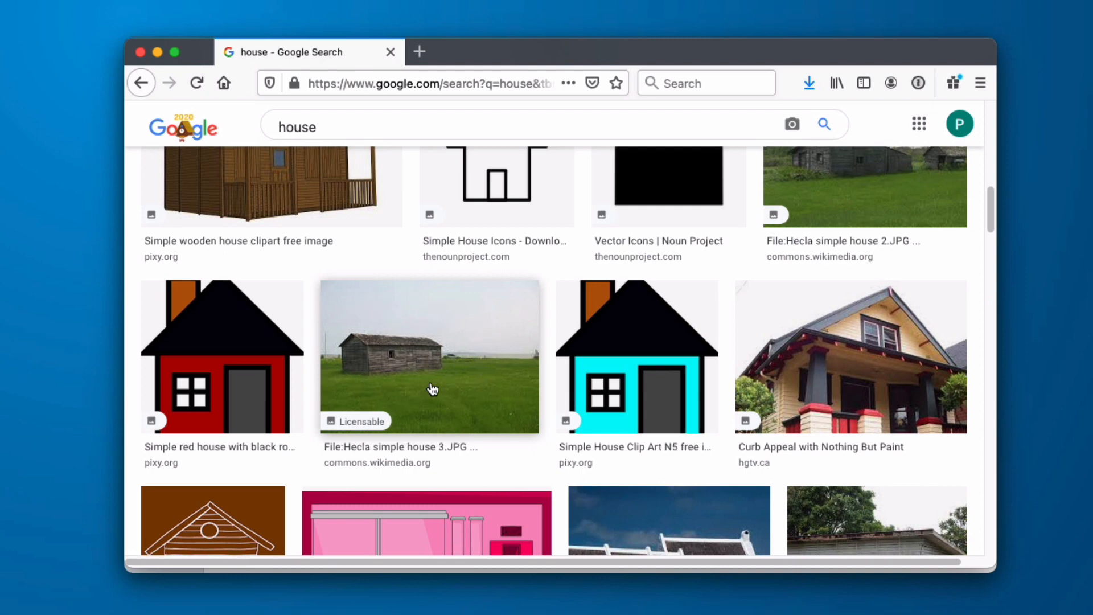
left_click(429, 357)
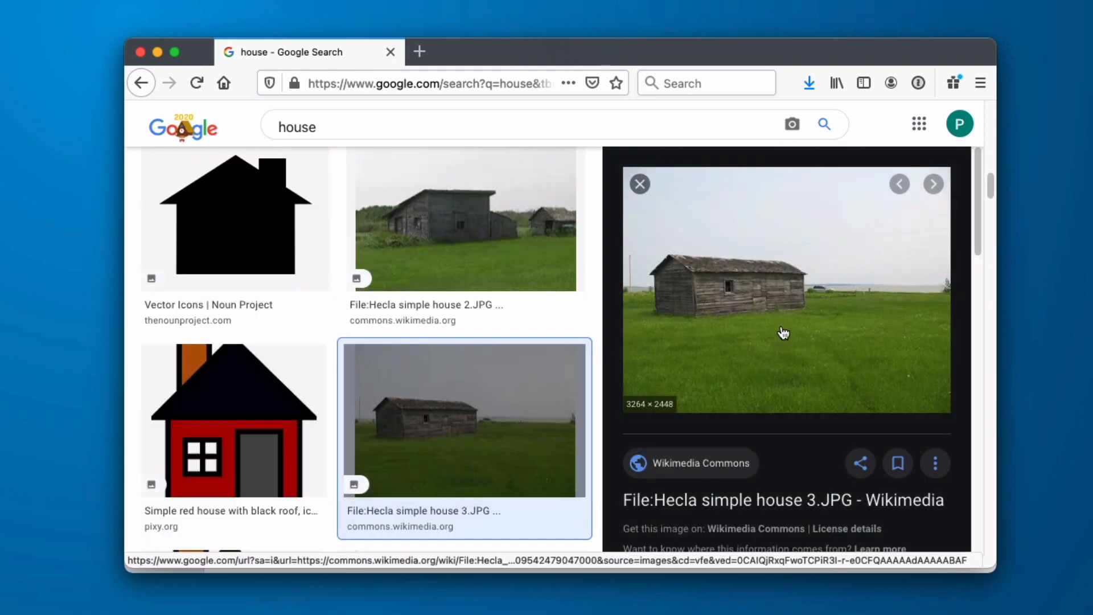
mouse_move(796, 357)
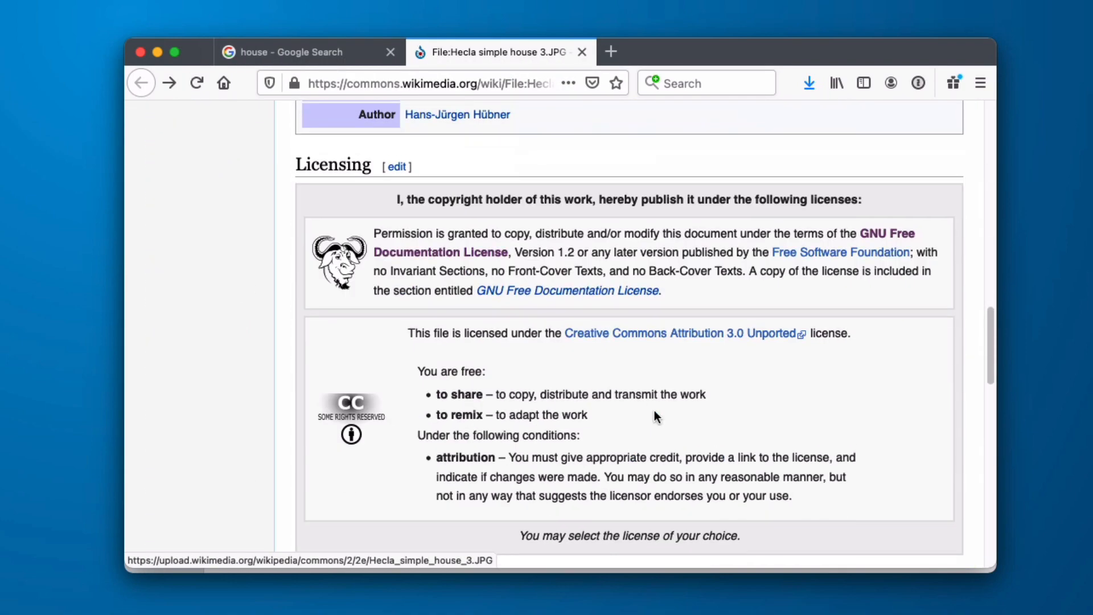
- Confirm the share-and-remix licence, then save the original Hecla_simple_house_3.JPG into Export
scroll("down", 3)
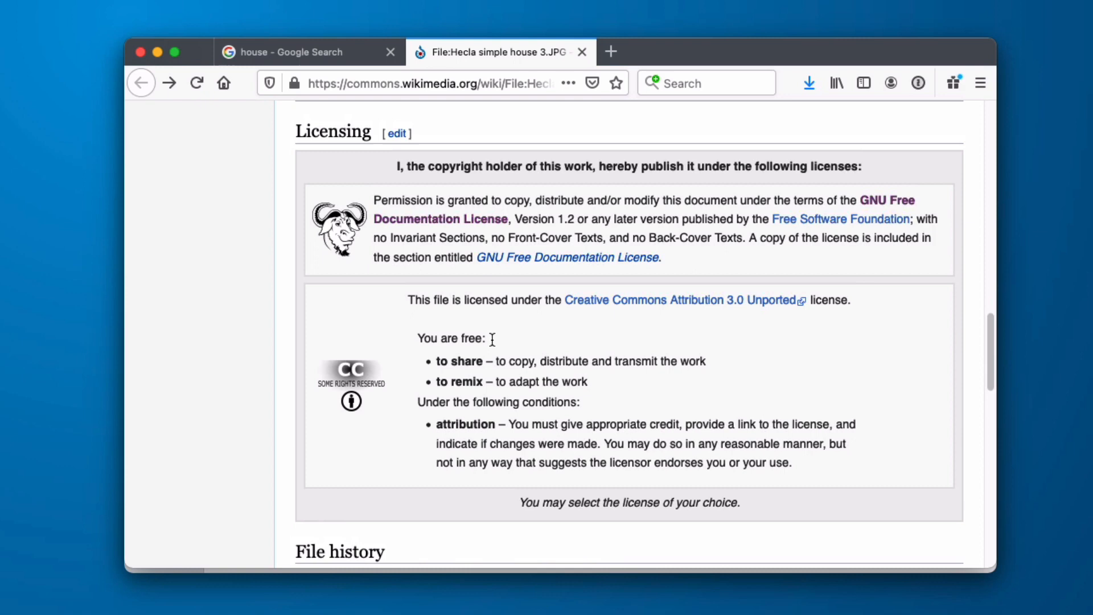
mouse_move(654, 337)
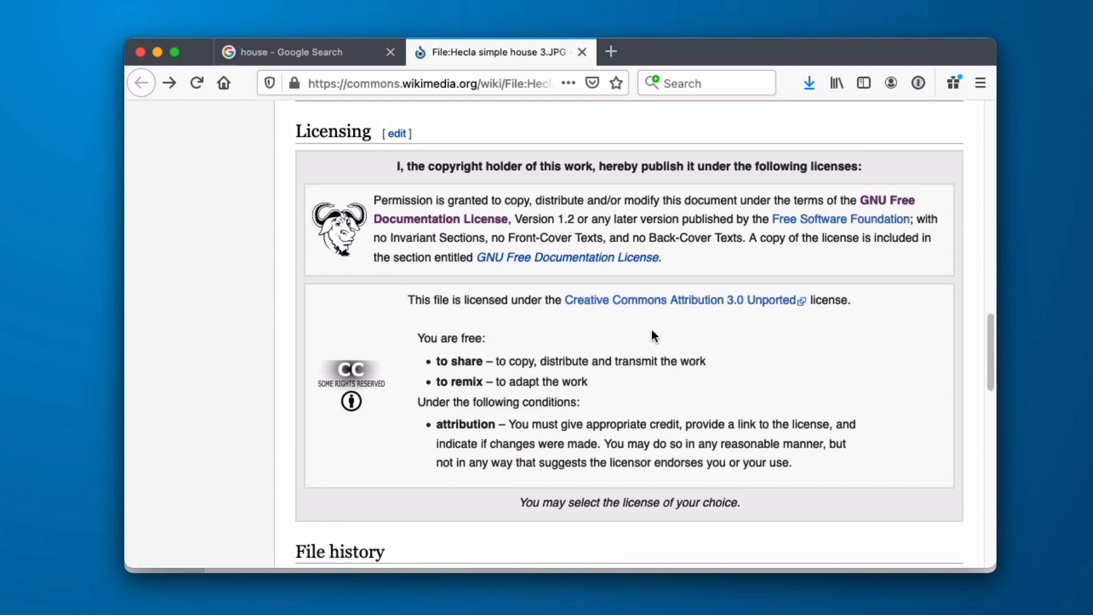
left_click_drag(435, 360, 488, 382)
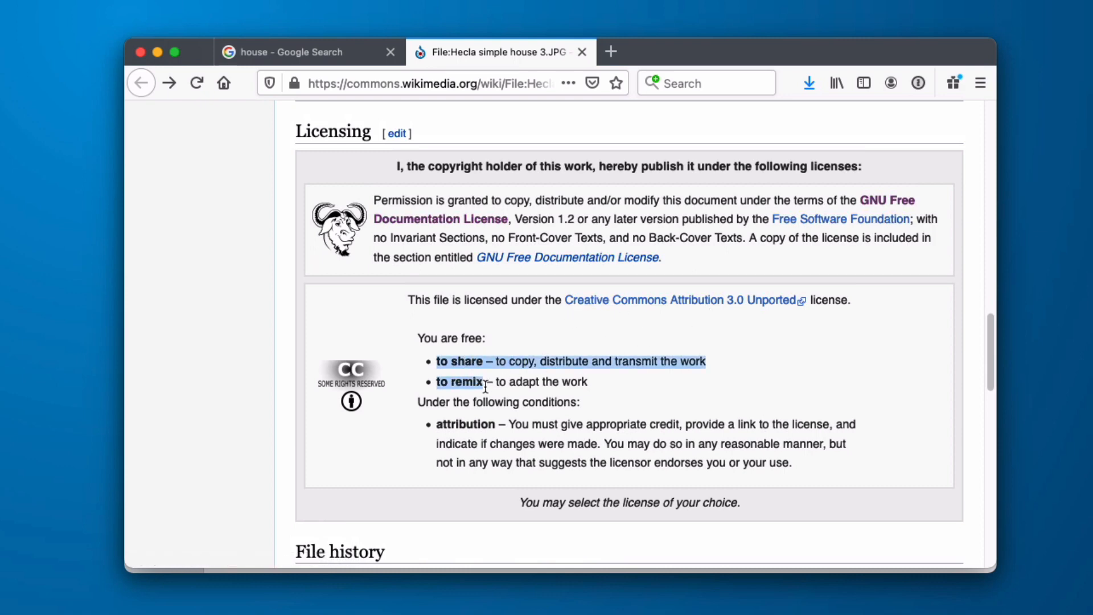
double_click(465, 423)
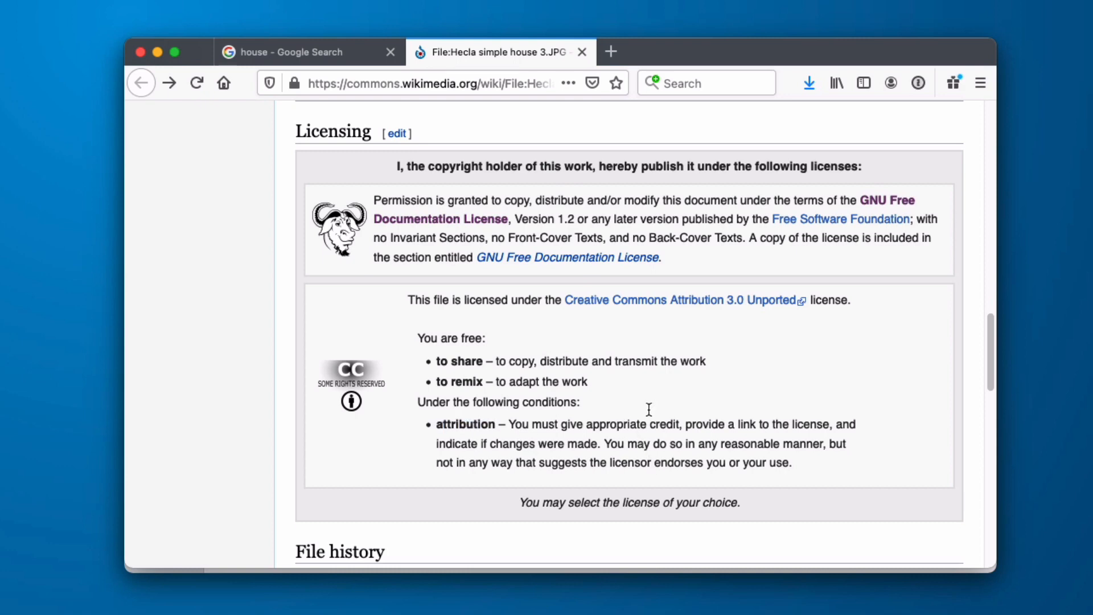
left_click(433, 82)
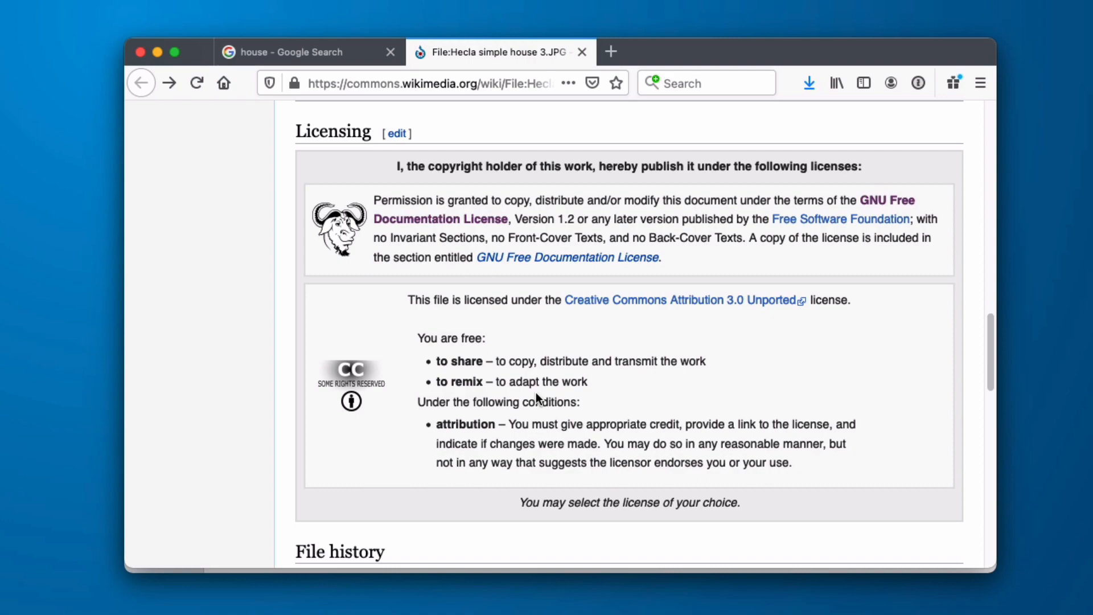
mouse_move(551, 395)
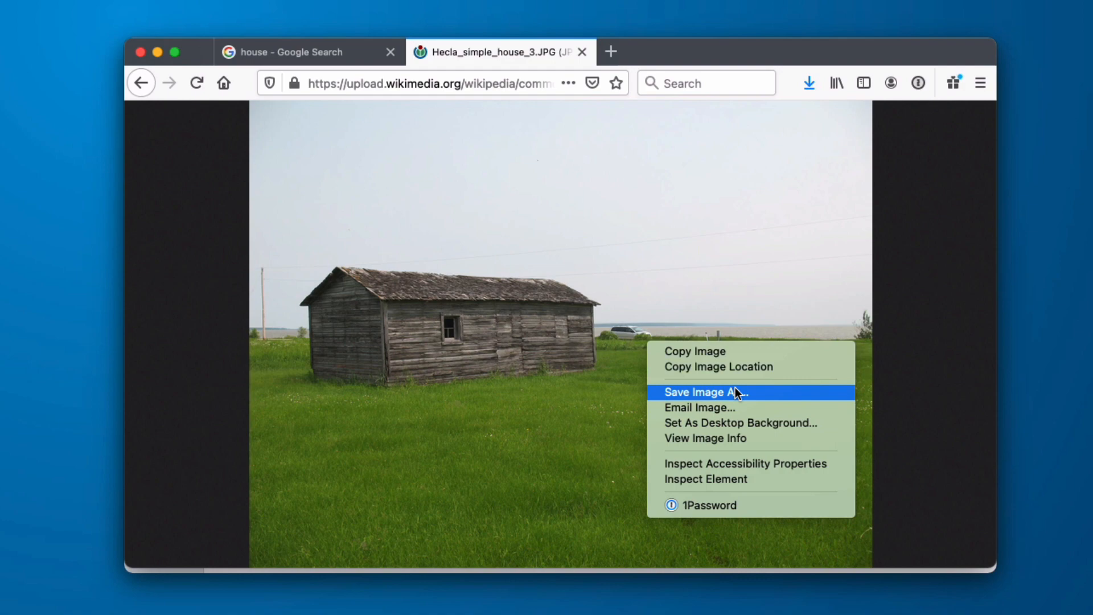
left_click(705, 392)
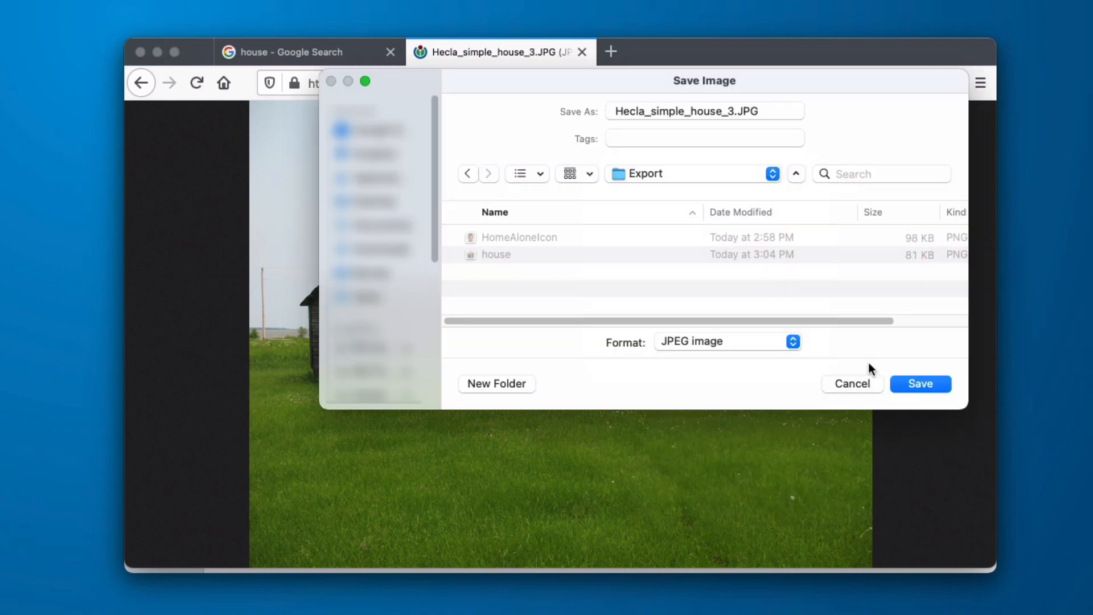
left_click(919, 383)
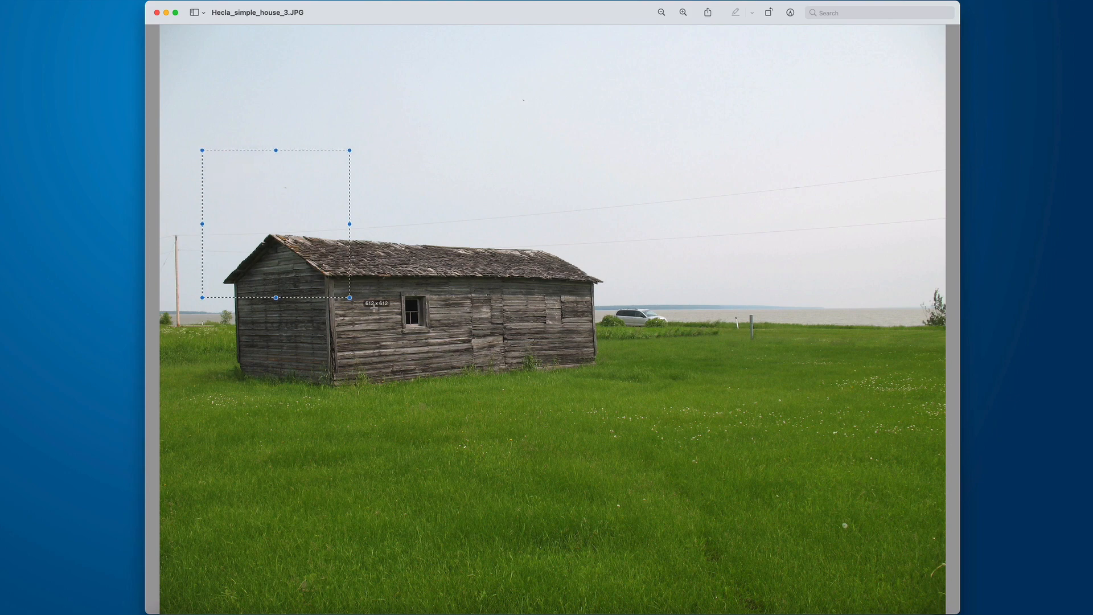
- Copy a square area around the shed into a new image and edit its width in Adjust Size
left_click_drag(350, 298, 614, 560)
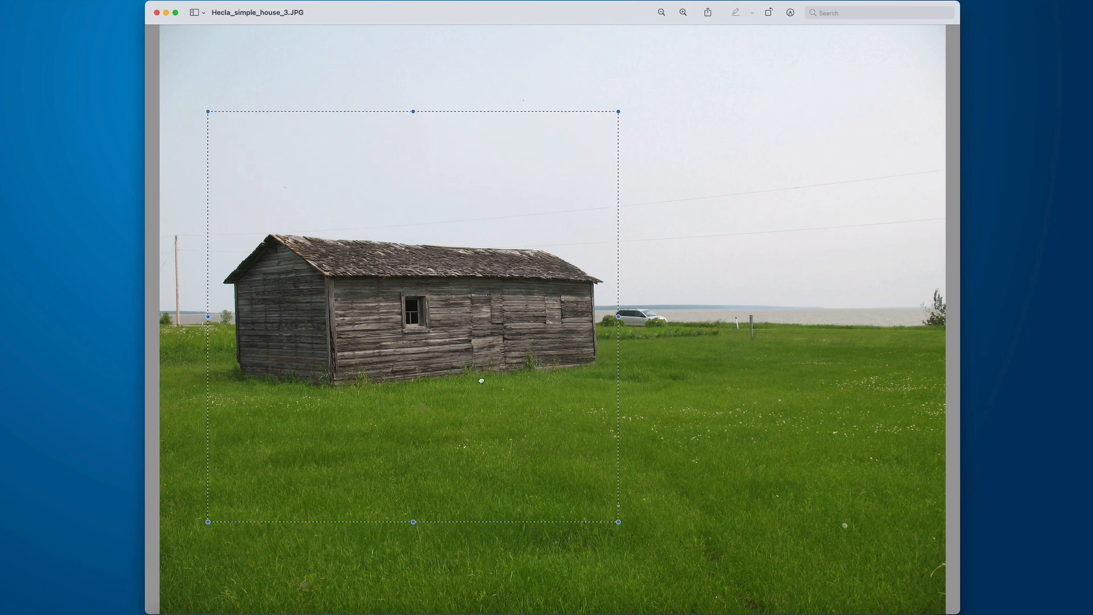
left_click(68, 12)
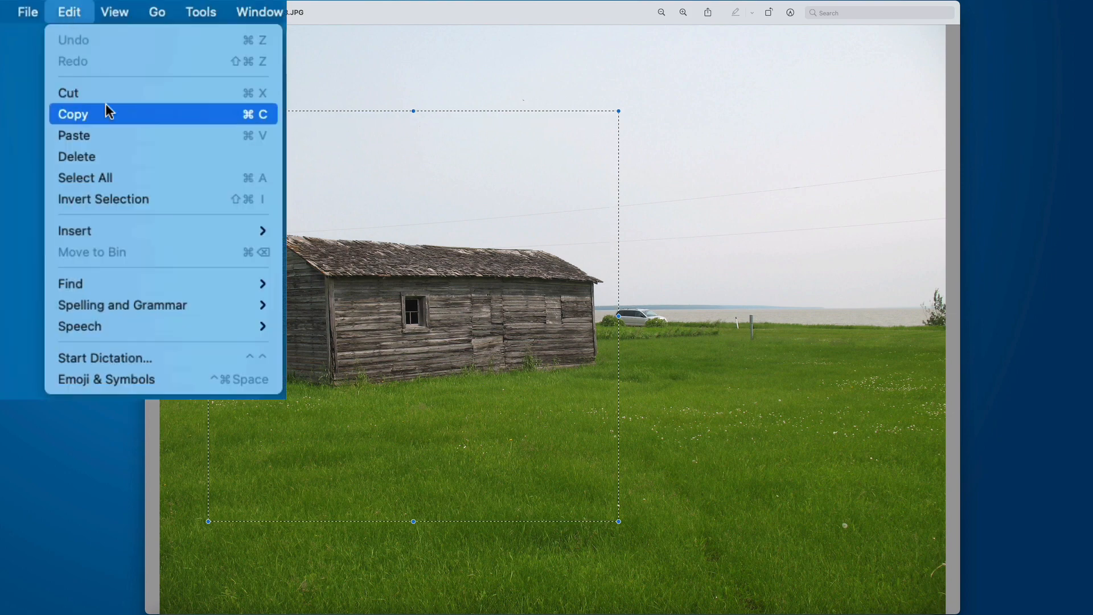
left_click(27, 12)
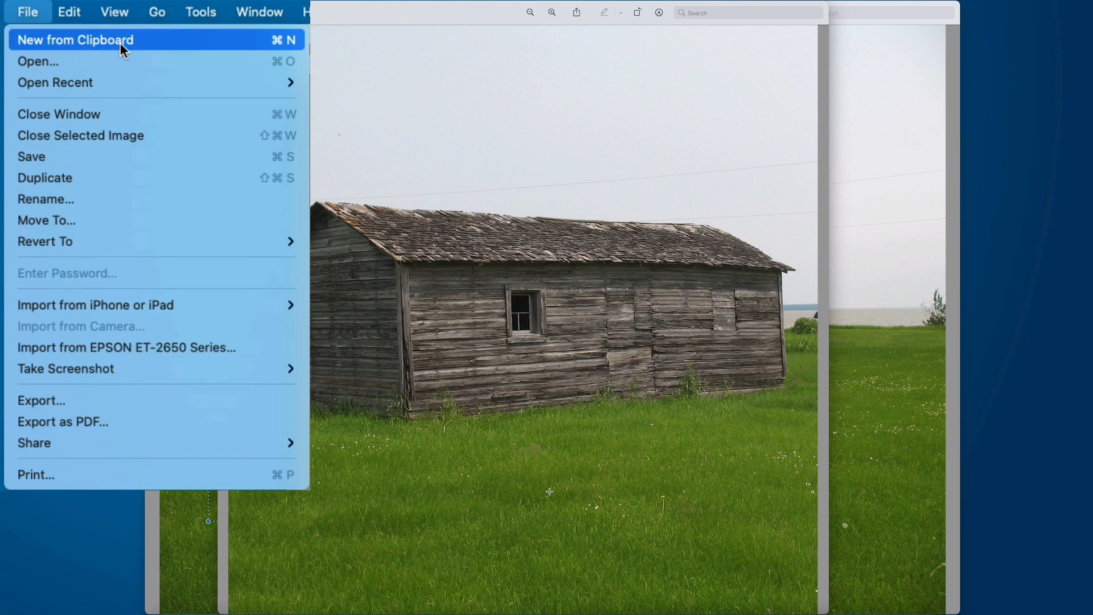
left_click(75, 40)
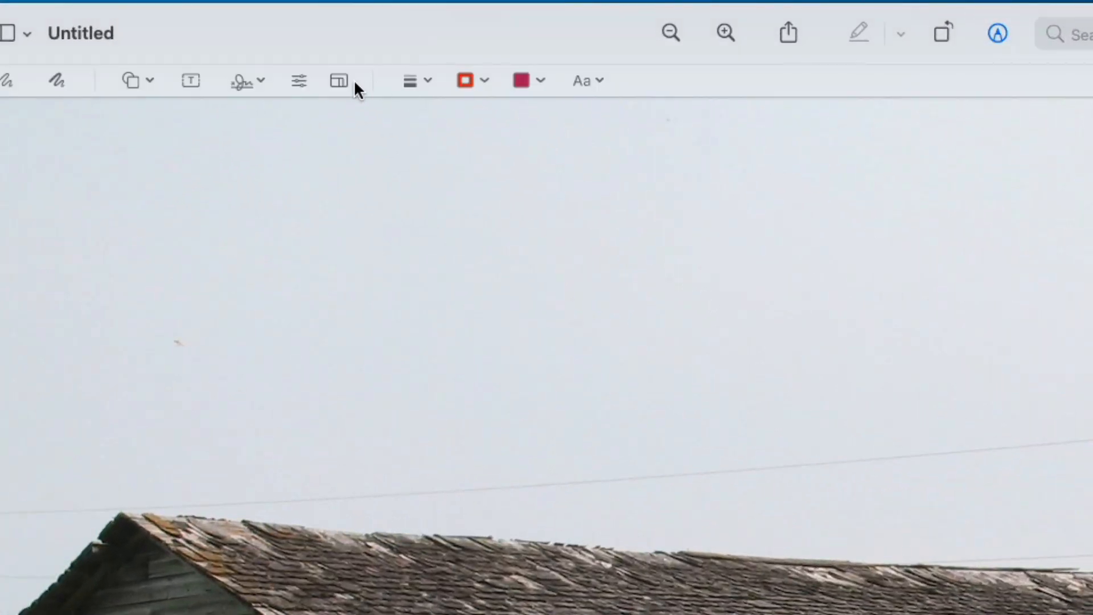
left_click(339, 80)
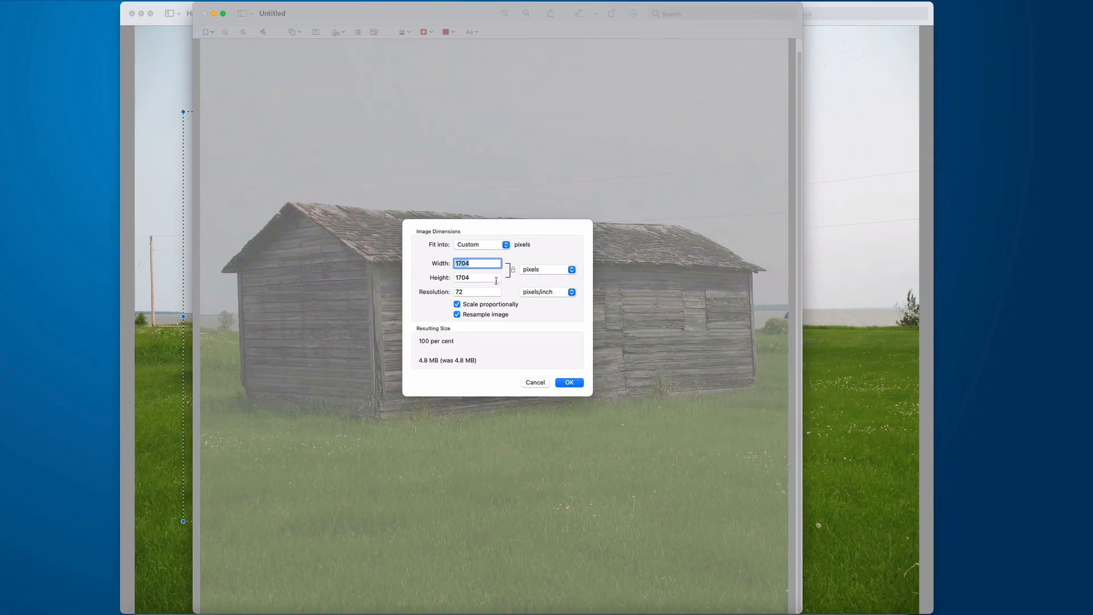
left_click(569, 382)
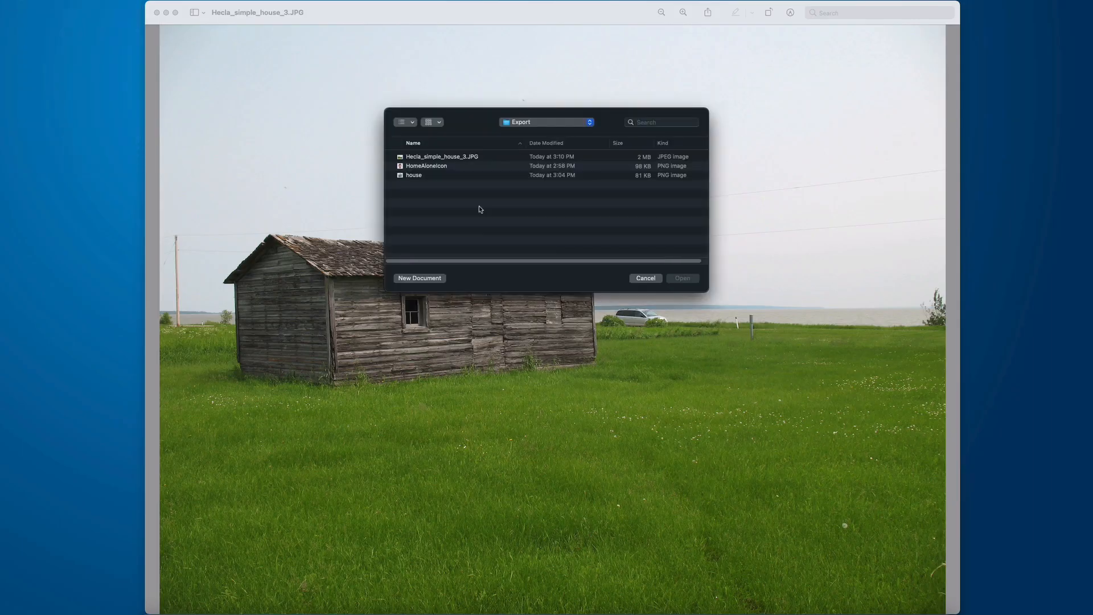
- Open Hecla_simple_house_3.JPG and select the shed's lower right, right end and roof corner
left_click(442, 156)
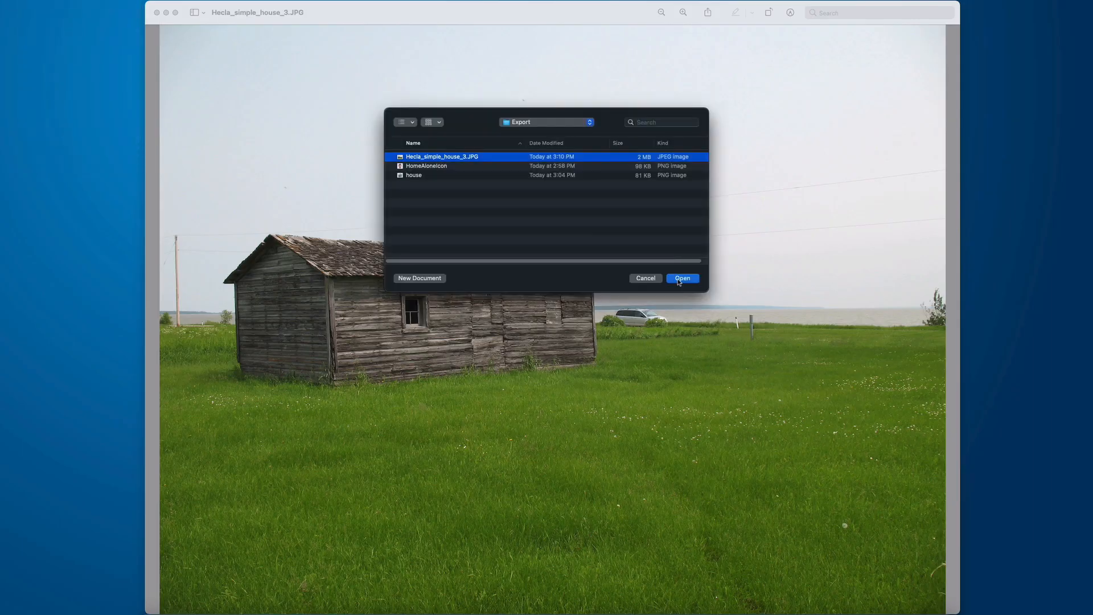
left_click(683, 279)
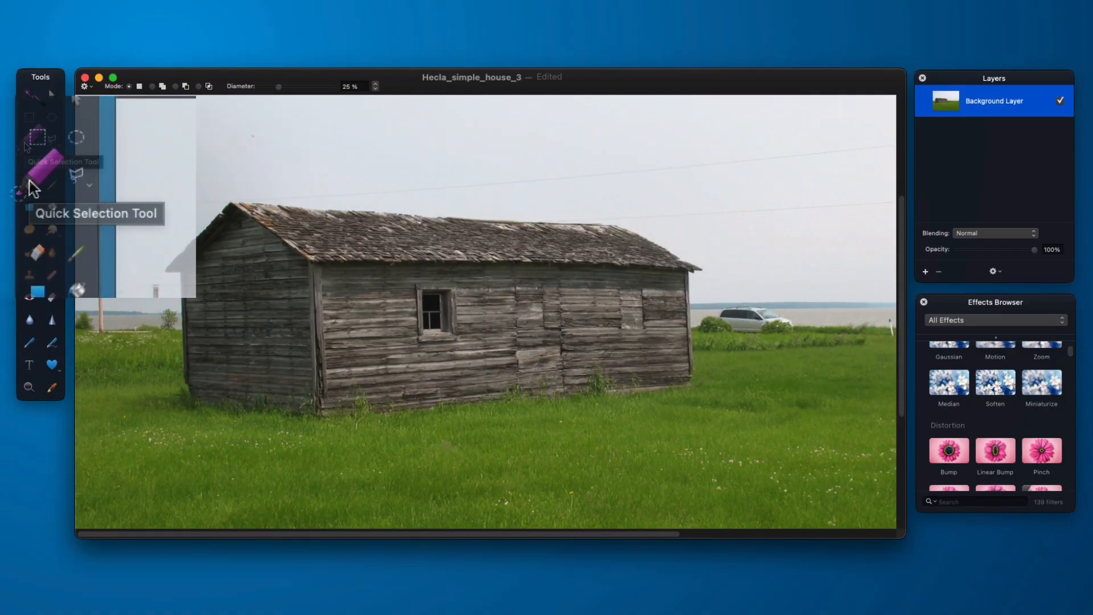
left_click_drag(614, 363, 669, 366)
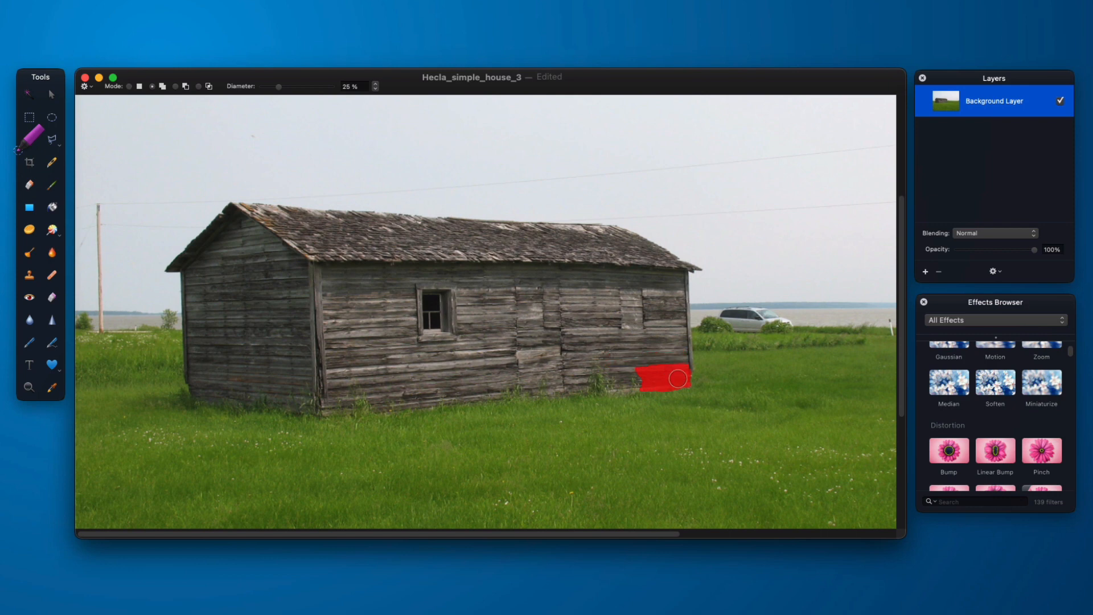
left_click_drag(663, 378, 674, 270)
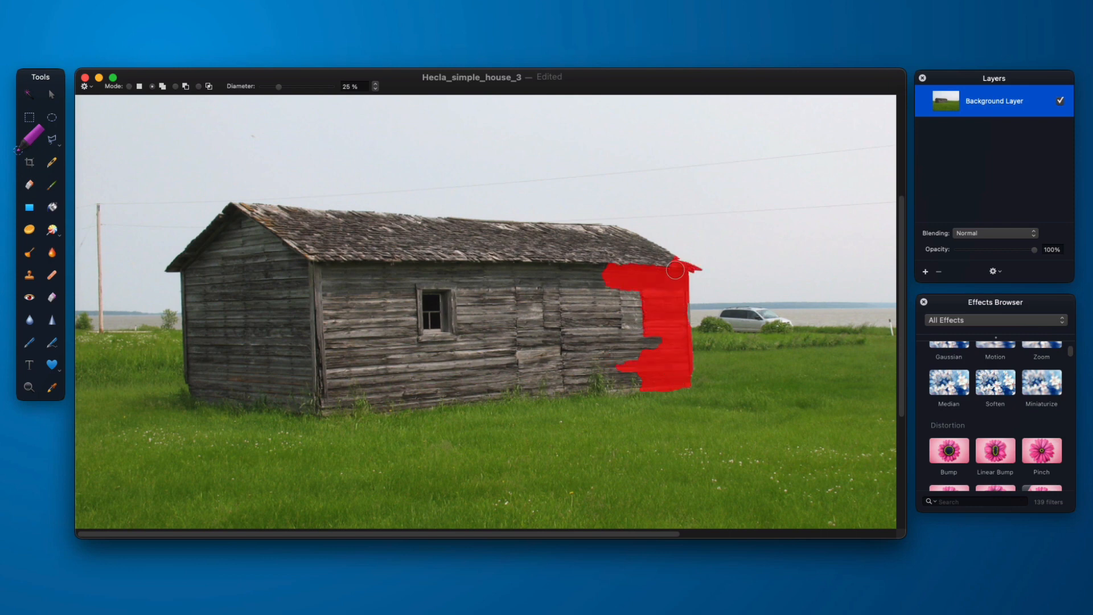
left_click_drag(673, 270, 618, 231)
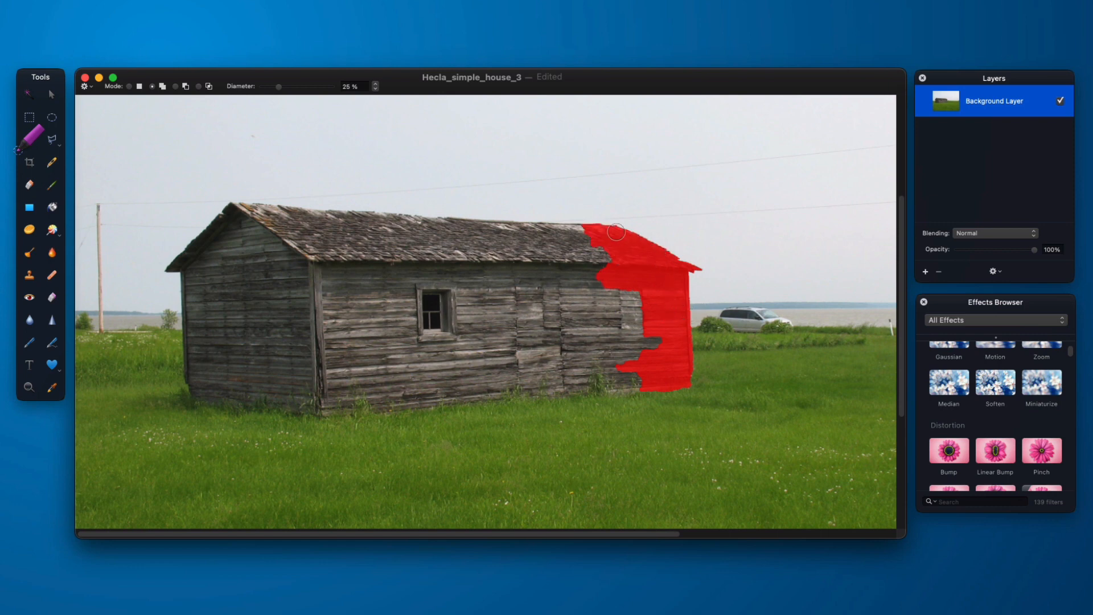
- Extend the selection over the rest of the roof, left gable, front wall and base
left_click_drag(614, 230, 282, 212)
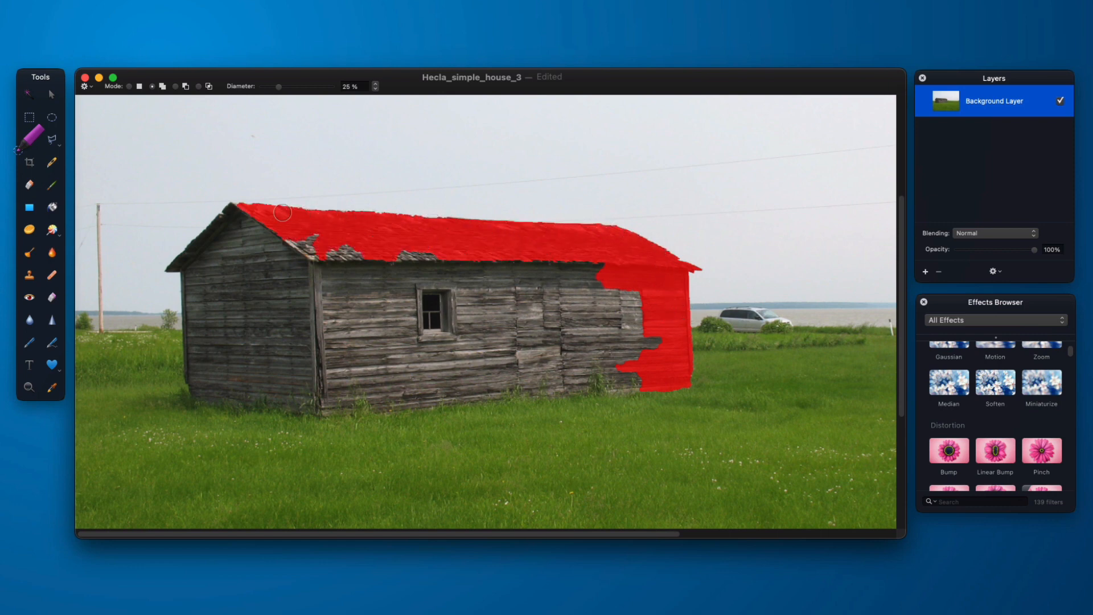
left_click_drag(283, 213, 190, 364)
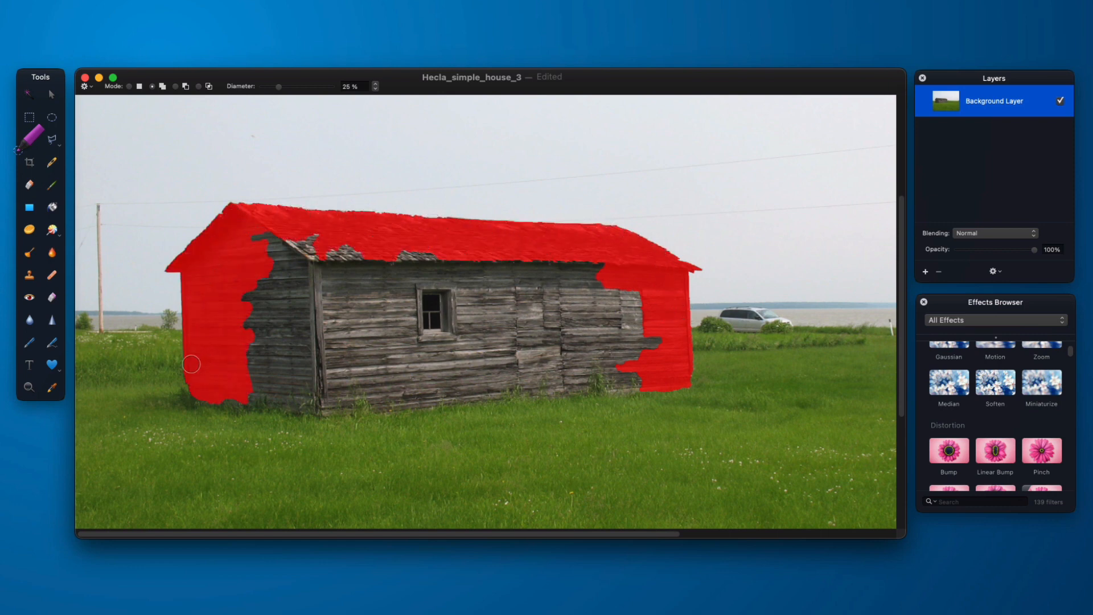
left_click_drag(192, 363, 453, 326)
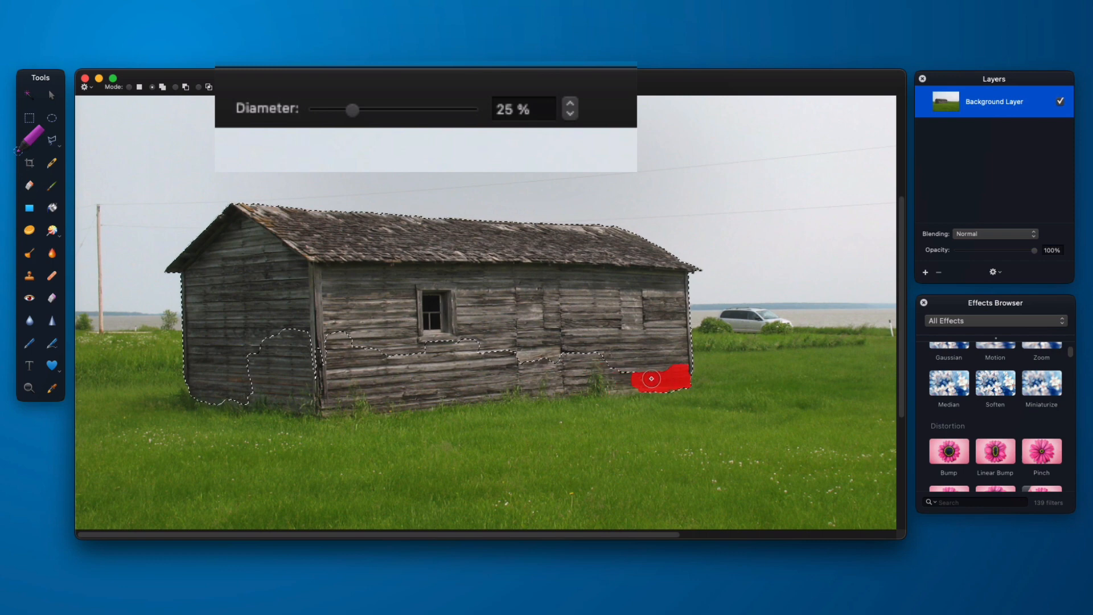
left_click_drag(652, 379, 315, 404)
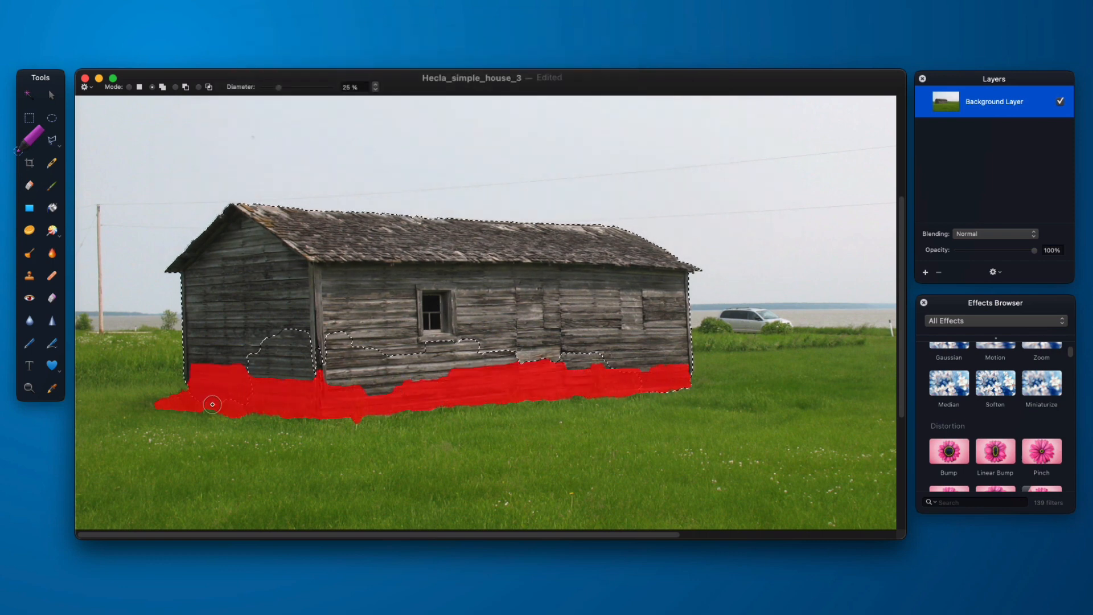
left_click_drag(212, 404, 674, 319)
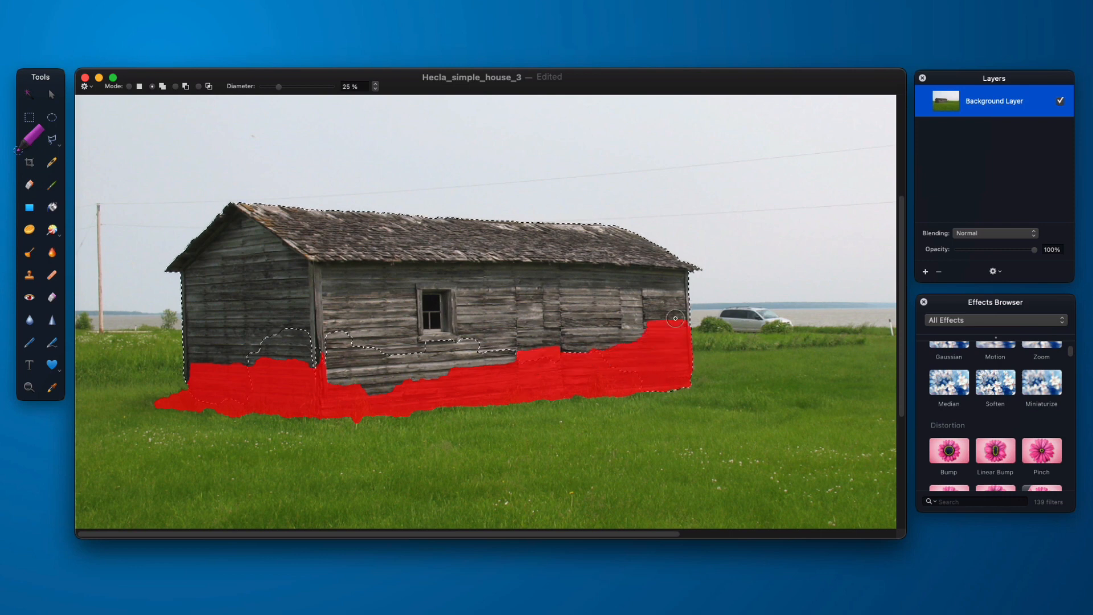
left_click_drag(674, 319, 239, 351)
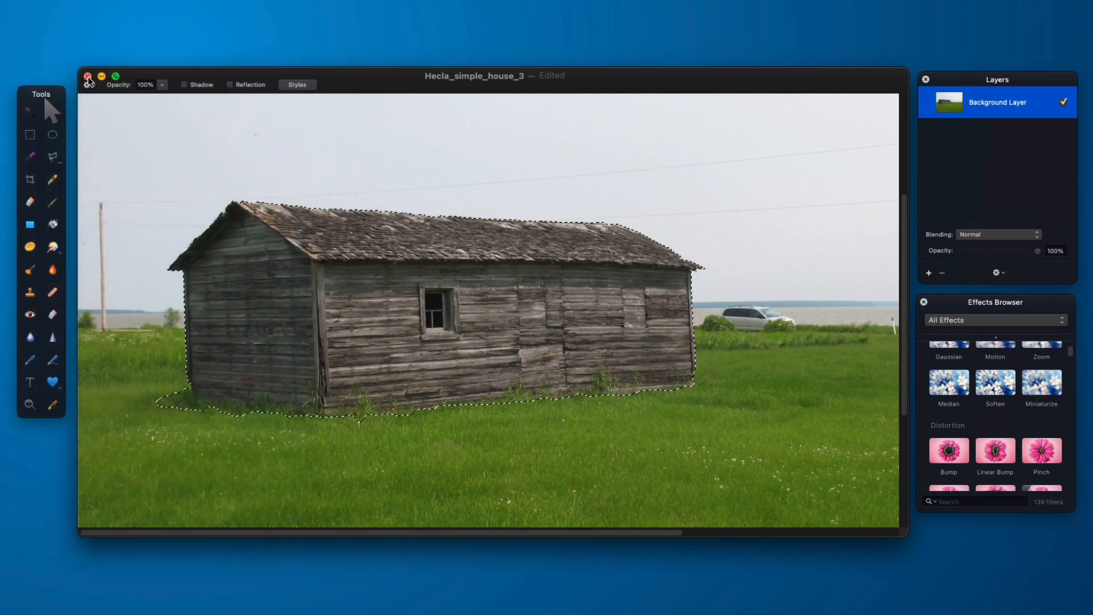
- Create a 288×288 pixel image, paste the shed as a layer, and zoom out
left_click(89, 76)
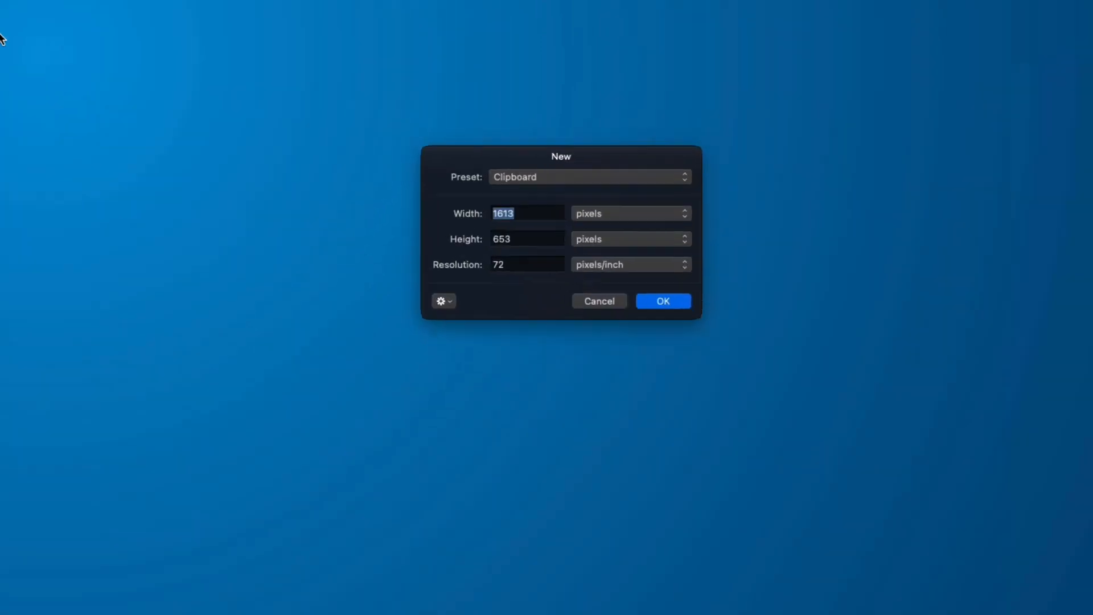
type("288")
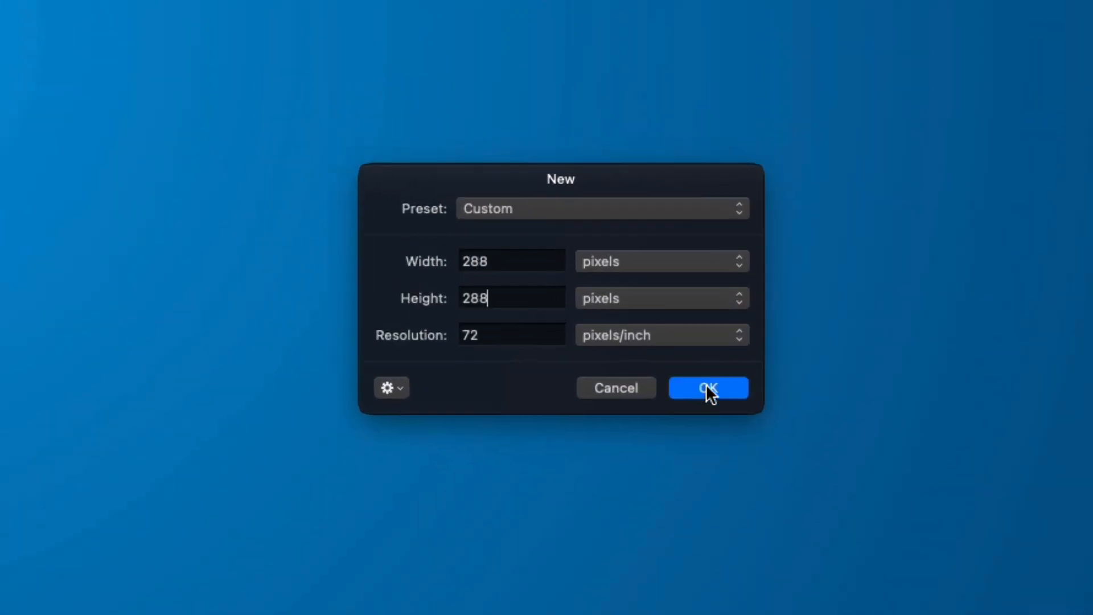
left_click(708, 388)
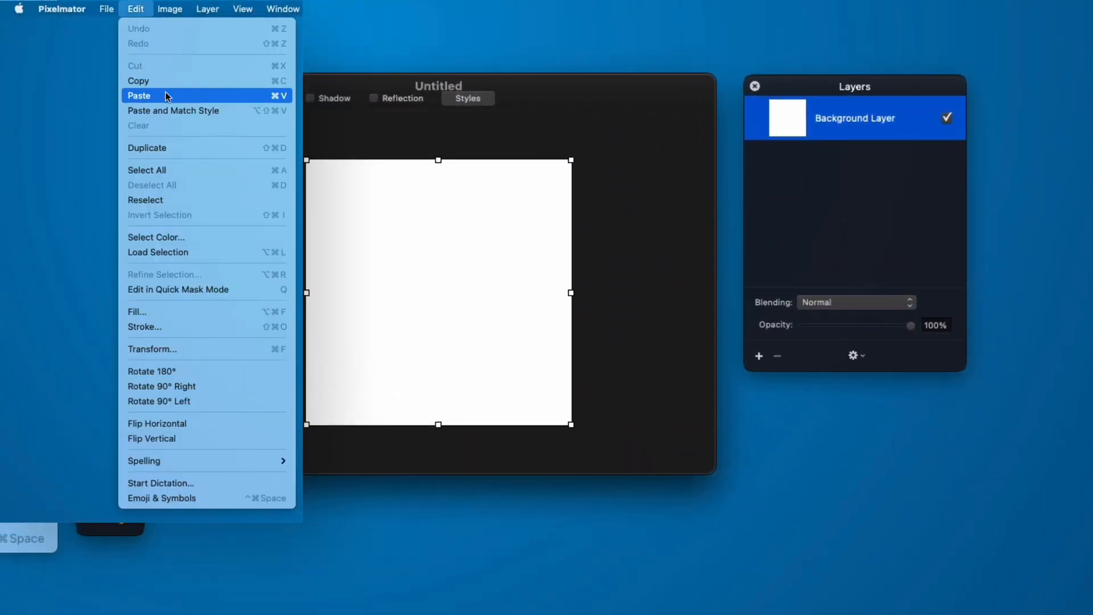
left_click(139, 96)
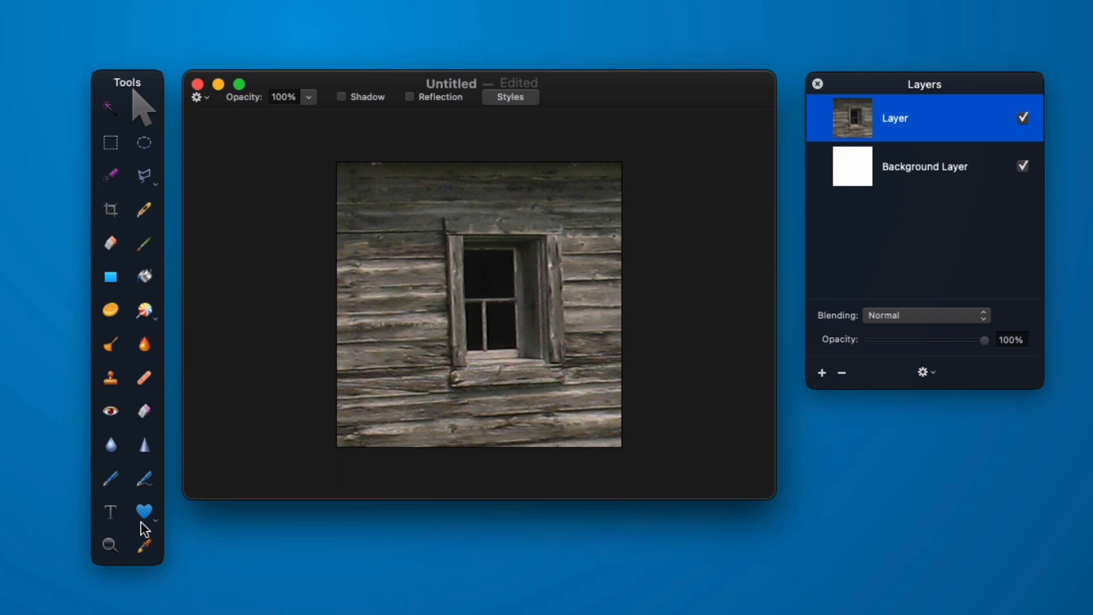
left_click(109, 546)
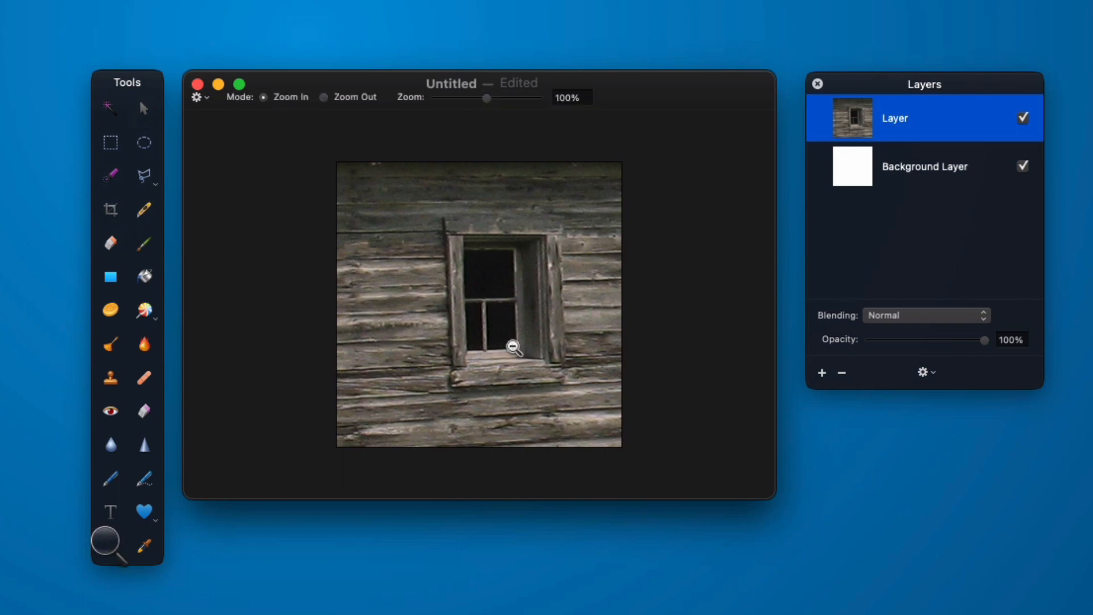
left_click(512, 348)
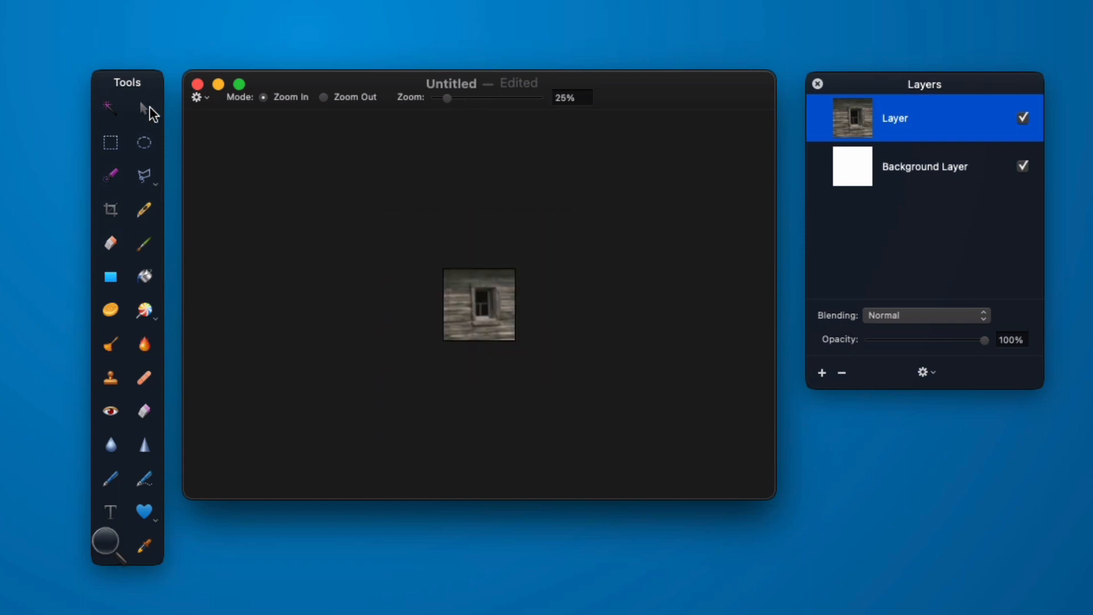
left_click(142, 106)
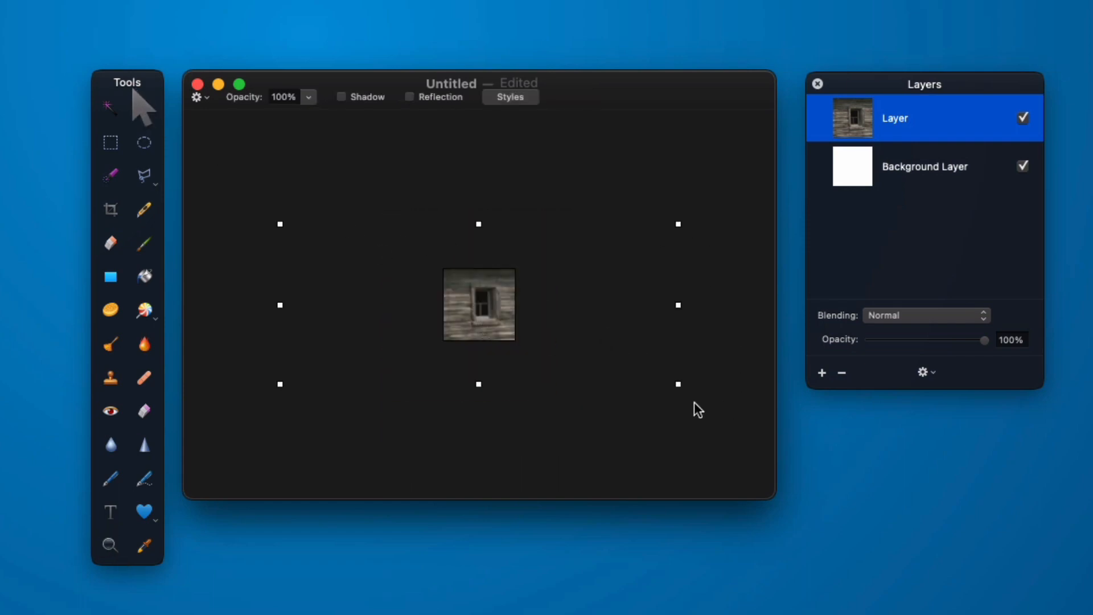
mouse_move(680, 387)
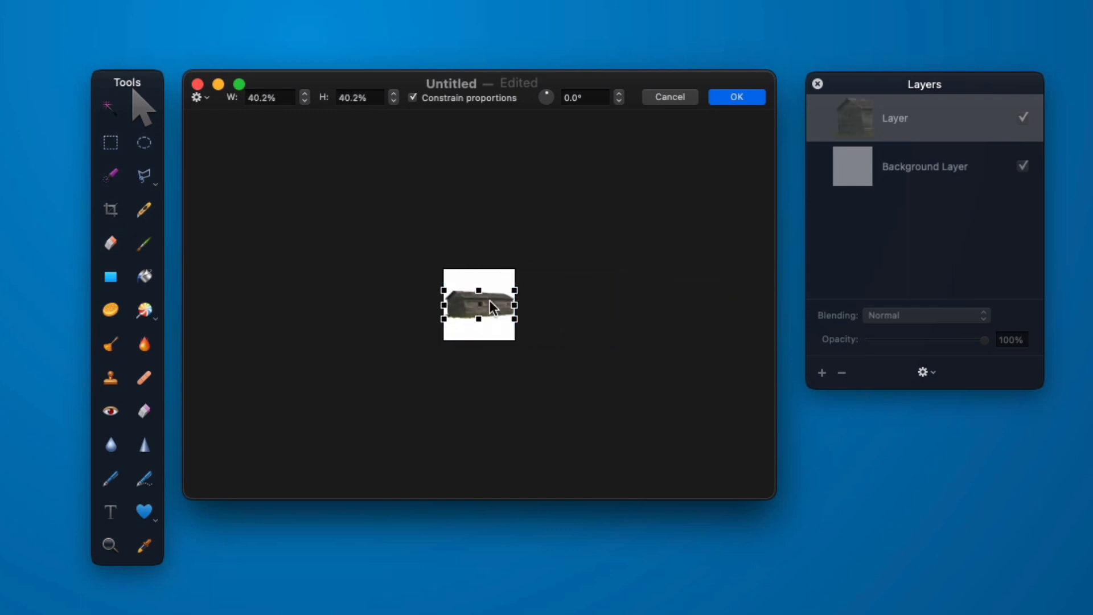
- Confirm scaling the shed down to fit and hide the white Background Layer
left_click(736, 97)
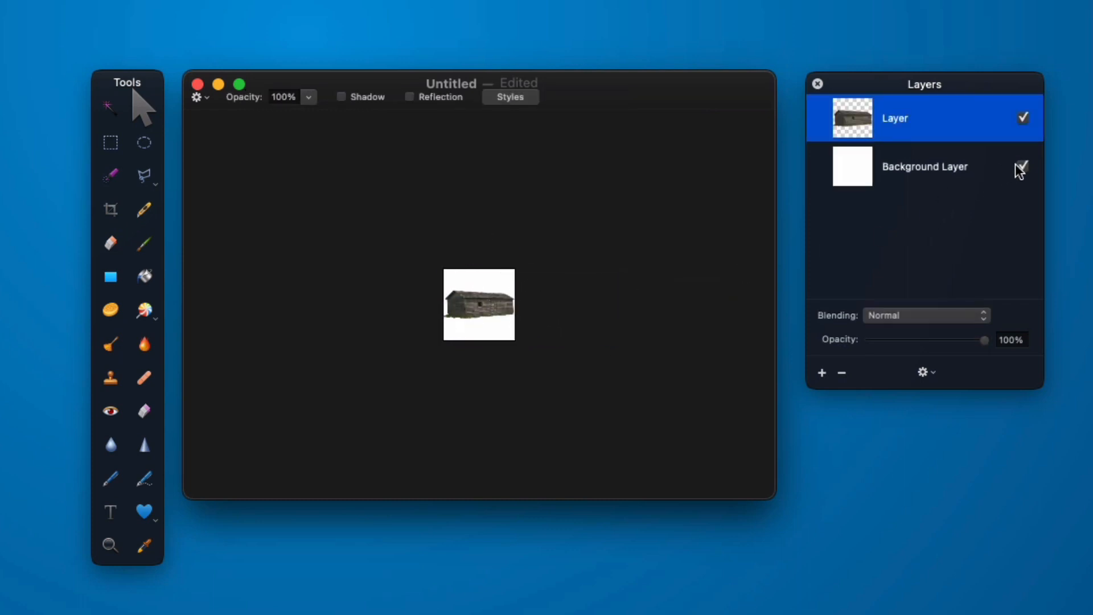
left_click(1023, 167)
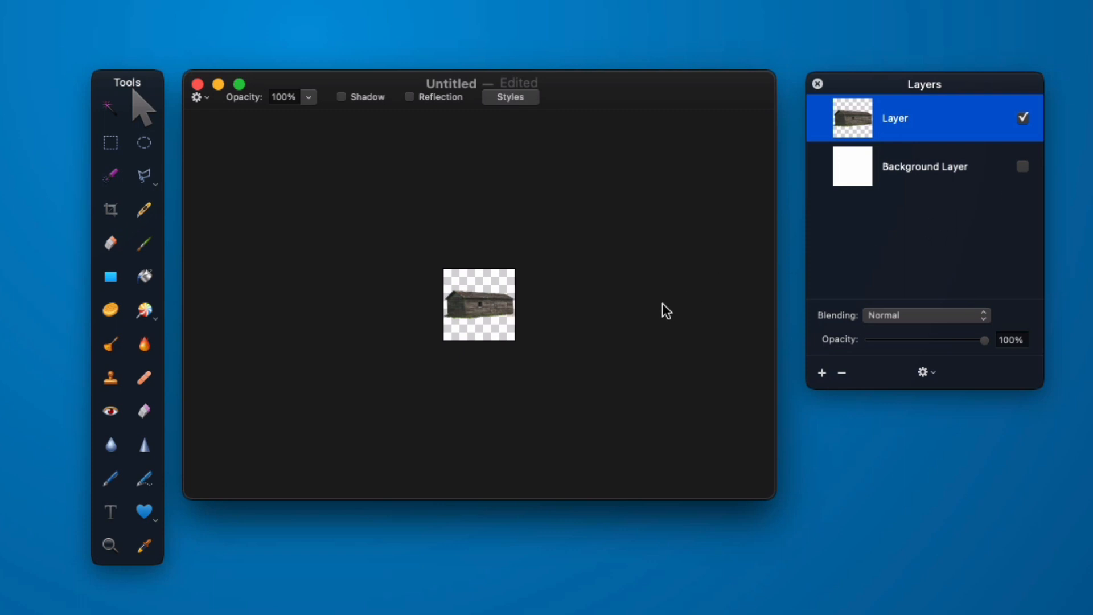
mouse_move(653, 374)
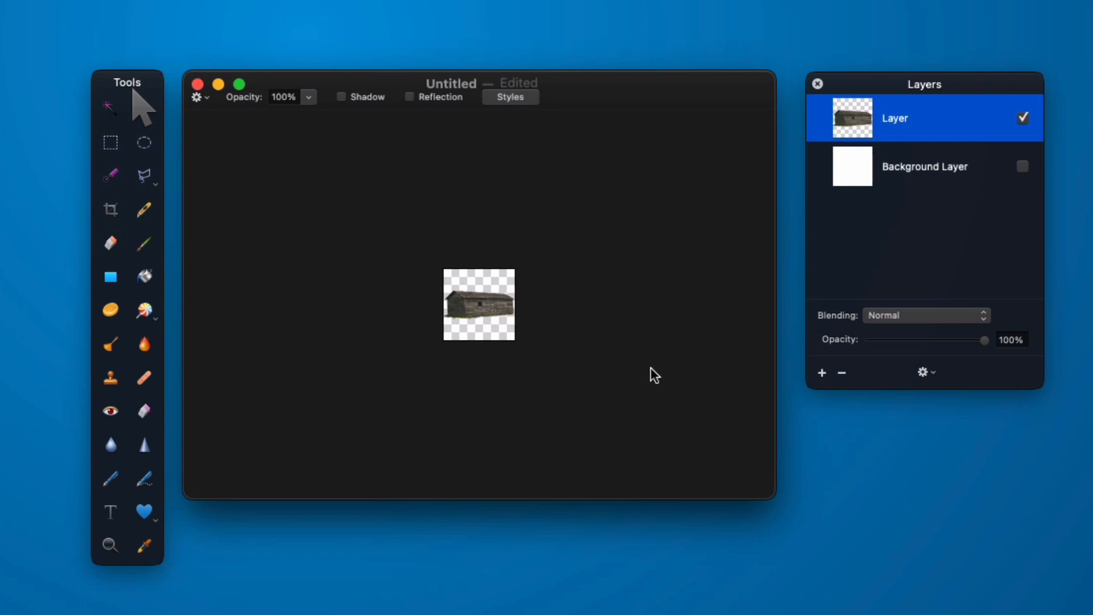
mouse_move(648, 382)
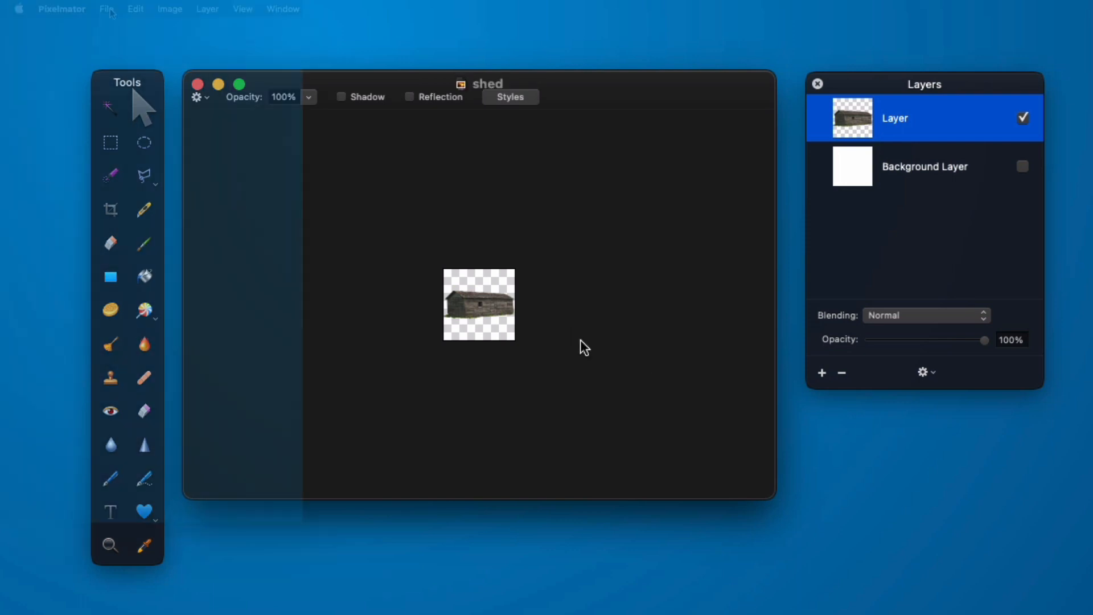
- Open the export options and continue with PNG format
left_click(106, 10)
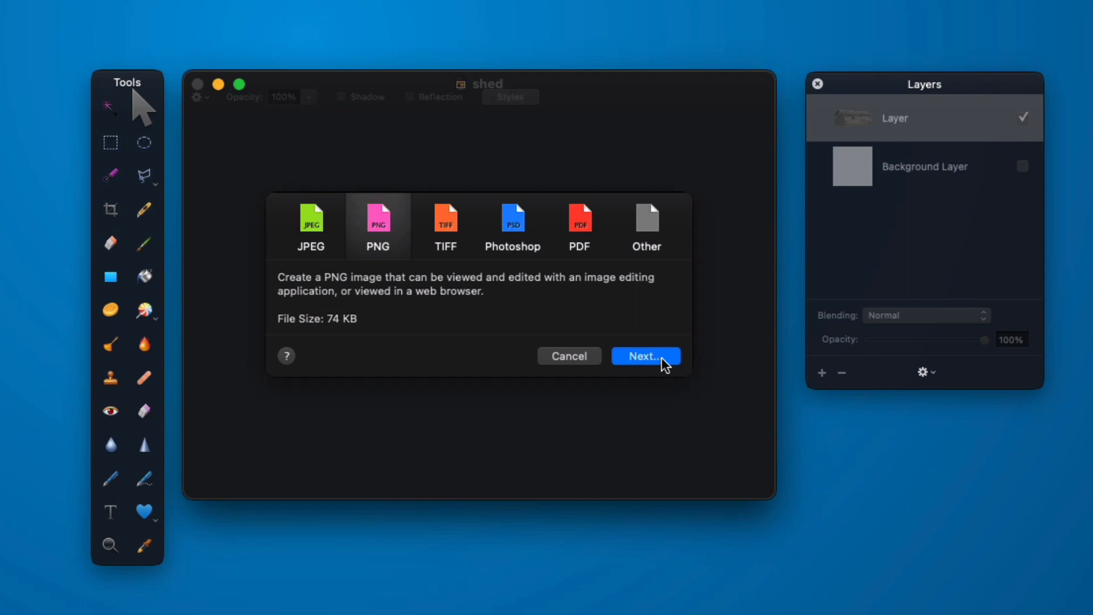
left_click(644, 356)
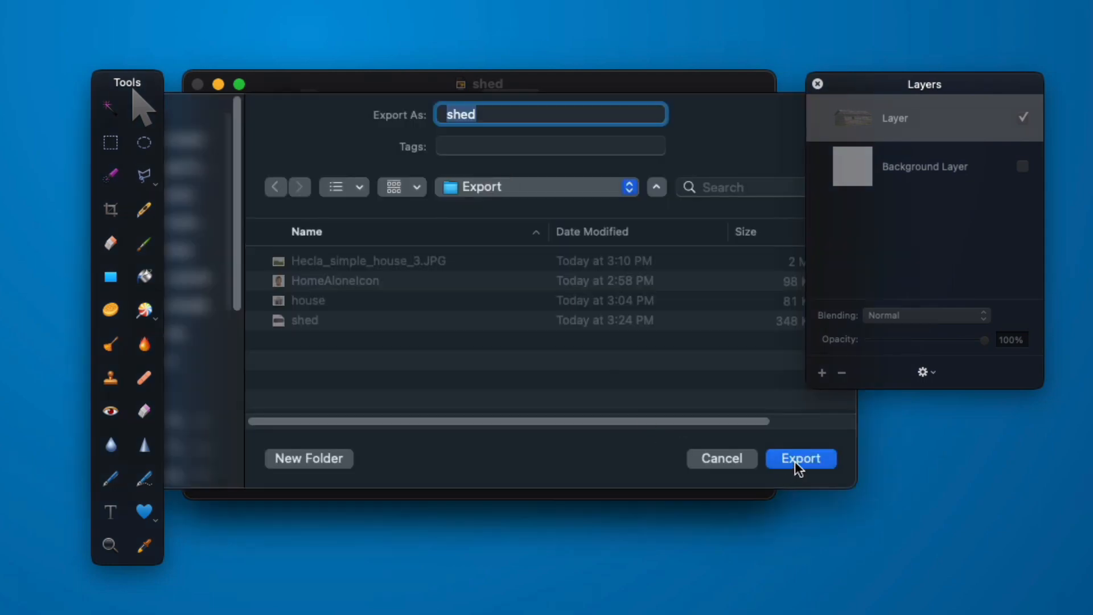